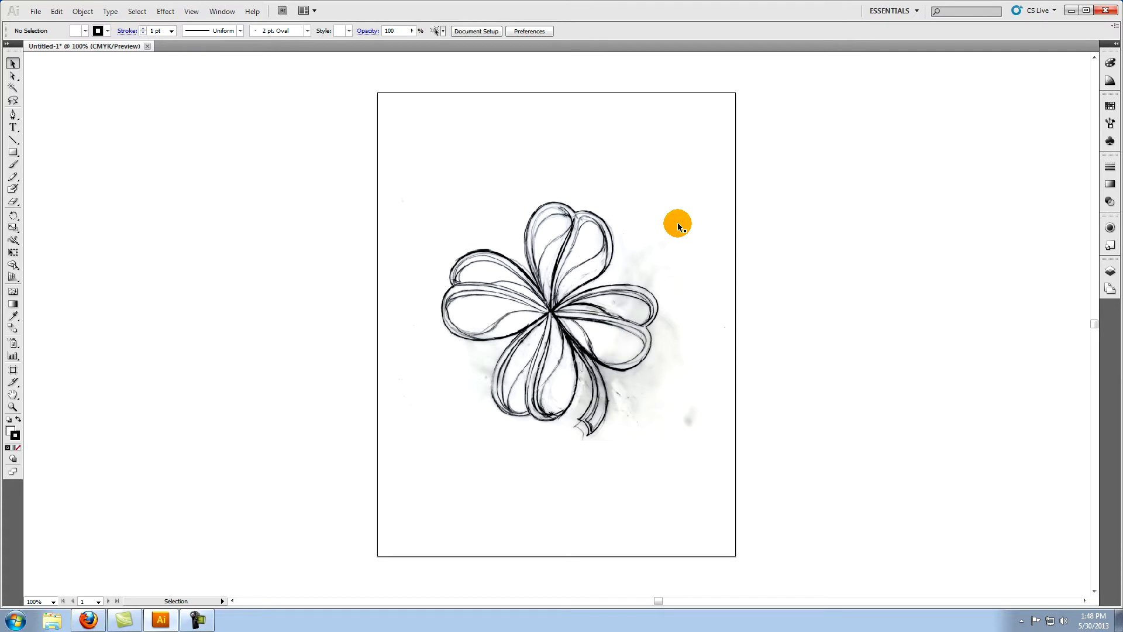
{"action": "mouse_move", "coordinate": [222, 11]}
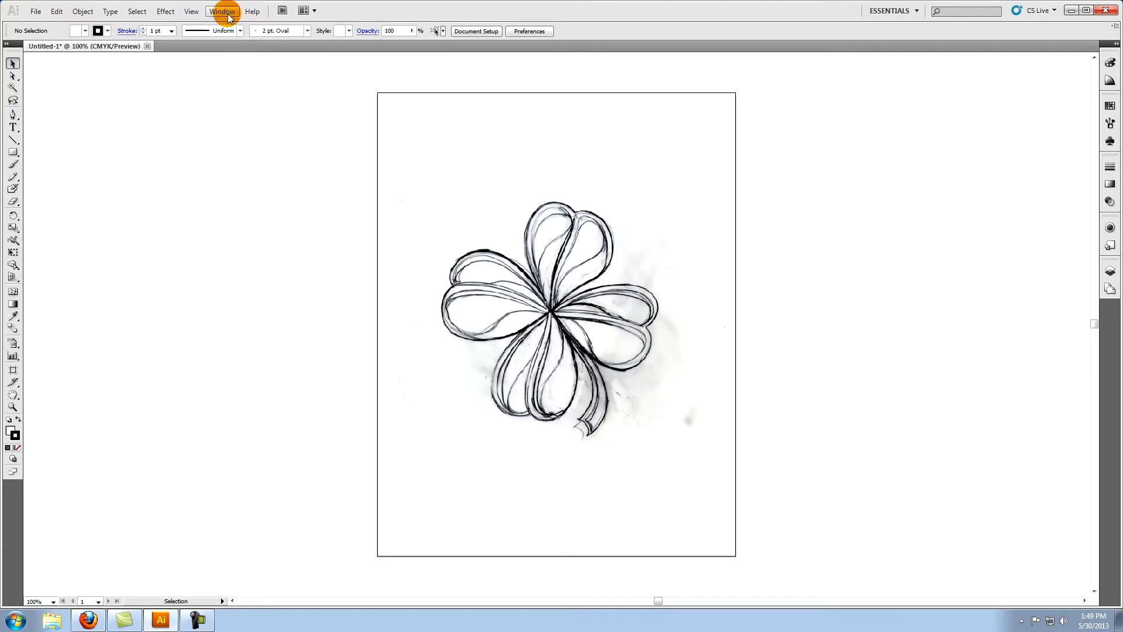
Step: Bring up the Transparency panel to lower the clover sketch's opacity
{"action": "left_click", "coordinate": [223, 10]}
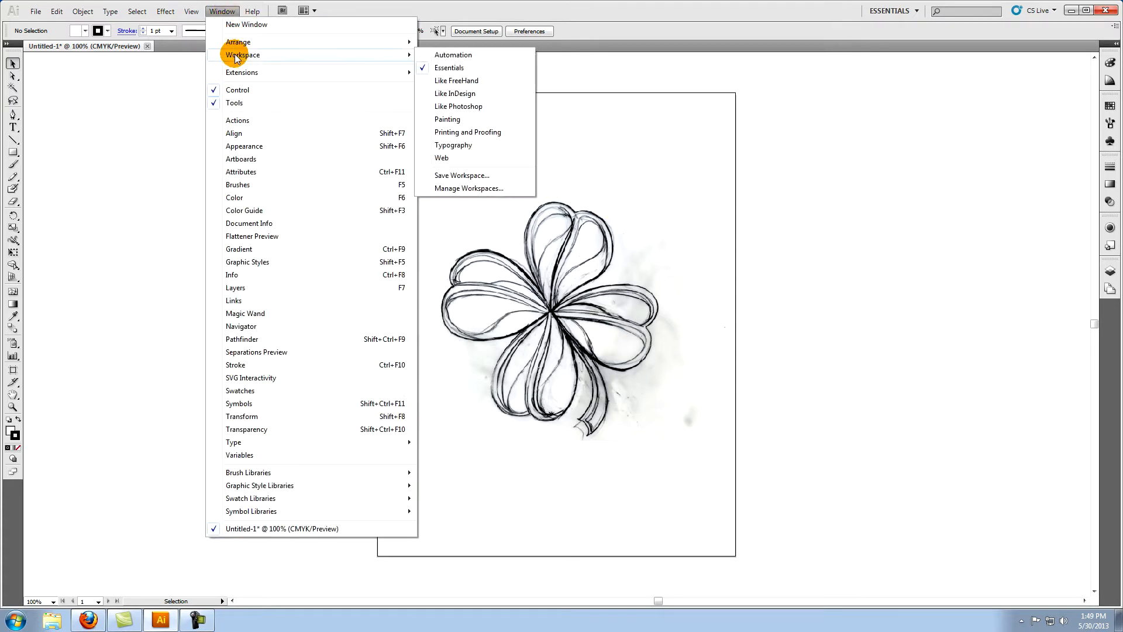
{"action": "left_click", "coordinate": [450, 68]}
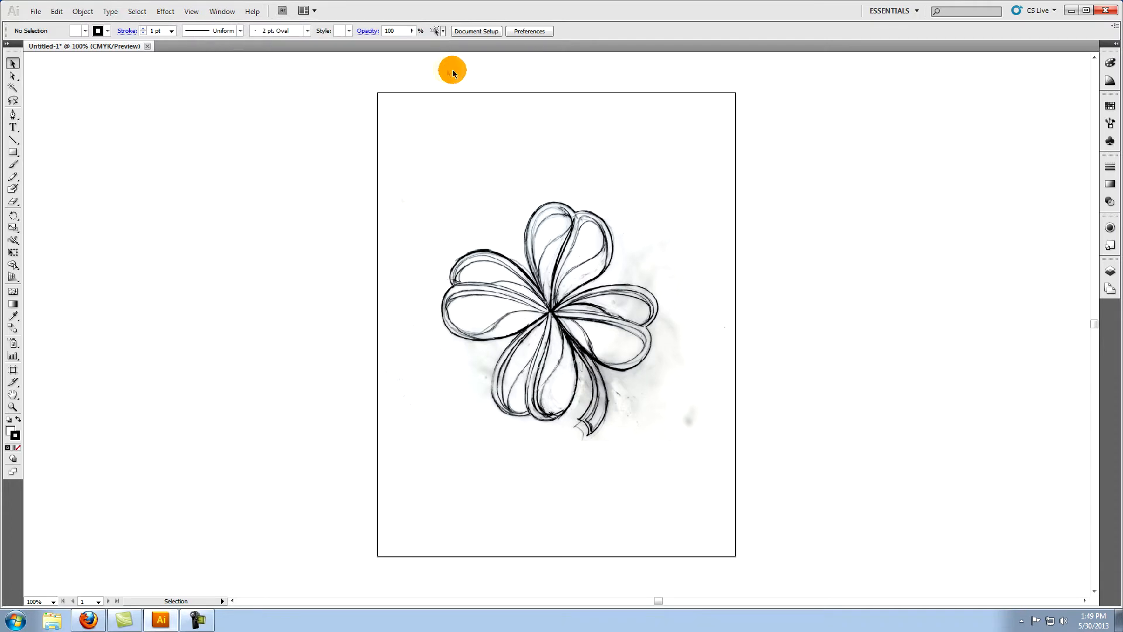
{"action": "mouse_move", "coordinate": [671, 231]}
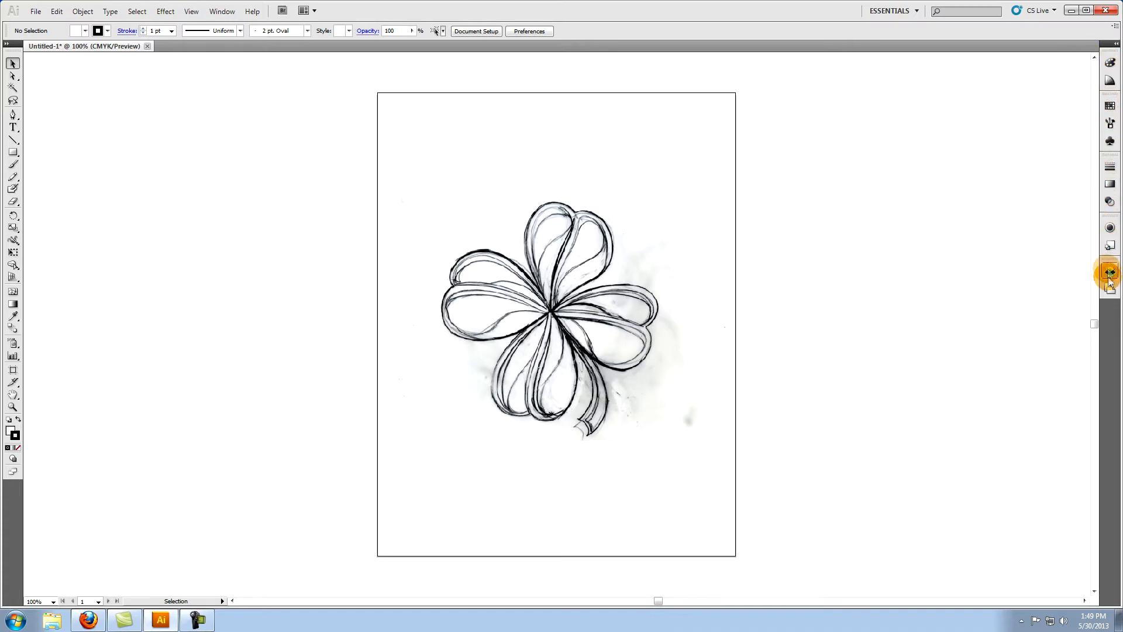
{"action": "mouse_move", "coordinate": [712, 209]}
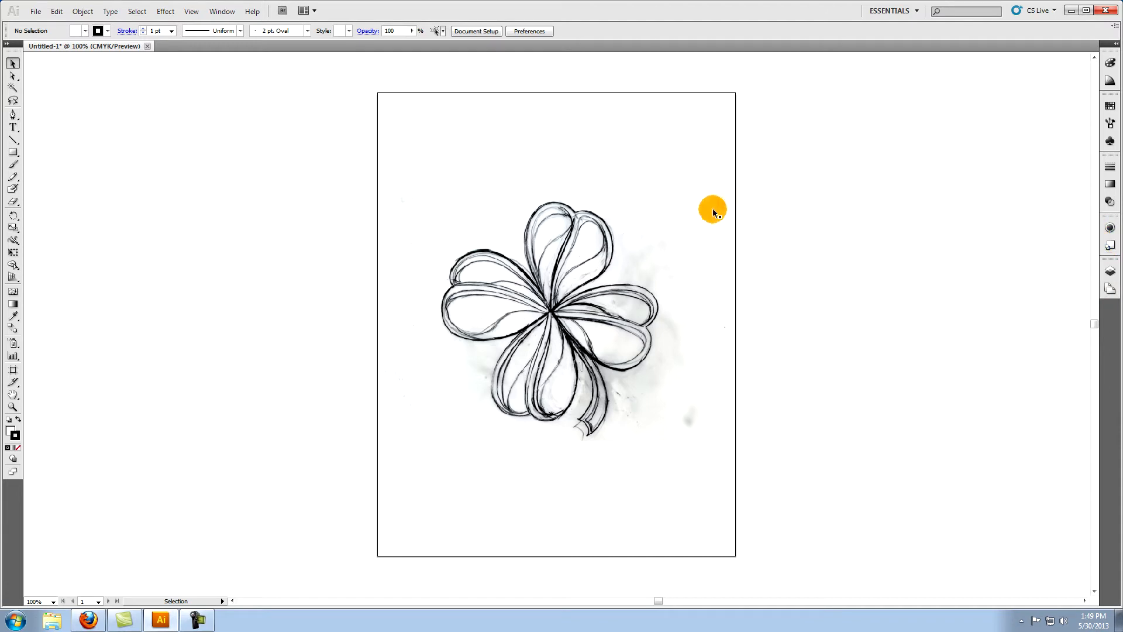
{"action": "mouse_move", "coordinate": [677, 242]}
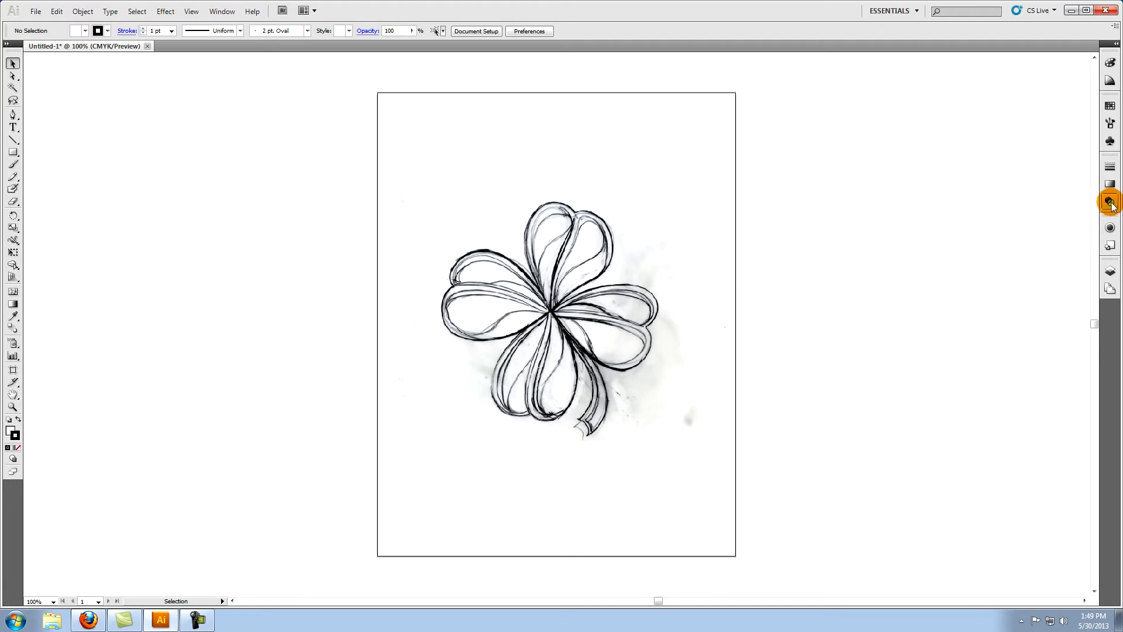
{"action": "left_click", "coordinate": [1110, 201]}
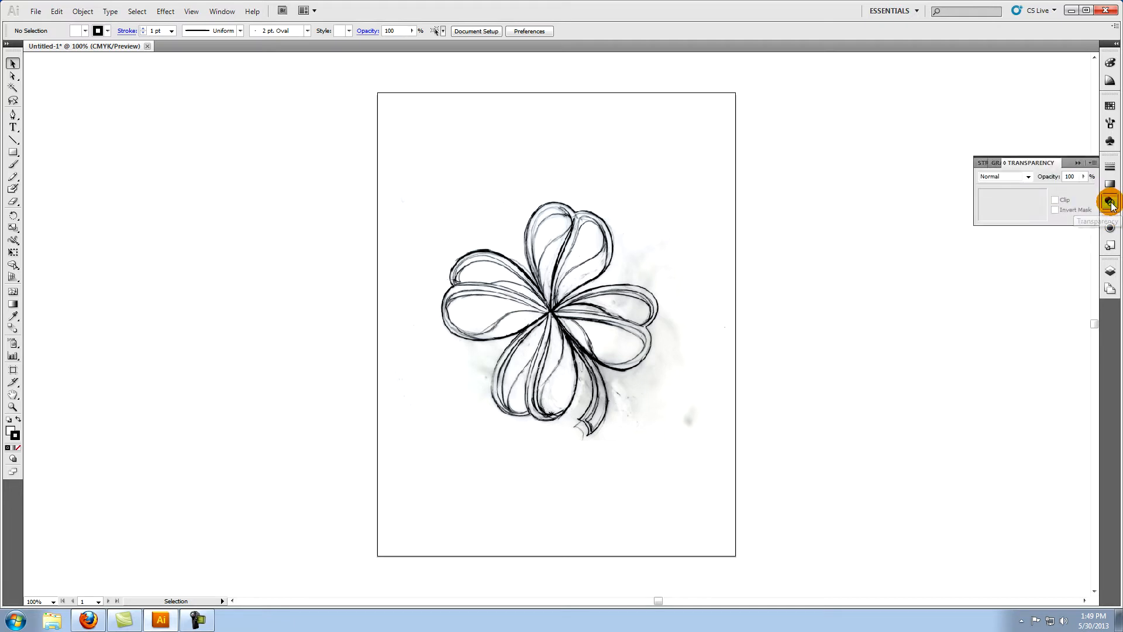
{"action": "mouse_move", "coordinate": [1109, 200]}
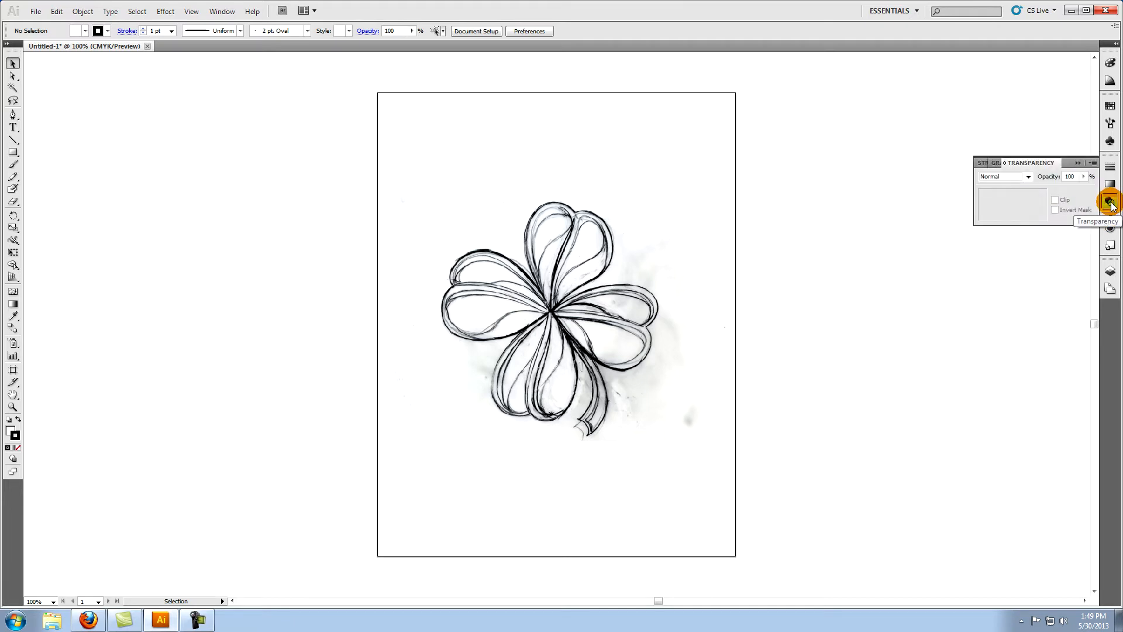
{"action": "mouse_move", "coordinate": [587, 239]}
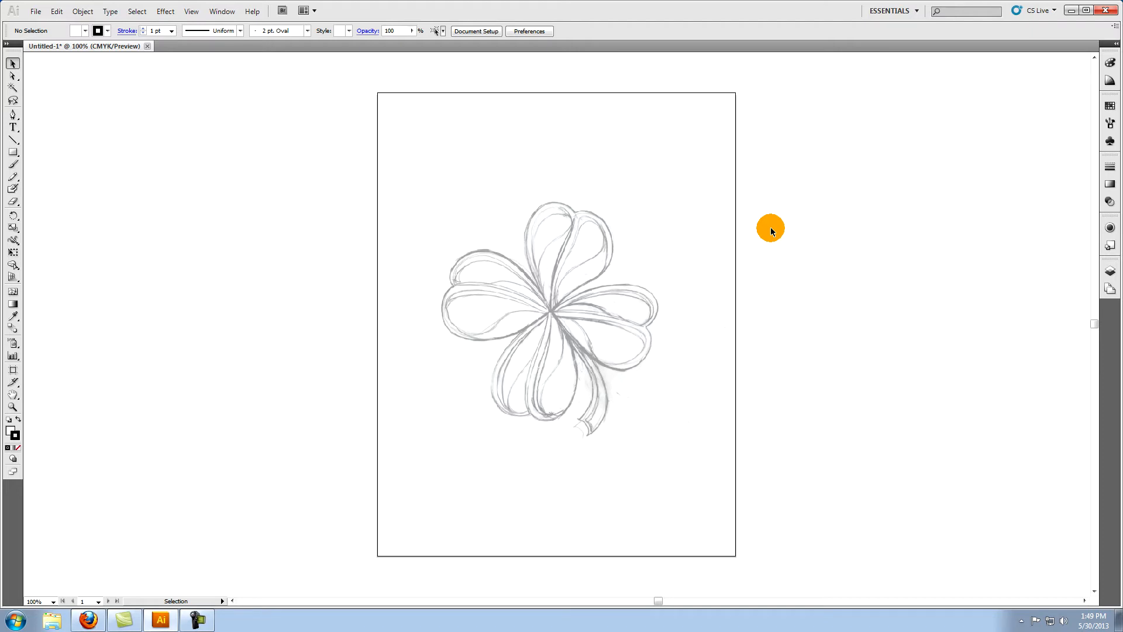
{"action": "mouse_move", "coordinate": [741, 230]}
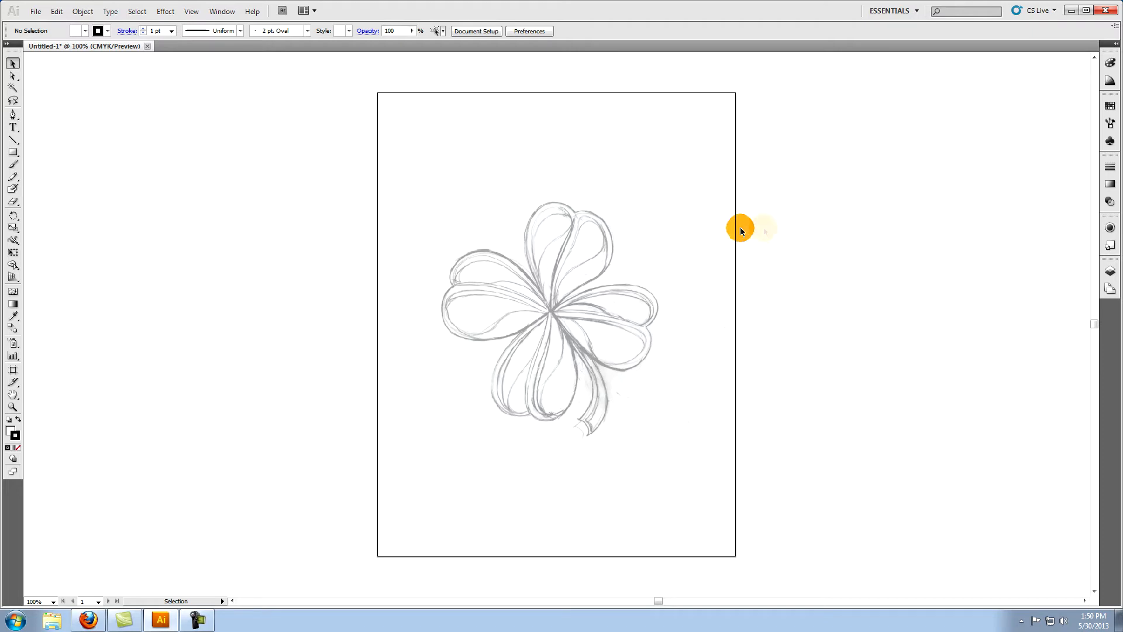
{"action": "mouse_move", "coordinate": [12, 116]}
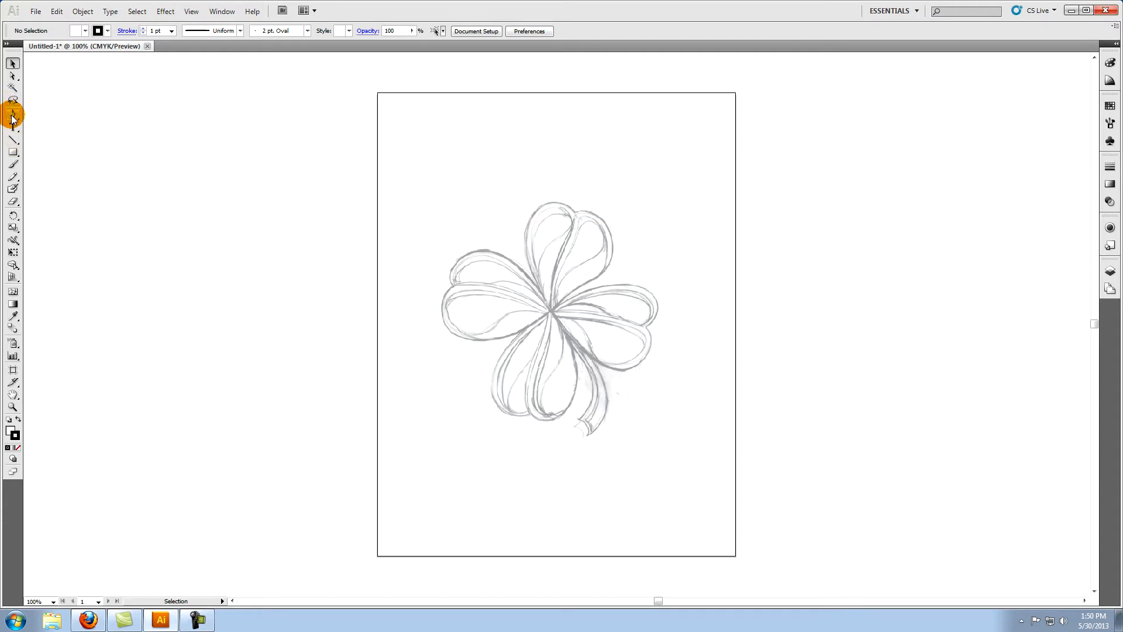
Step: Switch to the Pen Tool and set the fill to None in the Color panel
{"action": "left_click", "coordinate": [11, 114]}
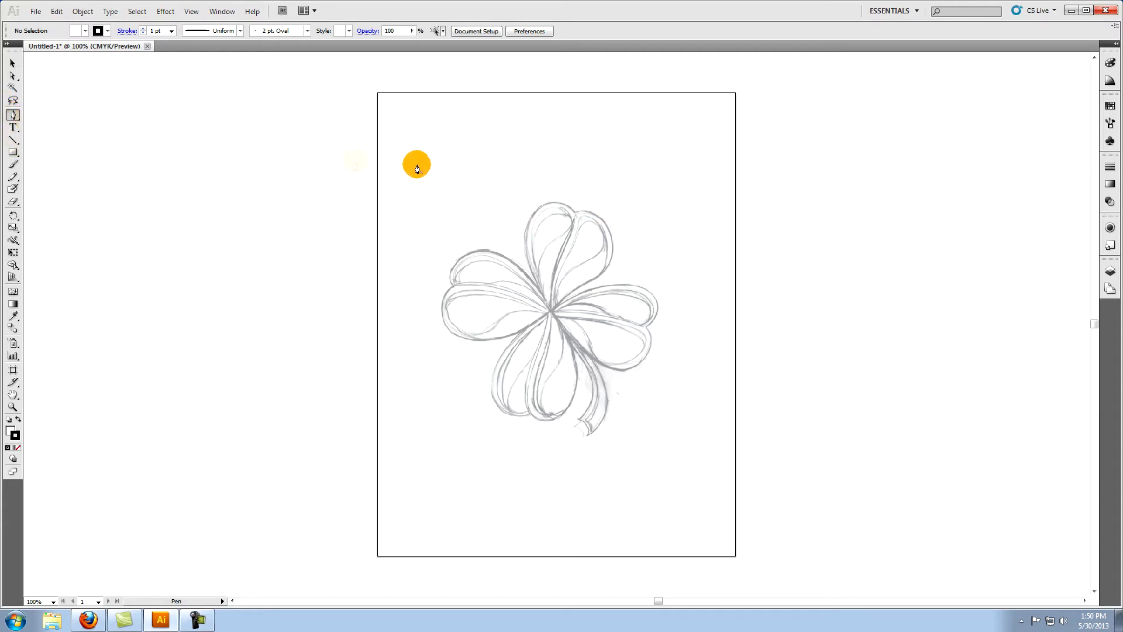
{"action": "left_click", "coordinate": [1109, 62]}
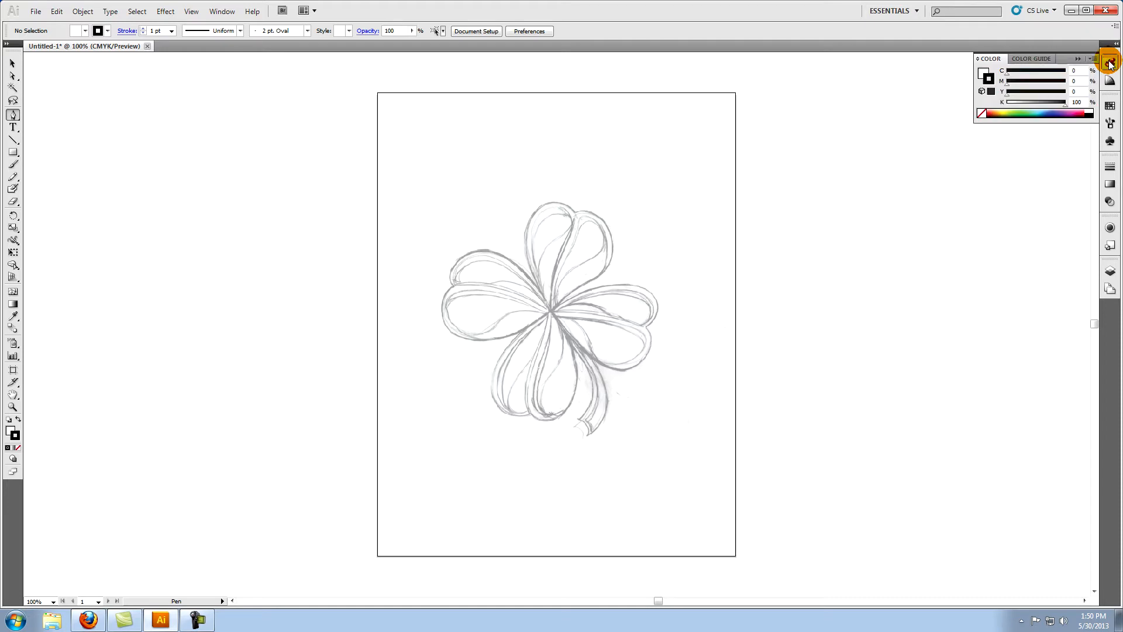
{"action": "mouse_move", "coordinate": [1109, 62]}
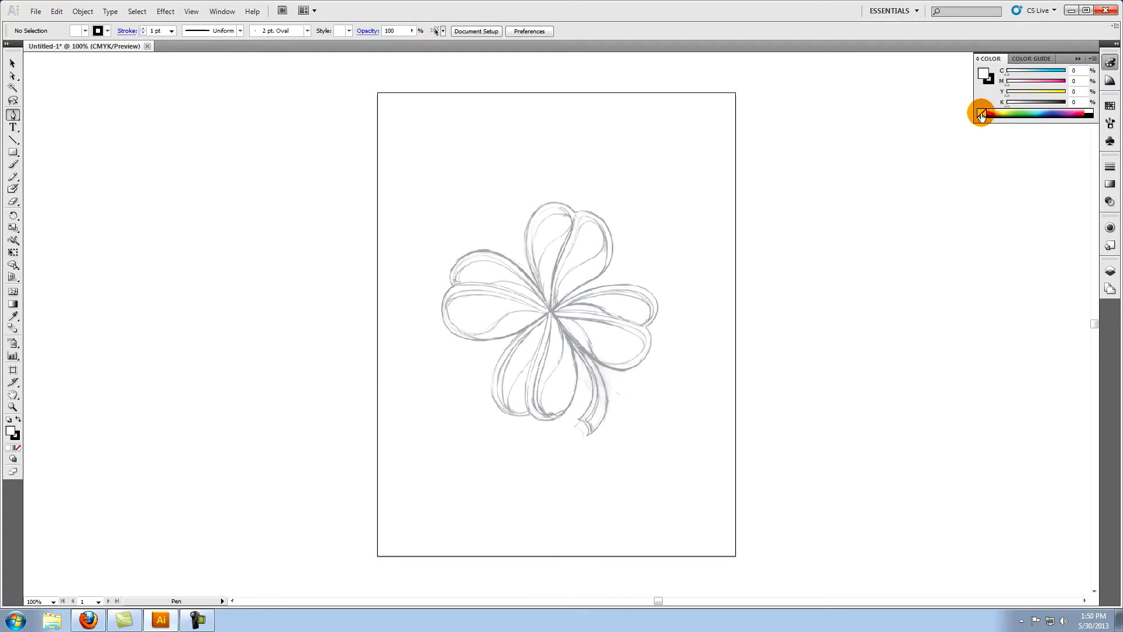
{"action": "left_click", "coordinate": [981, 115]}
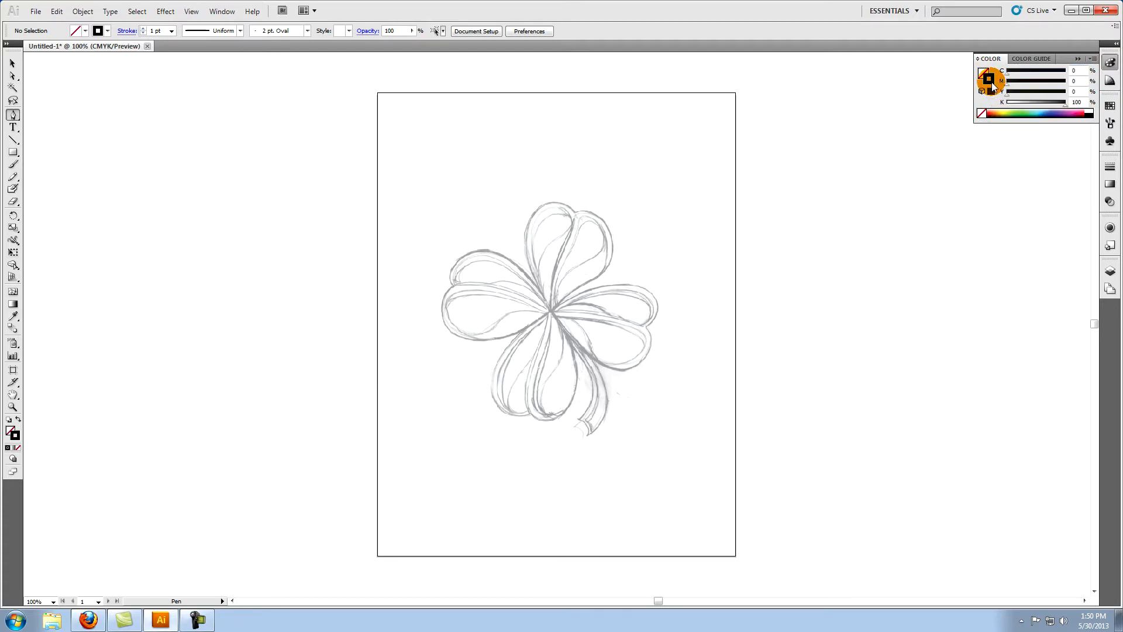
{"action": "mouse_move", "coordinate": [991, 79]}
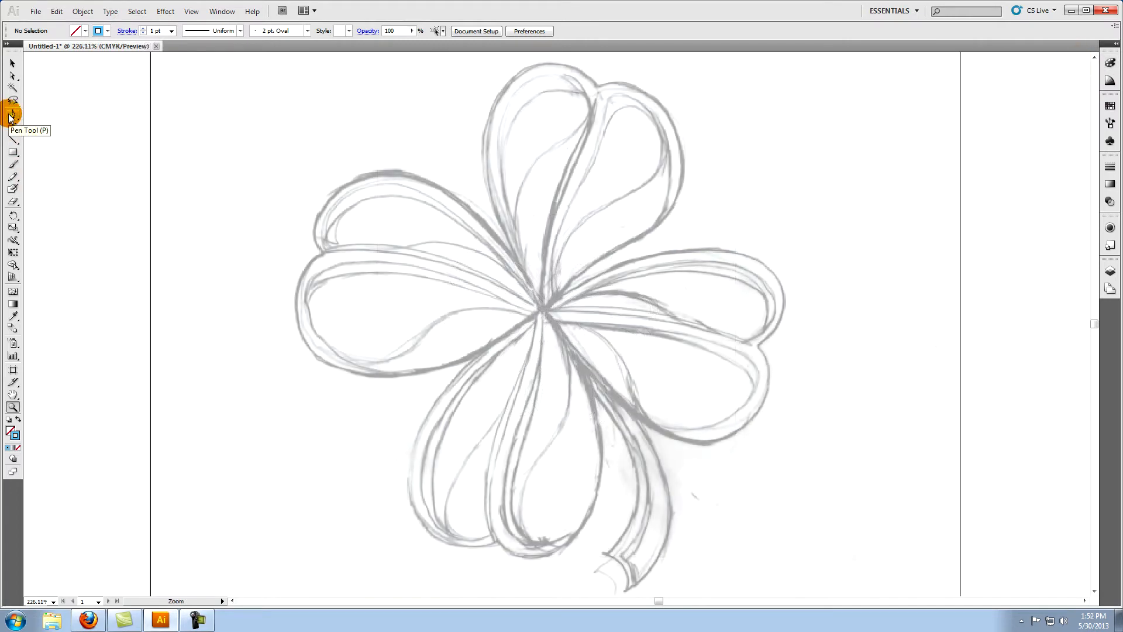
Step: Trace the clover's outer edge with the Pen Tool, placing outline points around the stem
{"action": "left_click", "coordinate": [481, 138]}
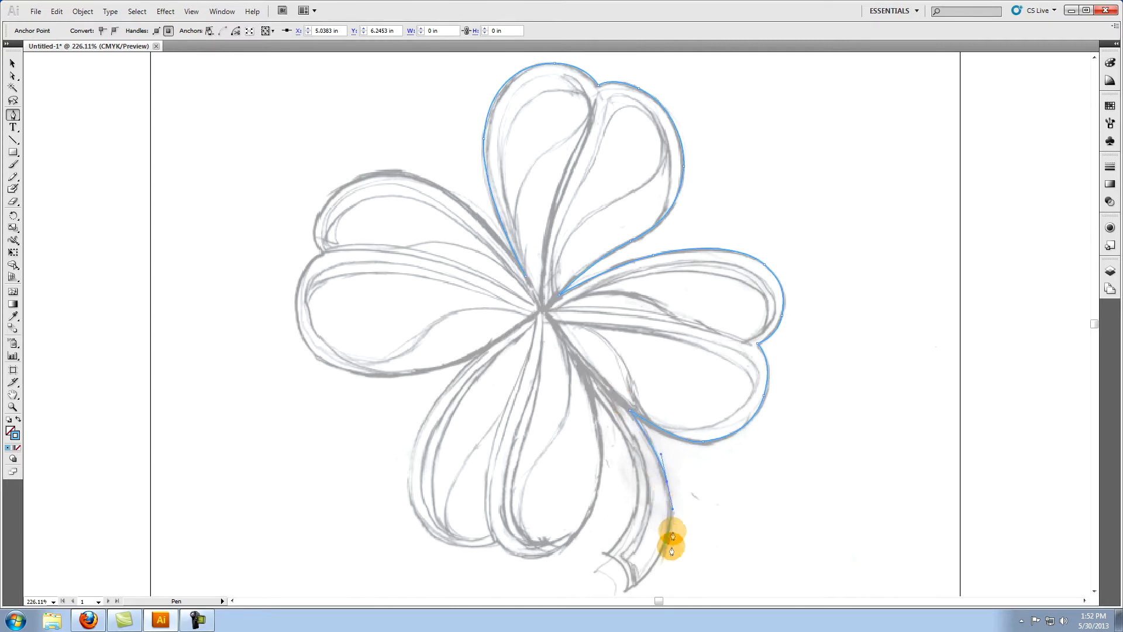
{"action": "left_click", "coordinate": [637, 484]}
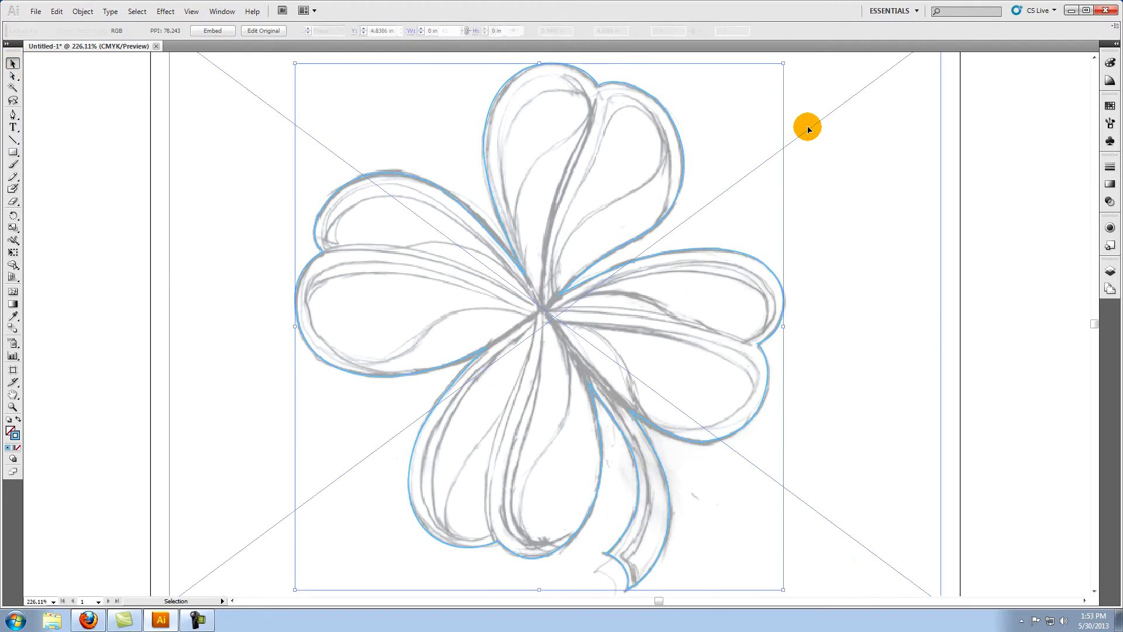
{"action": "left_click", "coordinate": [658, 103]}
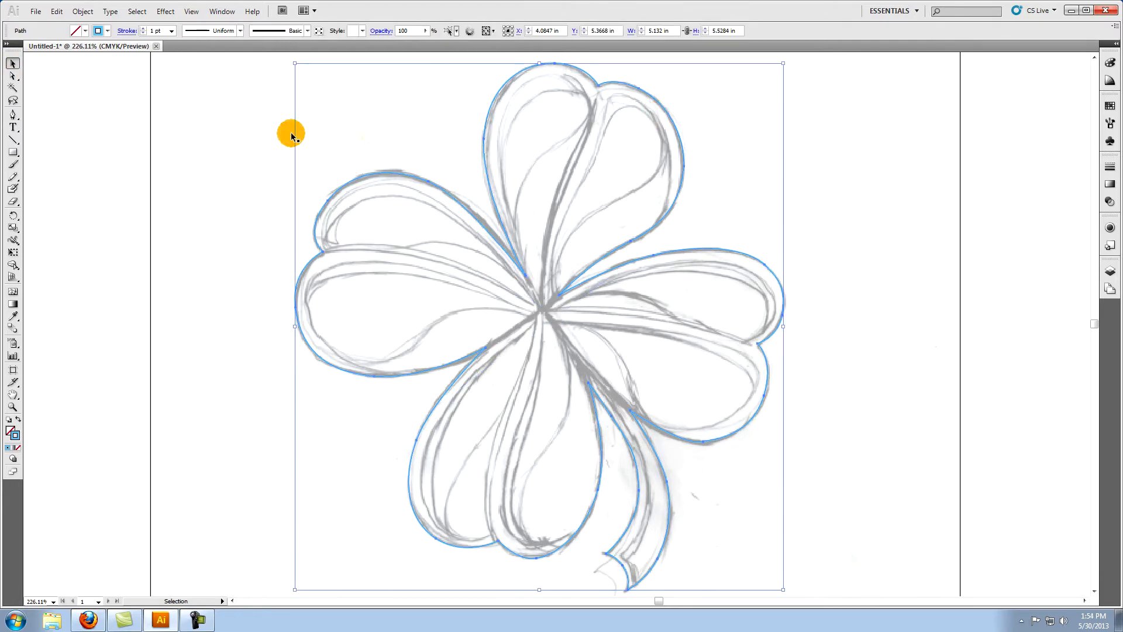
{"action": "left_click", "coordinate": [56, 11]}
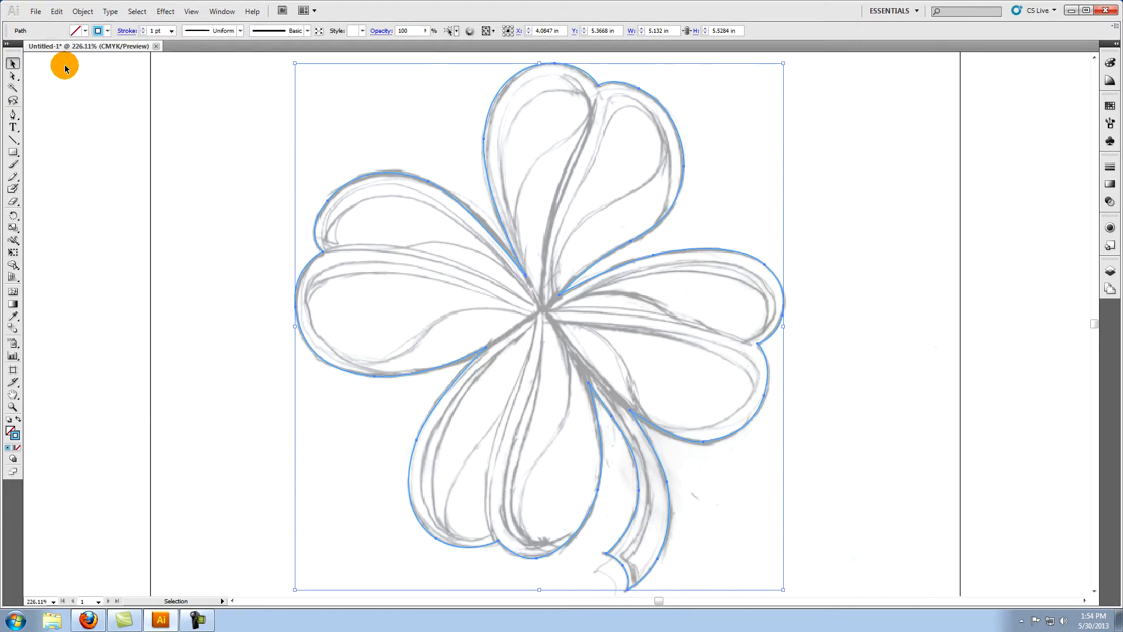
{"action": "left_click", "coordinate": [56, 10]}
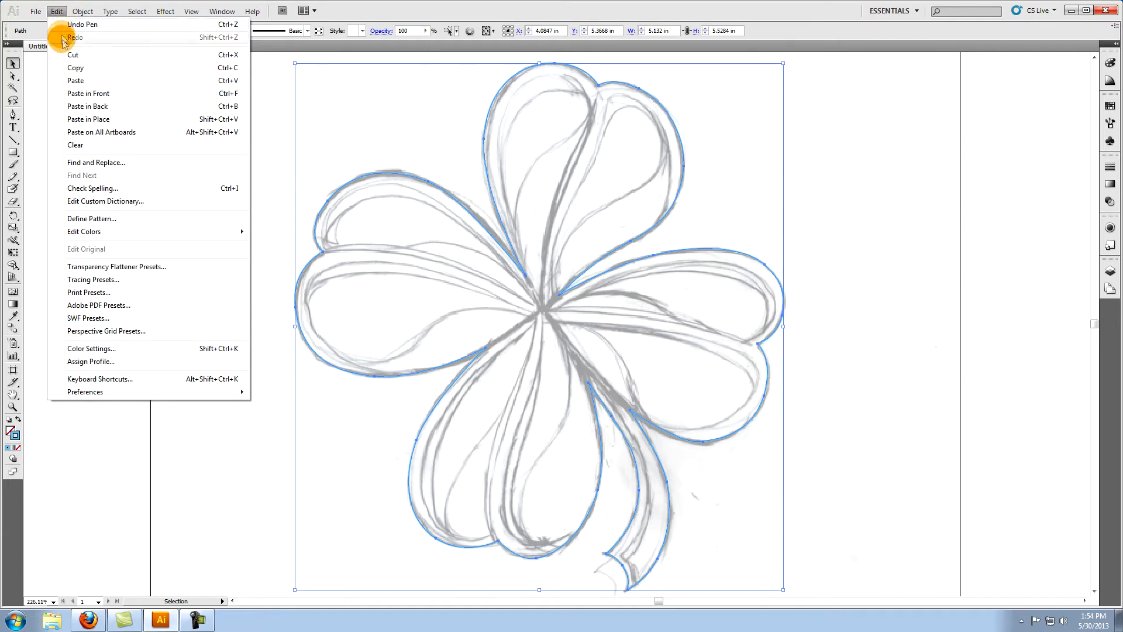
{"action": "mouse_move", "coordinate": [72, 110]}
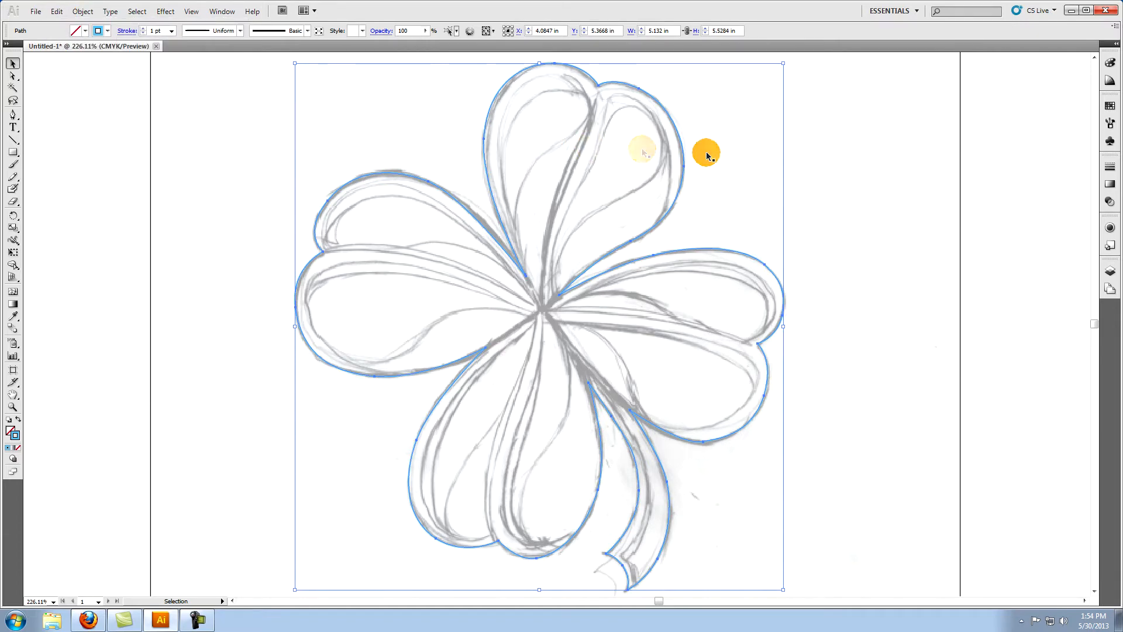
{"action": "left_click", "coordinate": [945, 163]}
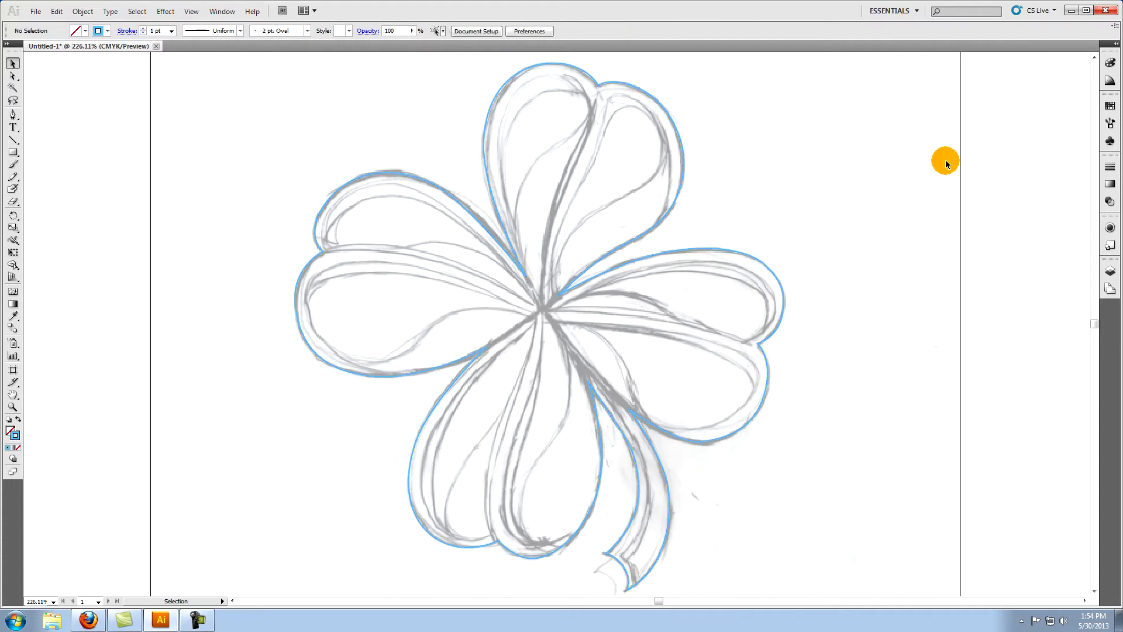
{"action": "mouse_move", "coordinate": [819, 161]}
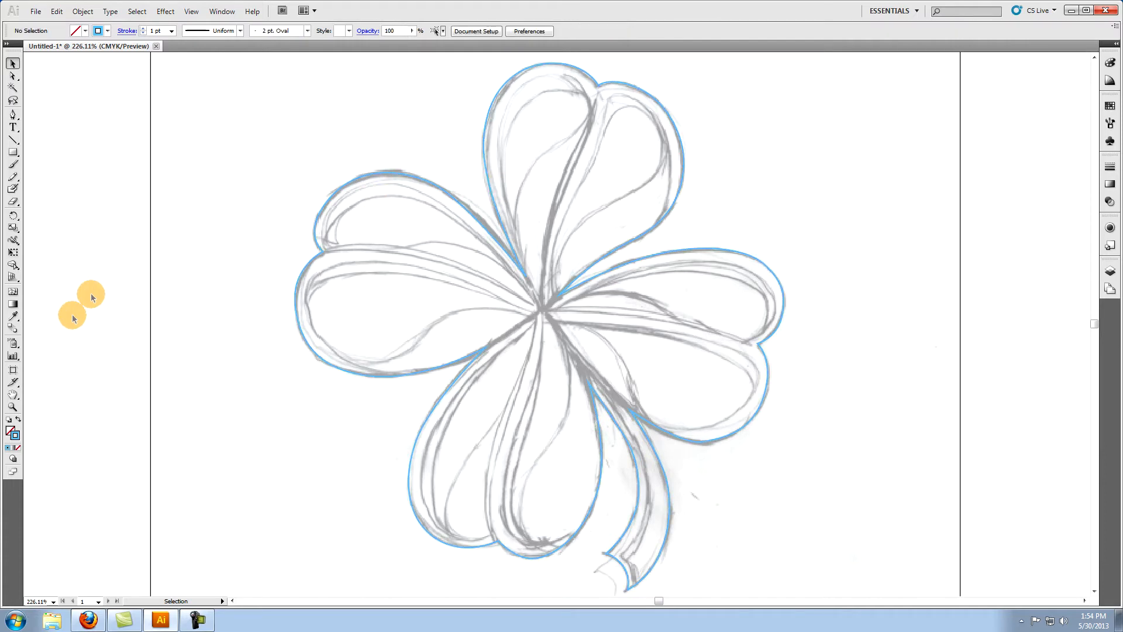
{"action": "left_click", "coordinate": [13, 407]}
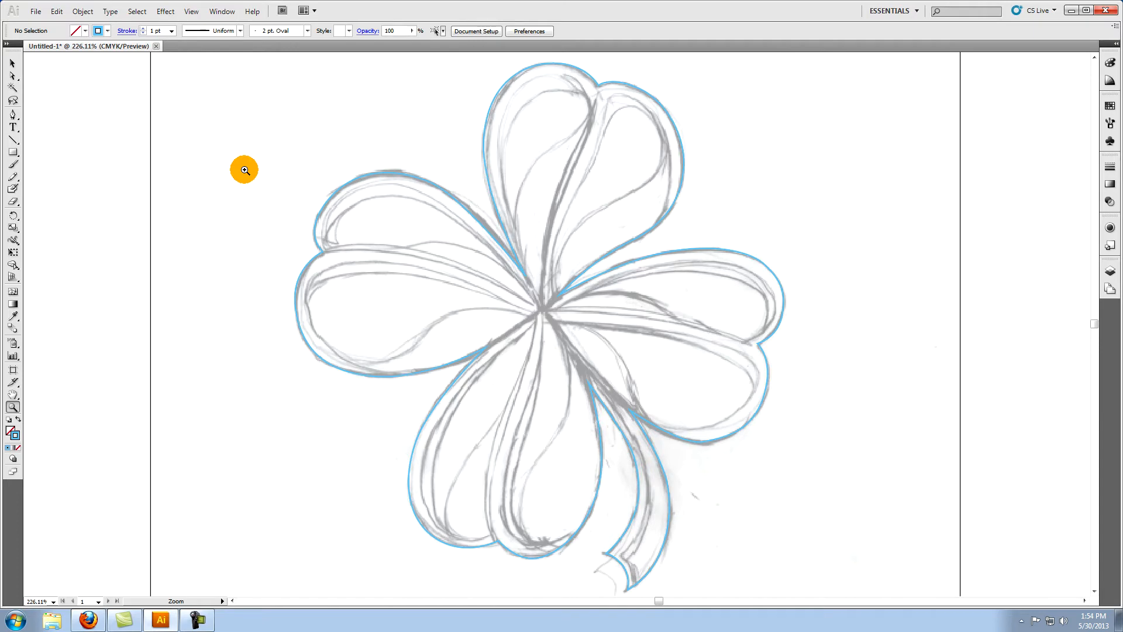
{"action": "mouse_move", "coordinate": [424, 151]}
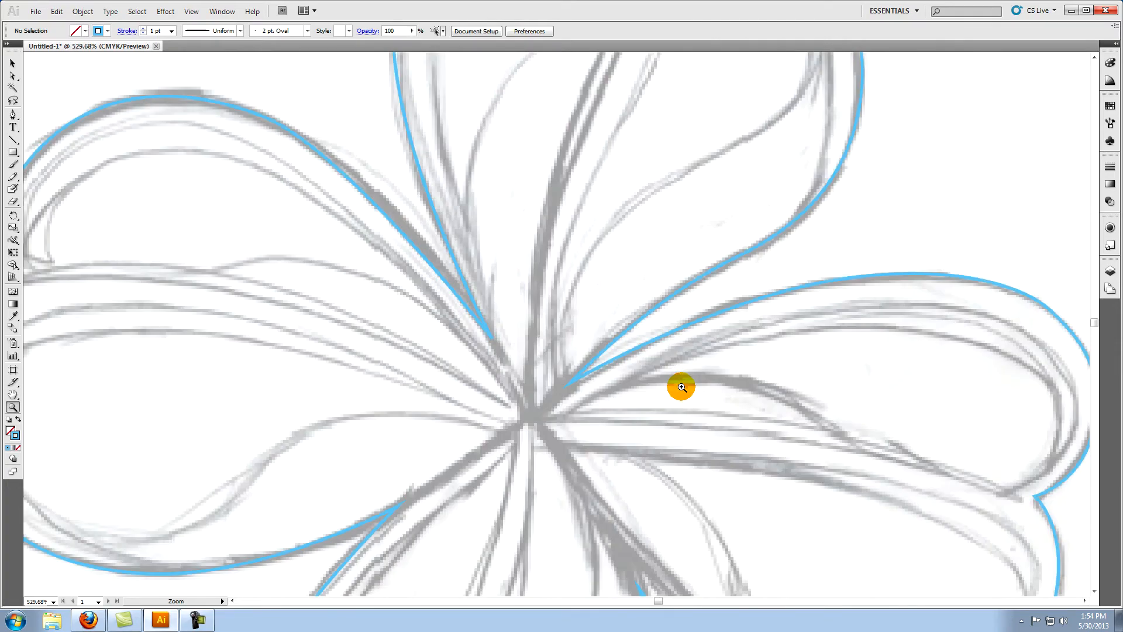
{"action": "left_click", "coordinate": [681, 387]}
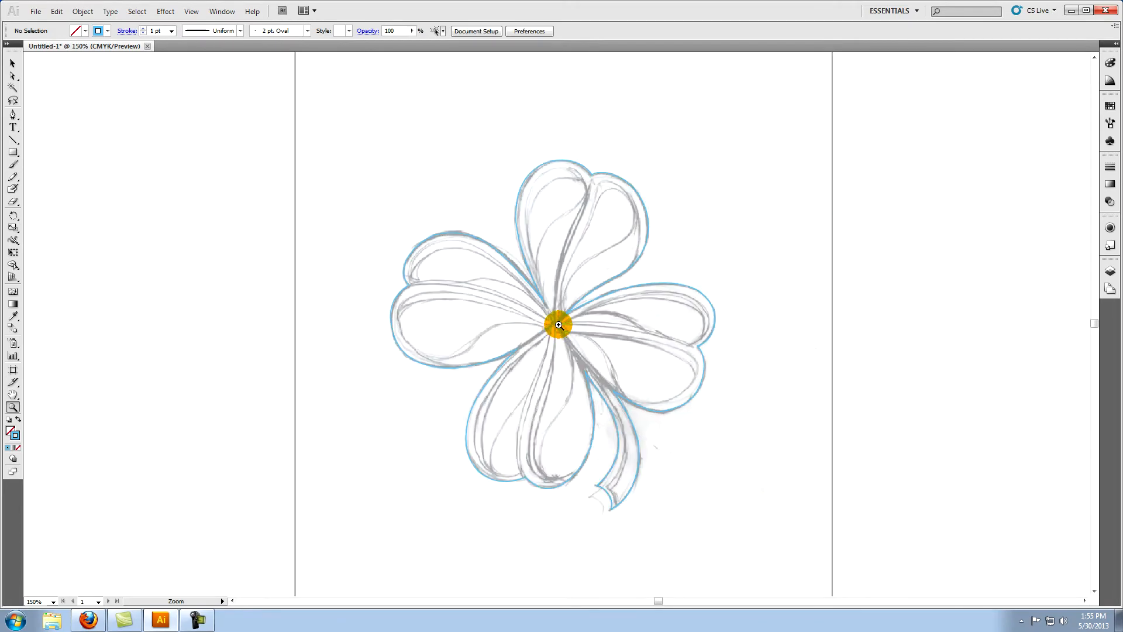
{"action": "left_click", "coordinate": [558, 324]}
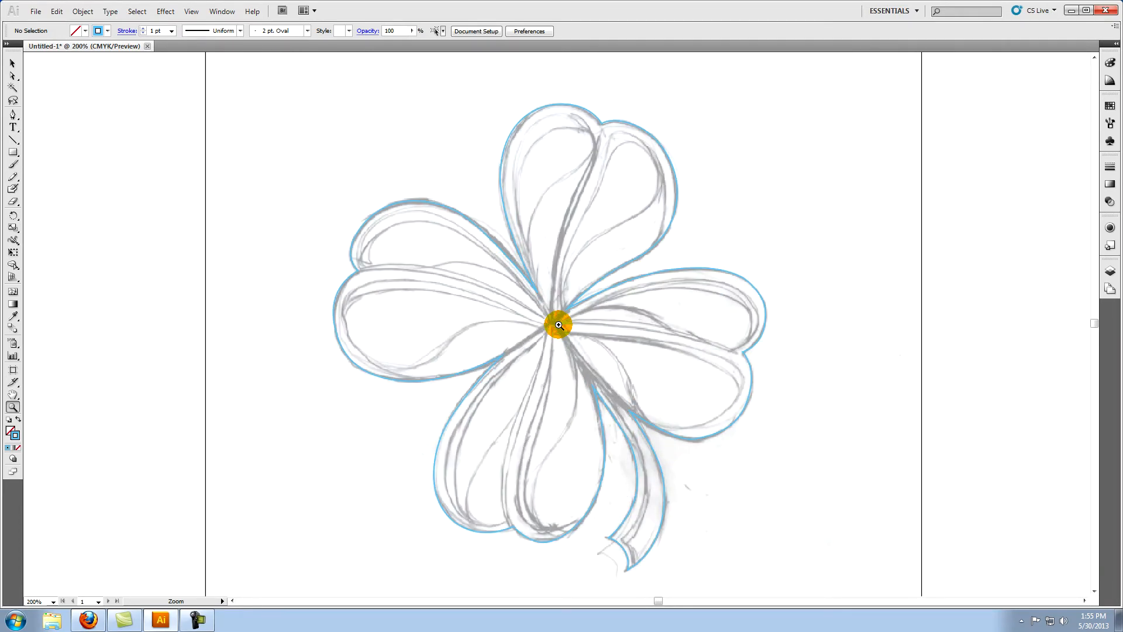
Step: Trace the left leaf's edge with the Pen Tool as a red-outlined path, then deselect it
{"action": "left_click", "coordinate": [11, 114]}
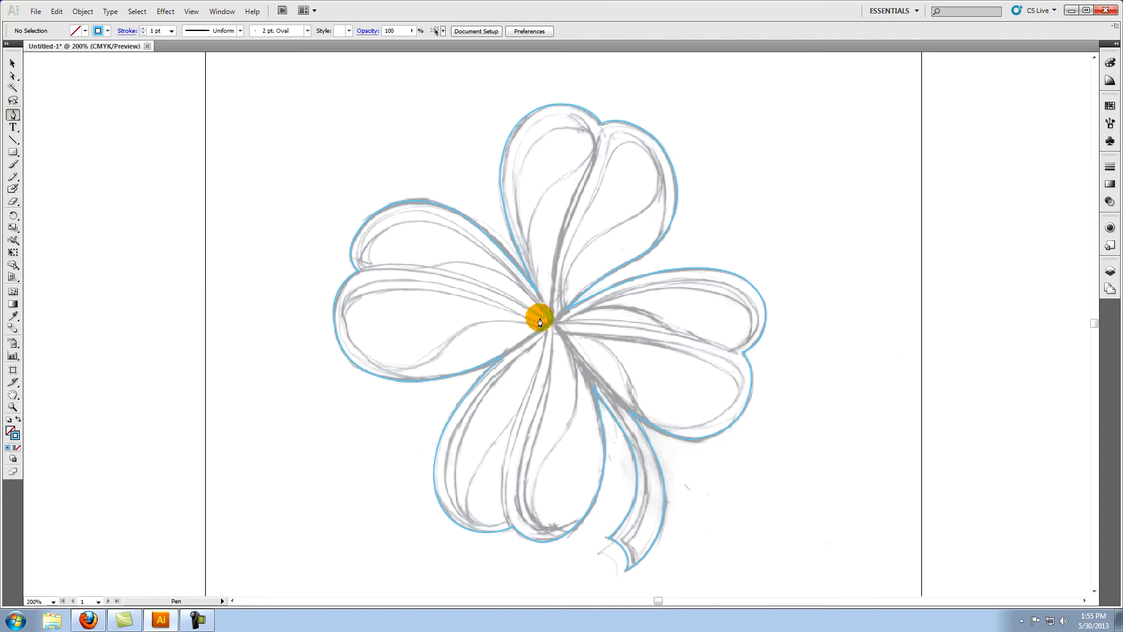
{"action": "left_click", "coordinate": [376, 265]}
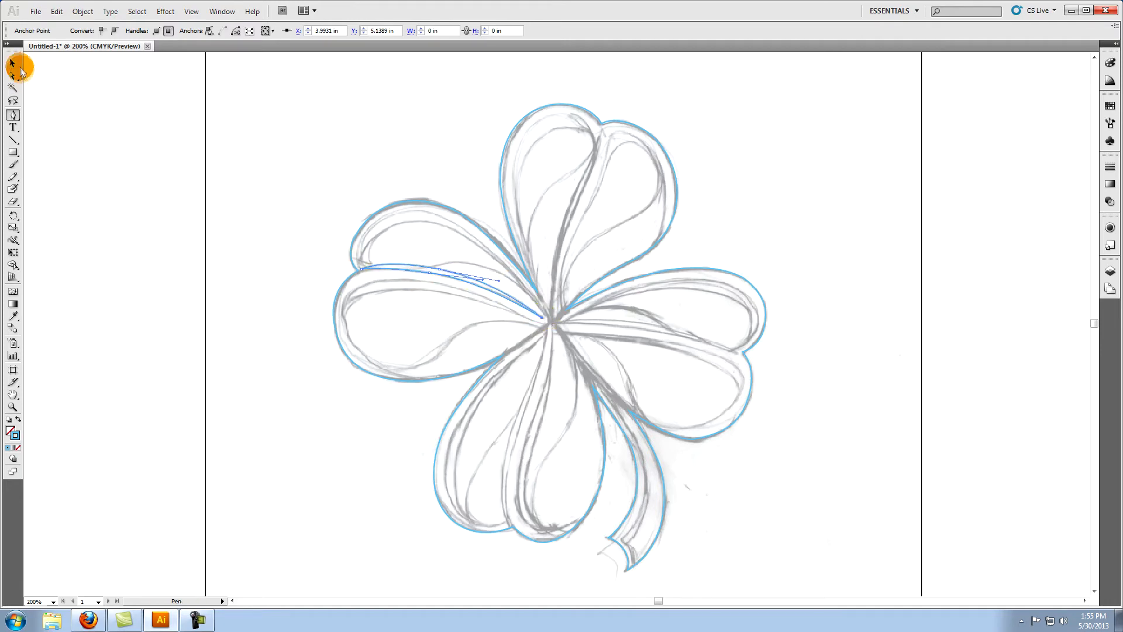
{"action": "left_click", "coordinate": [11, 63]}
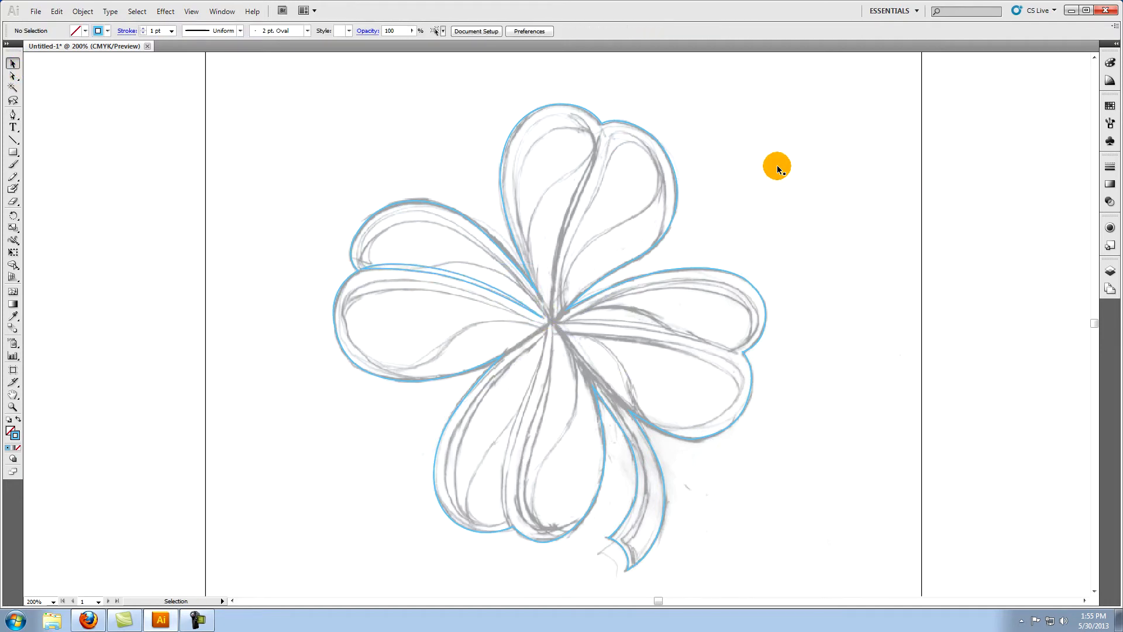
{"action": "left_click", "coordinate": [429, 276]}
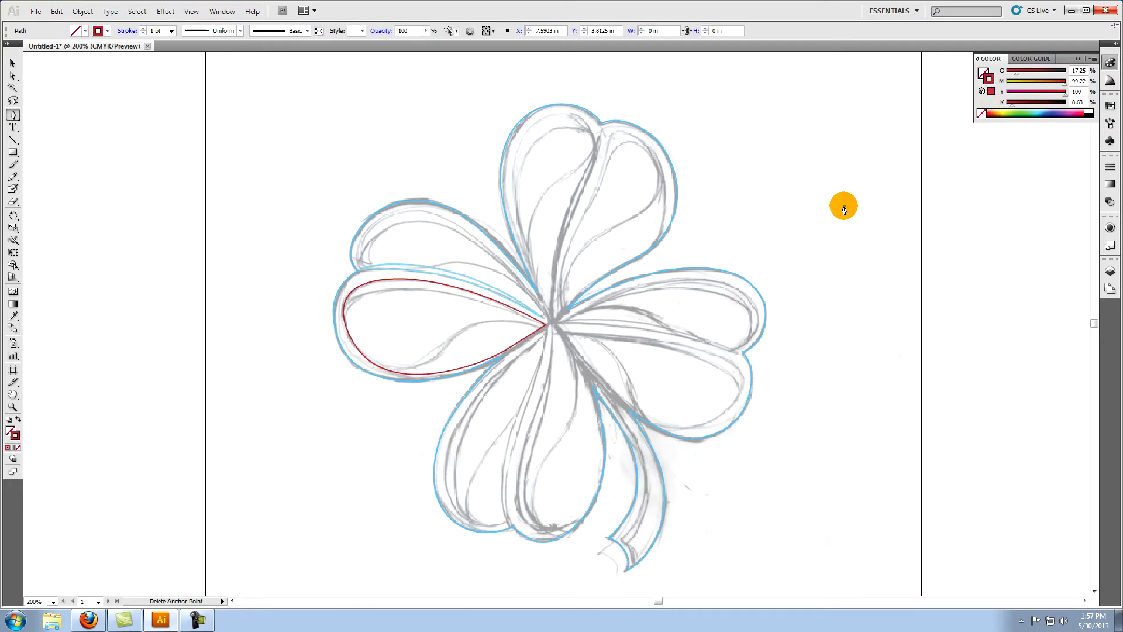
{"action": "left_click", "coordinate": [444, 326]}
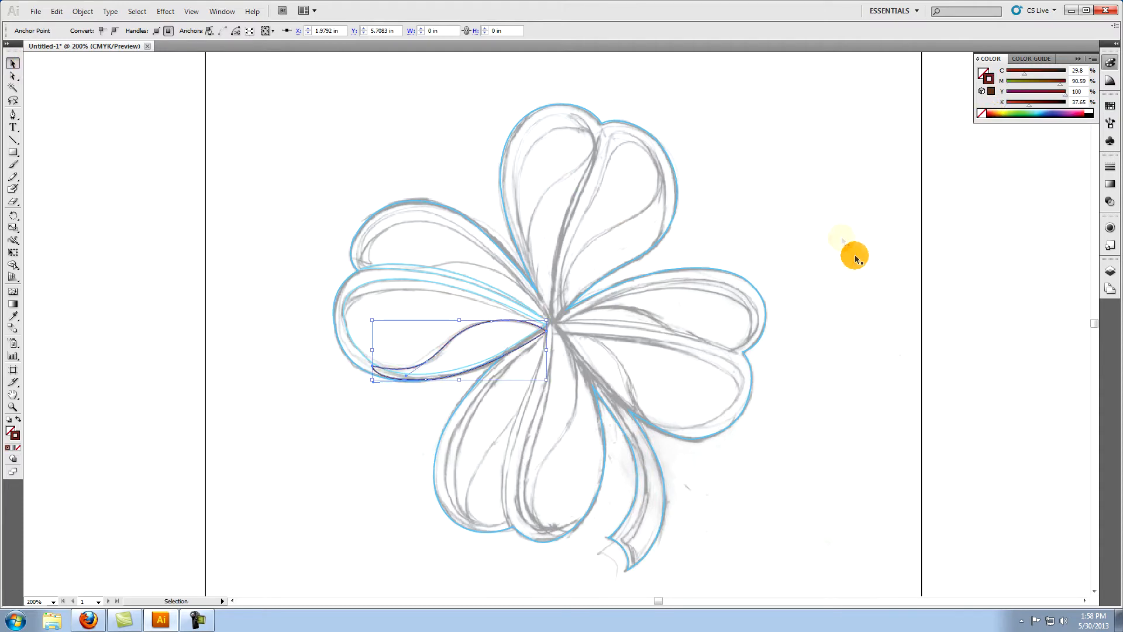
Step: Deselect the new dark-red curved sliver on the left leaf
{"action": "left_click", "coordinate": [805, 213]}
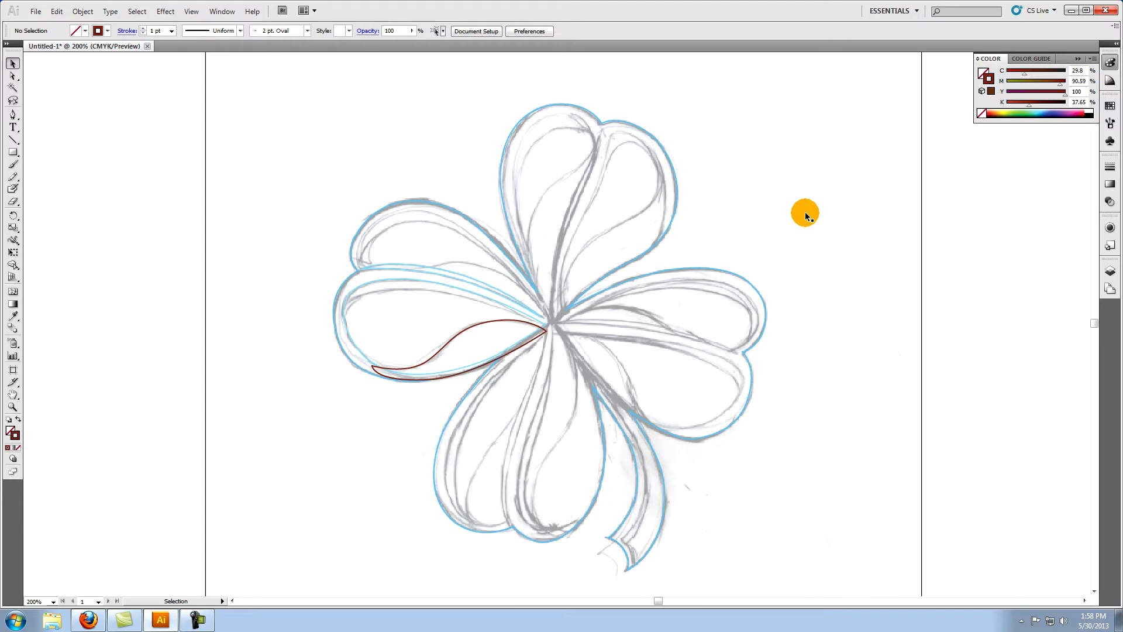
{"action": "mouse_move", "coordinate": [365, 108]}
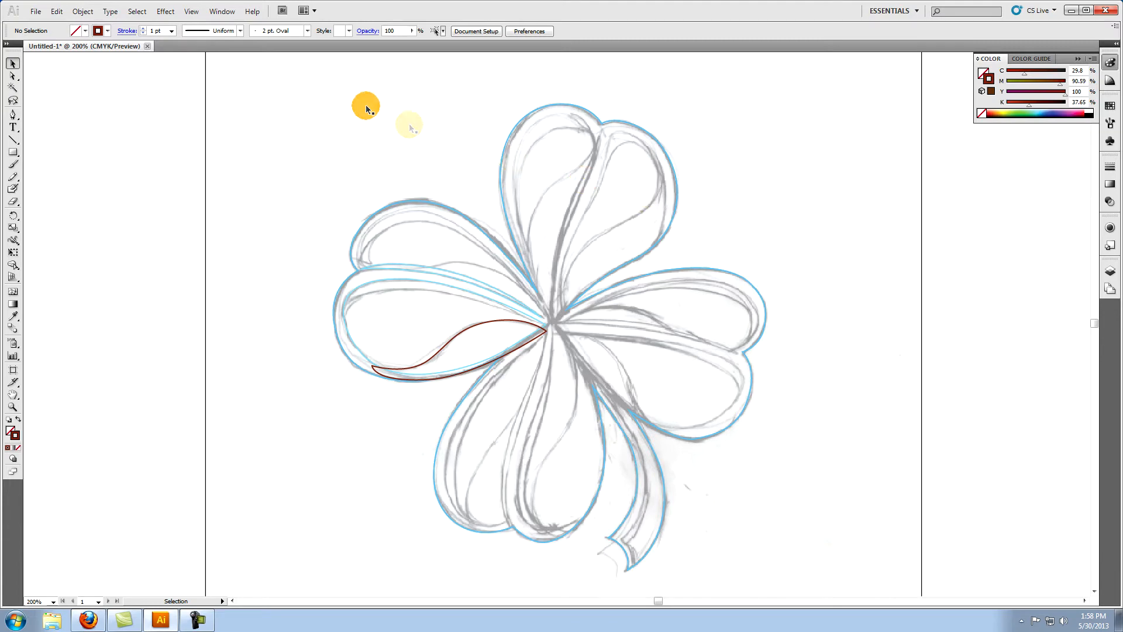
Step: Divide the left leaf with the sliver using Pathfinder, then ungroup the resulting pieces
{"action": "left_click", "coordinate": [221, 10]}
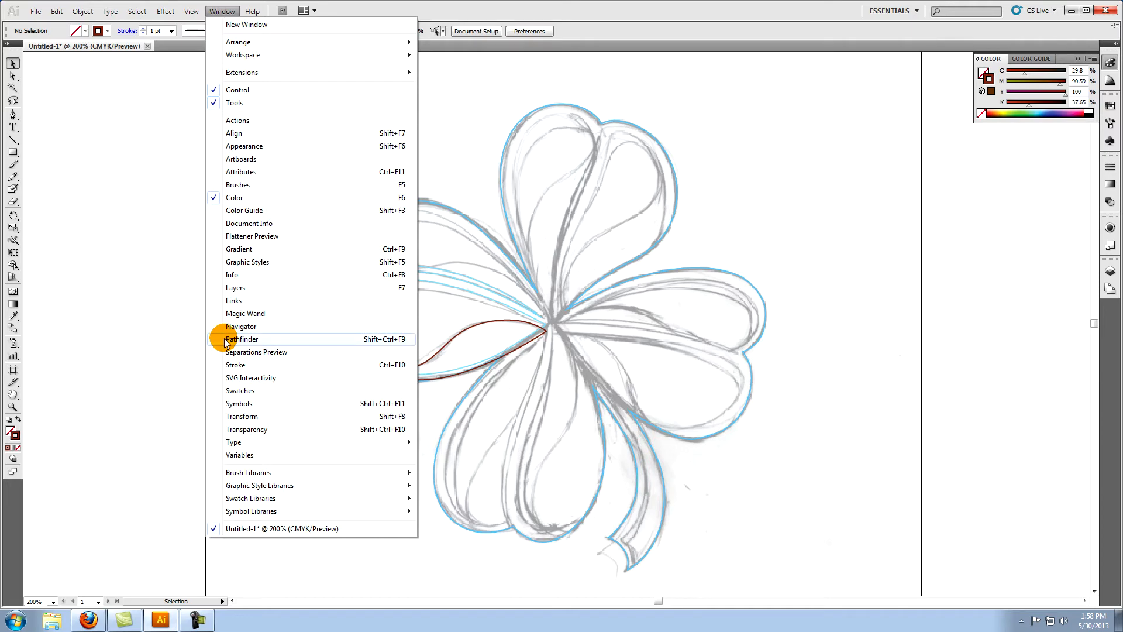
{"action": "left_click", "coordinate": [241, 340]}
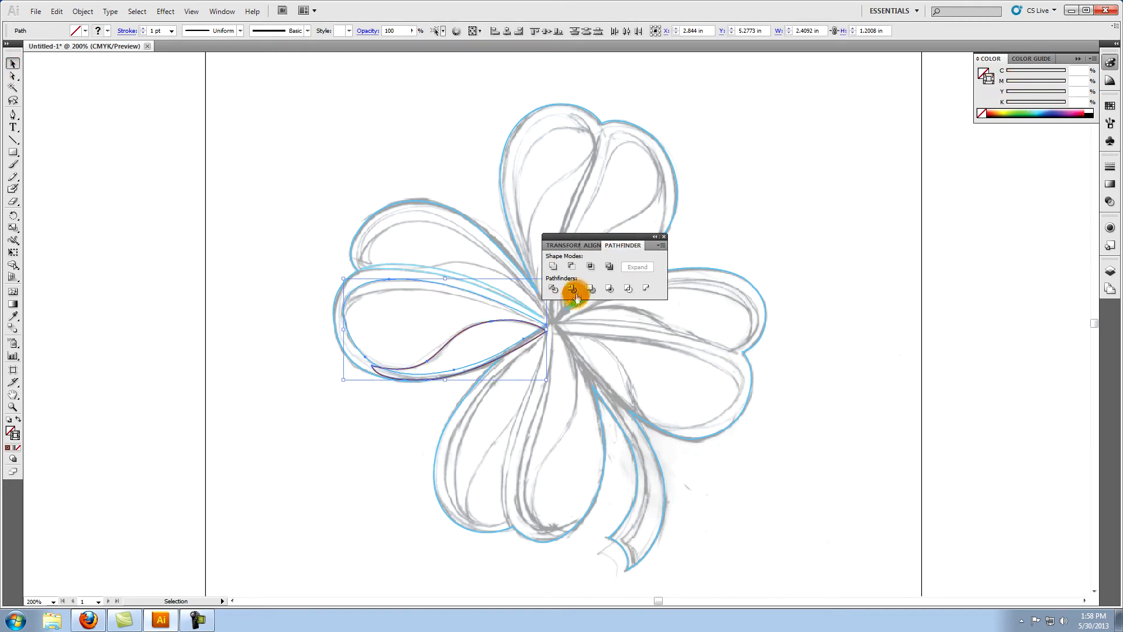
{"action": "left_click", "coordinate": [553, 288]}
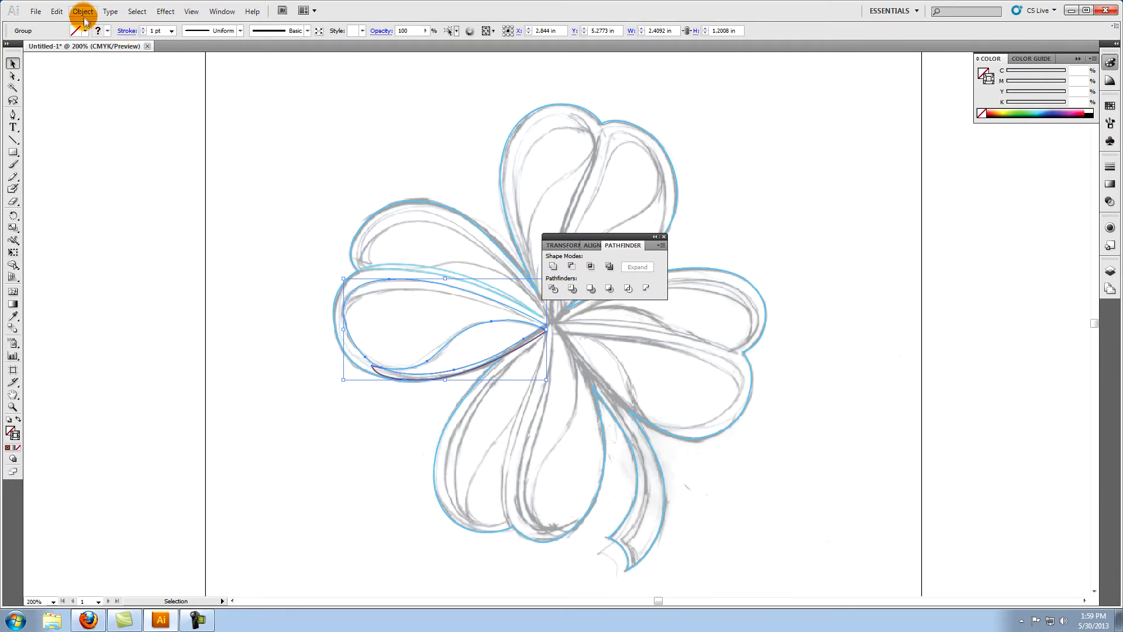
{"action": "left_click", "coordinate": [81, 11]}
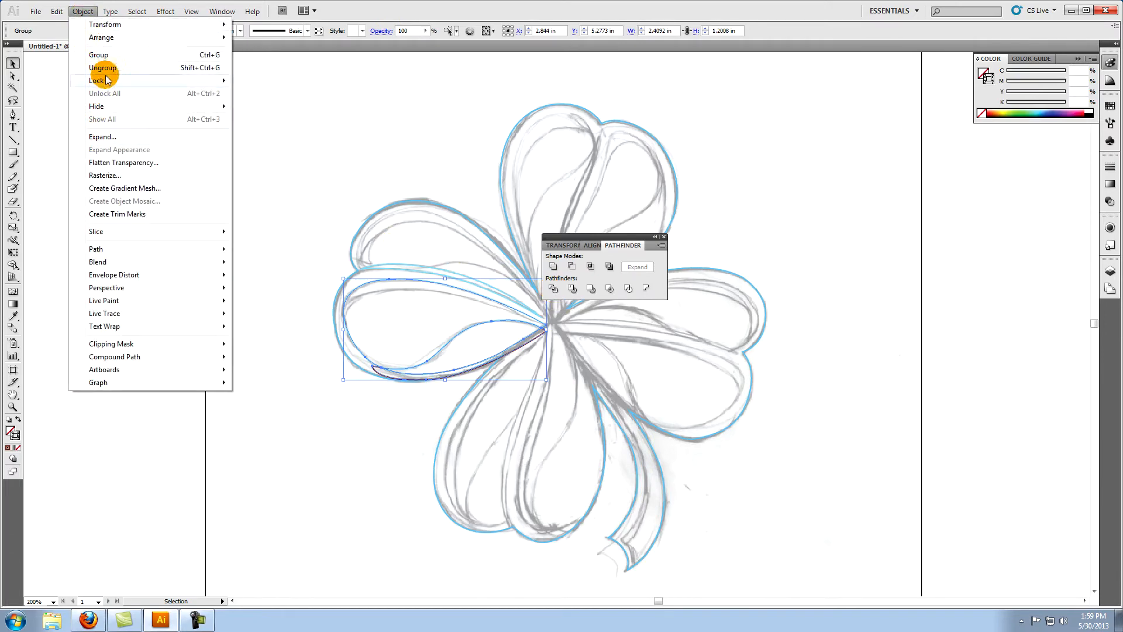
{"action": "left_click", "coordinate": [103, 68]}
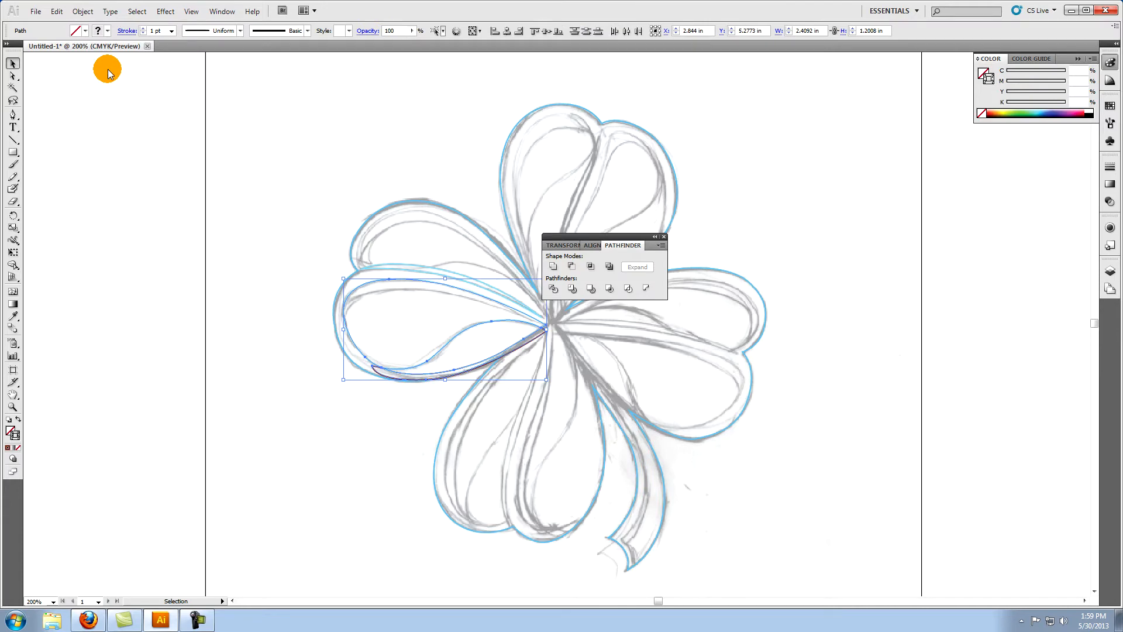
{"action": "mouse_move", "coordinate": [186, 393]}
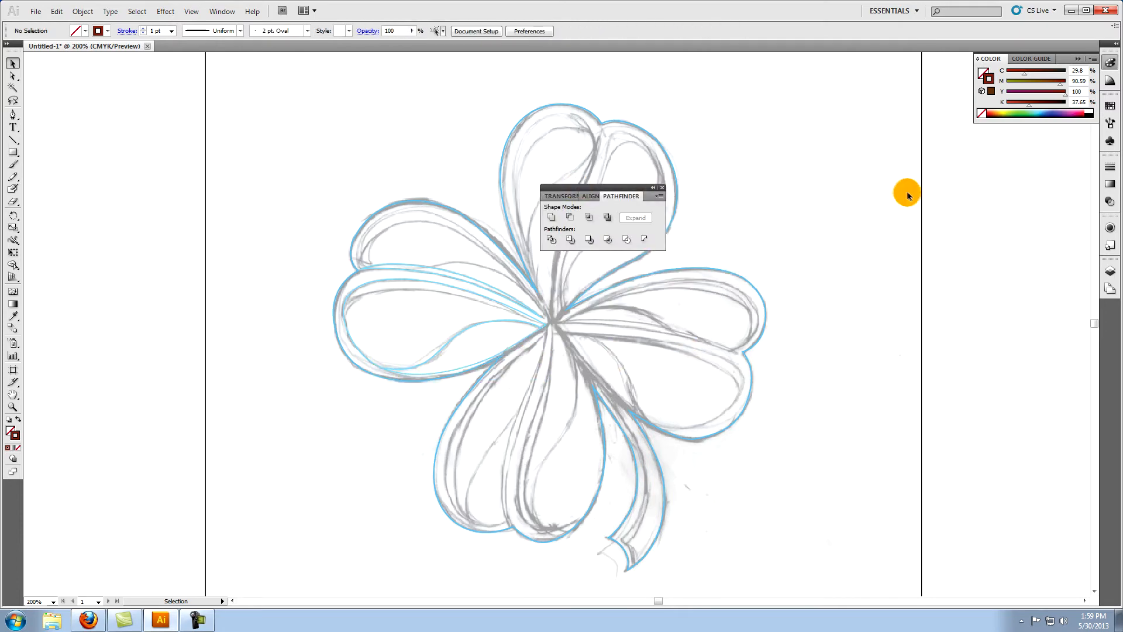
Step: Draw an orange curve across the lower left-leaf piece and select it with that piece
{"action": "left_click", "coordinate": [496, 338]}
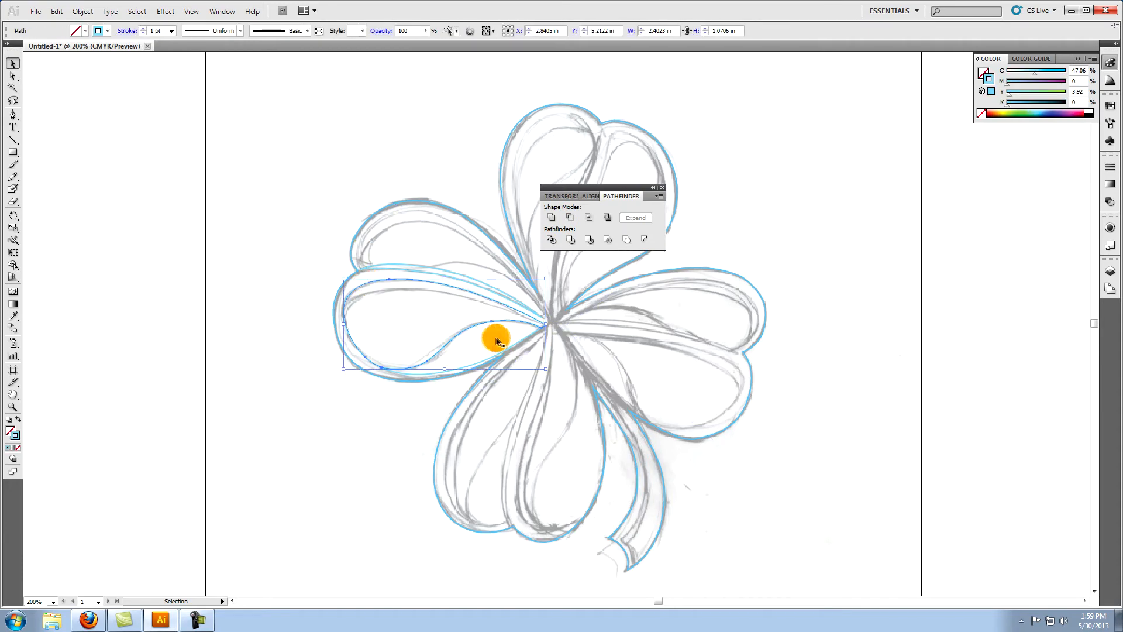
{"action": "left_click", "coordinate": [936, 243]}
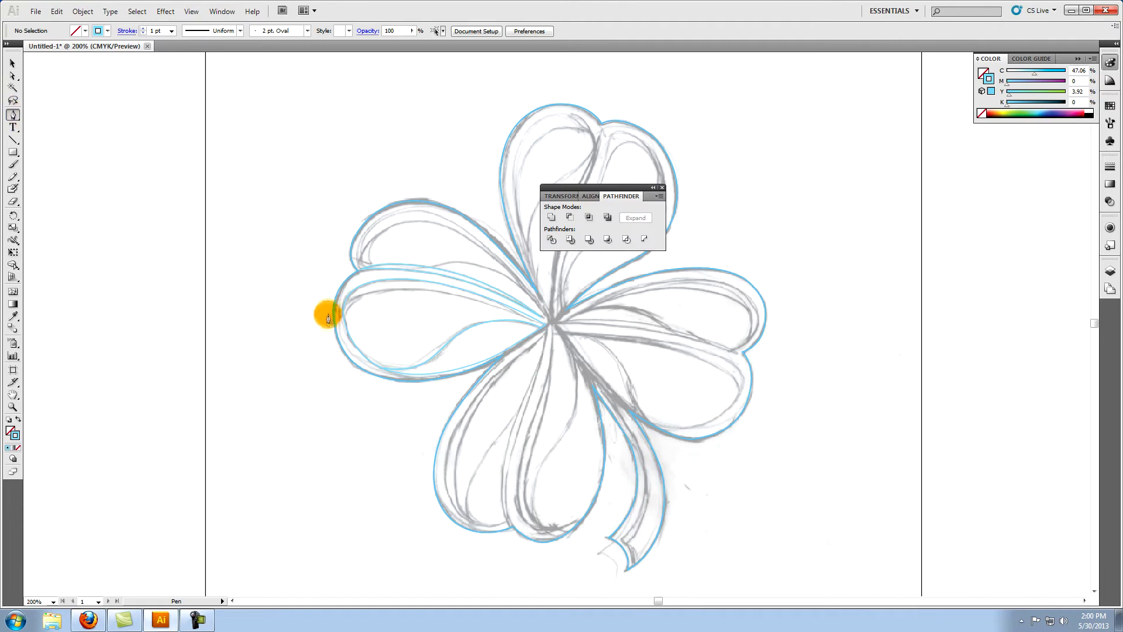
{"action": "mouse_move", "coordinate": [320, 359]}
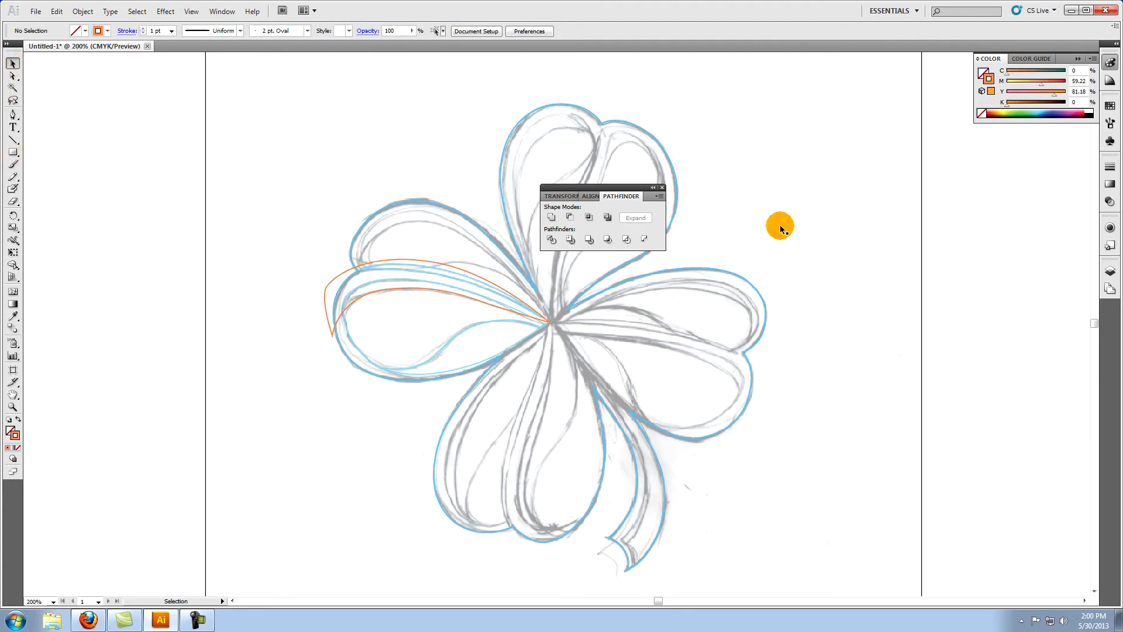
{"action": "left_click", "coordinate": [356, 351]}
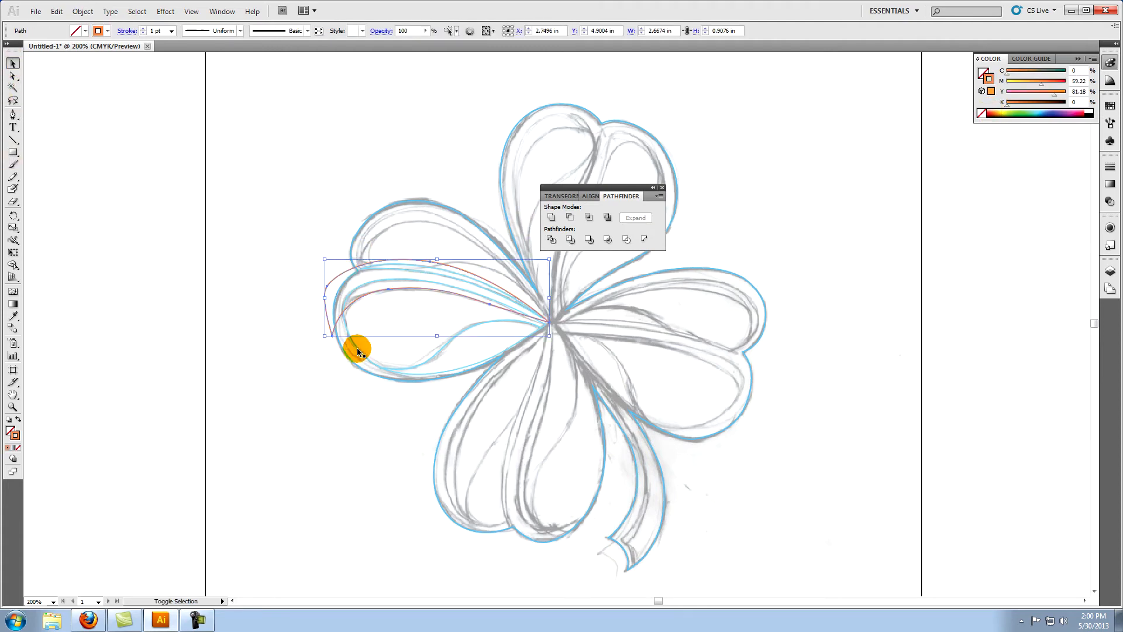
{"action": "left_click", "coordinate": [550, 238]}
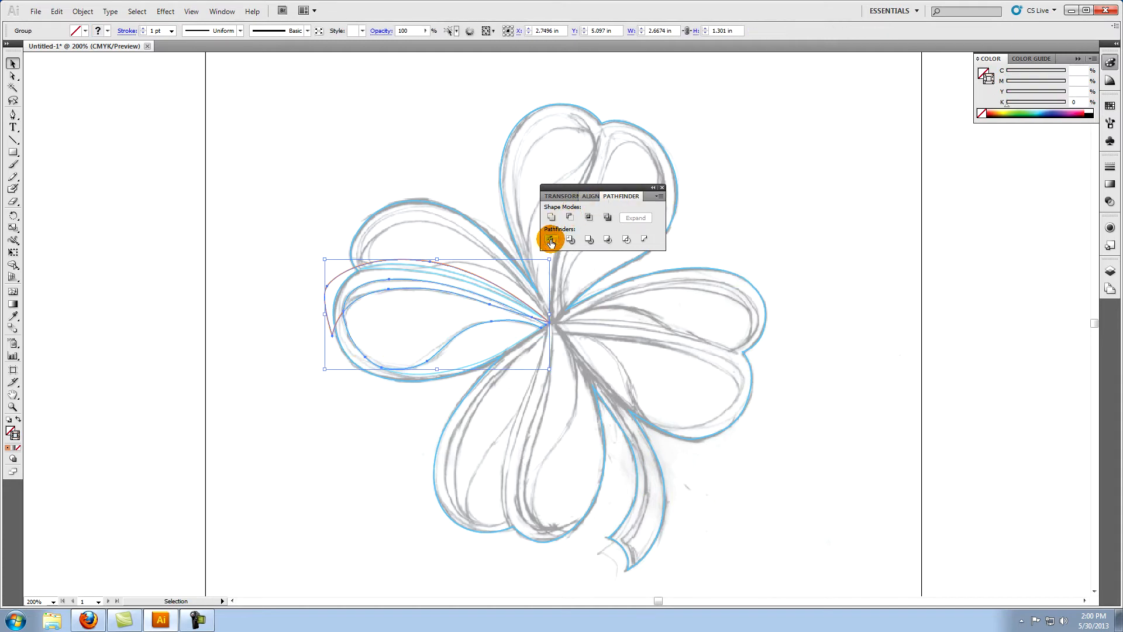
Step: Divide the leaf piece along the orange curve, ungroup it, and select the upper-left leaf outline
{"action": "left_click", "coordinate": [82, 11]}
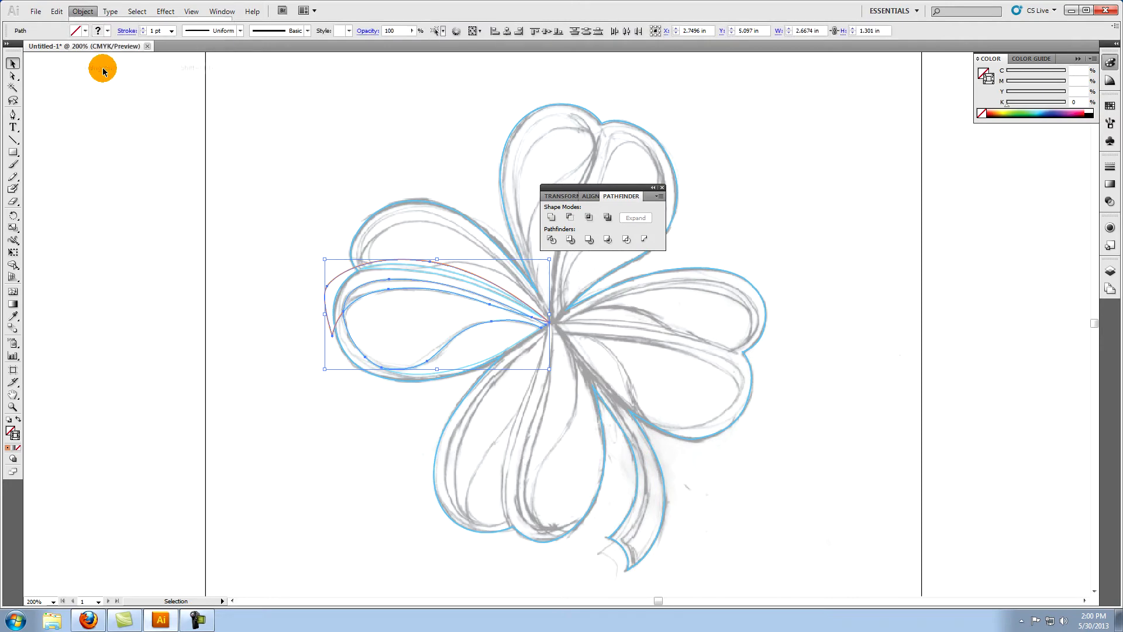
{"action": "left_click", "coordinate": [186, 278]}
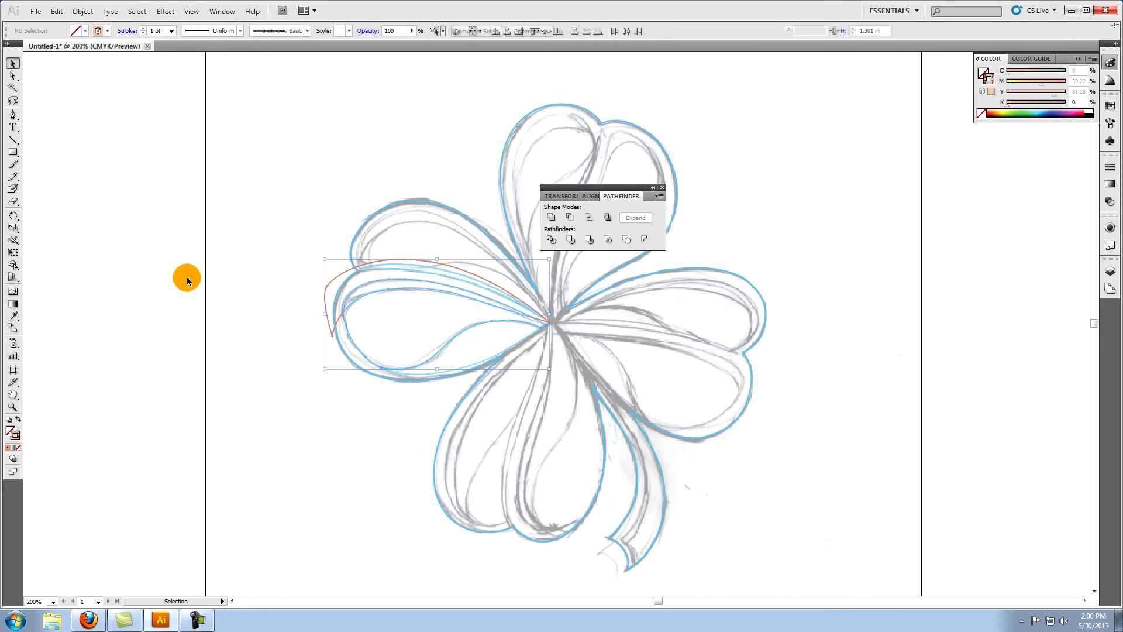
{"action": "left_click", "coordinate": [337, 280]}
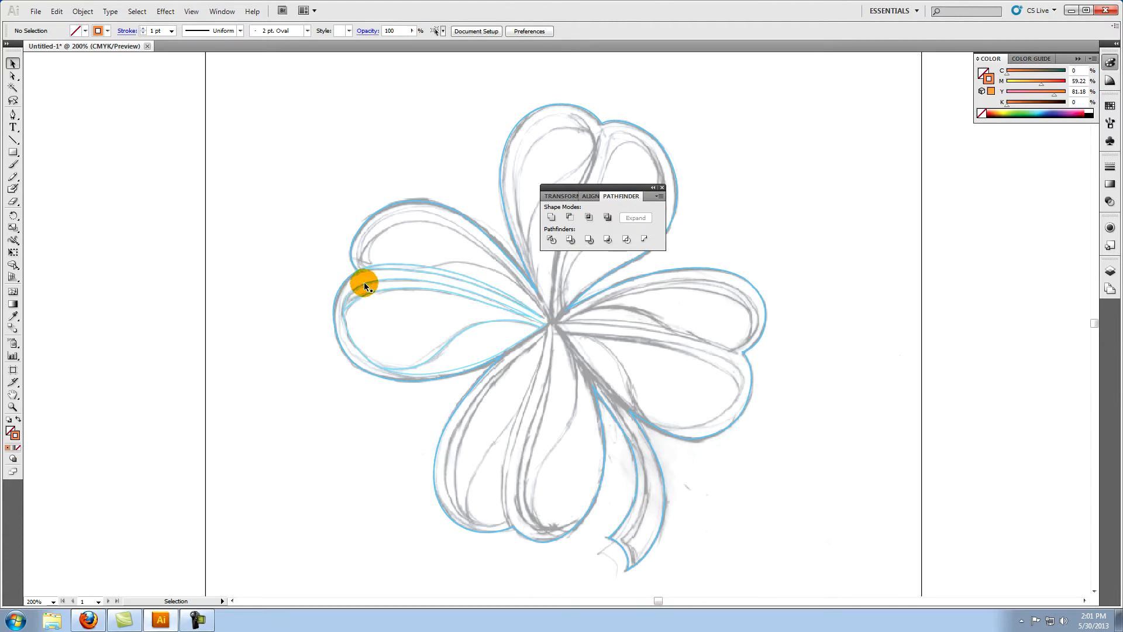
{"action": "left_click", "coordinate": [365, 284]}
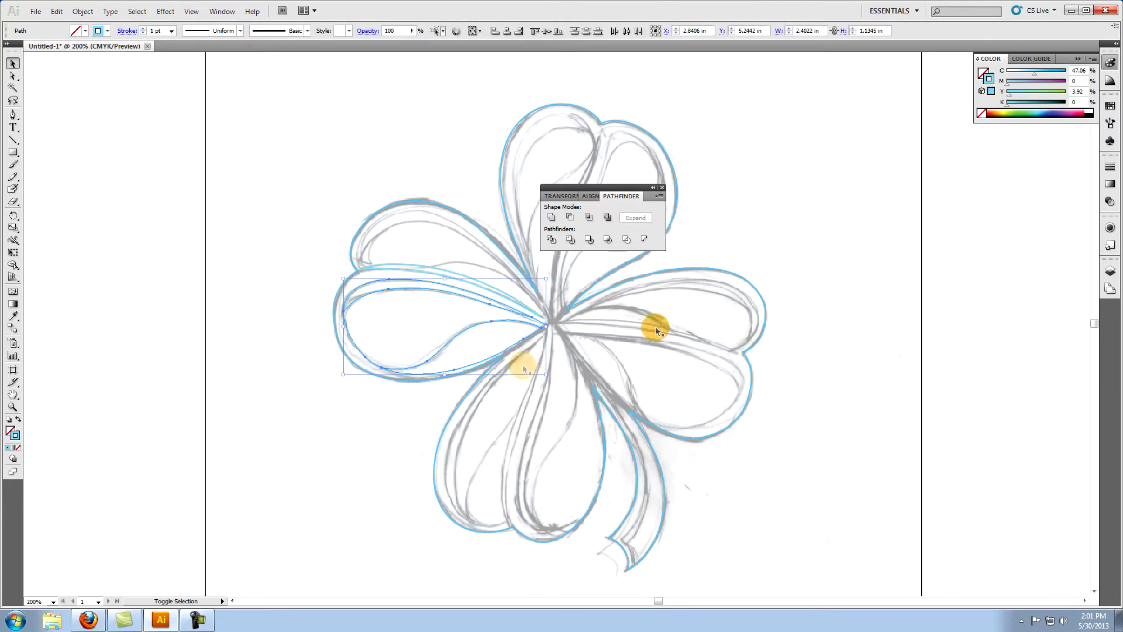
{"action": "left_click", "coordinate": [791, 191]}
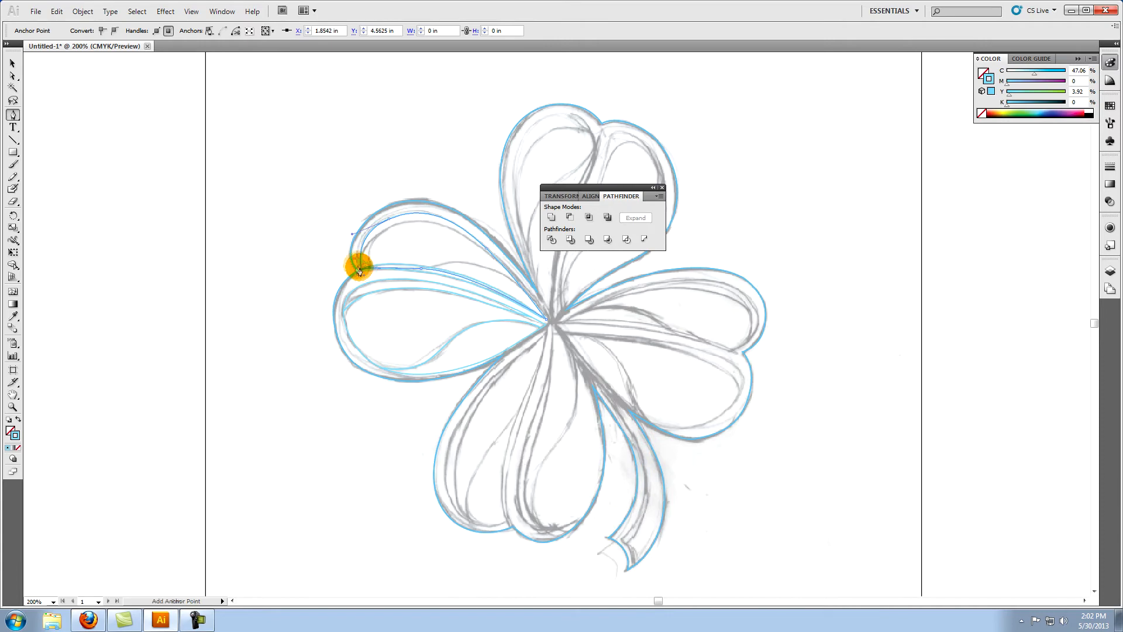
Step: Draw a red inner curve from the upper-left leaf tip, then deselect
{"action": "left_click", "coordinate": [12, 63]}
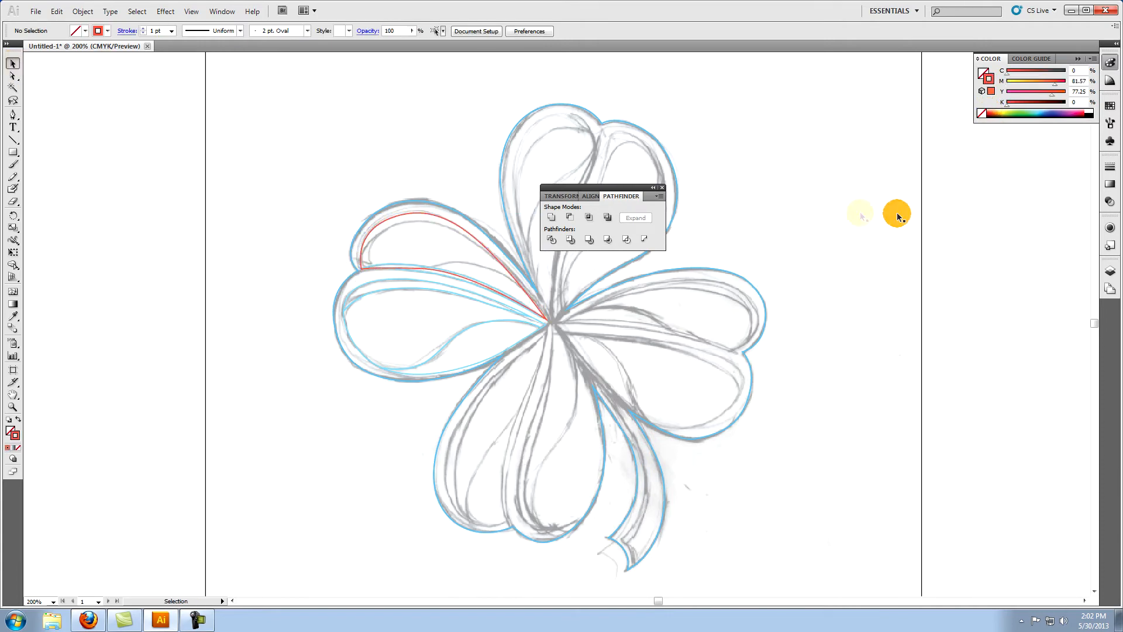
{"action": "left_click", "coordinate": [442, 277]}
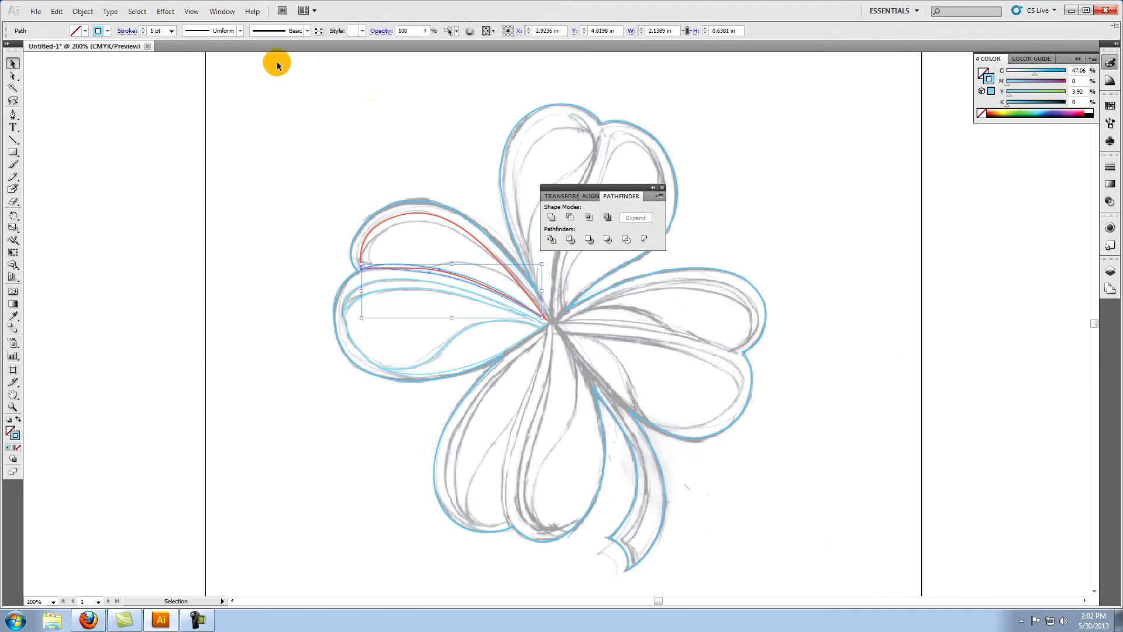
{"action": "left_click", "coordinate": [82, 10]}
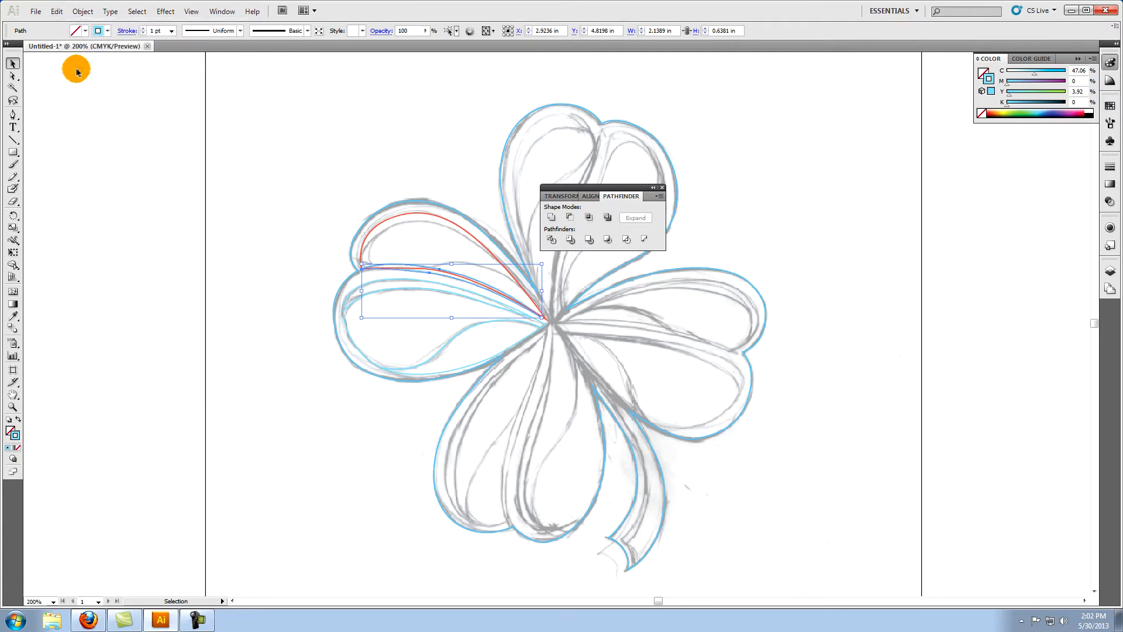
{"action": "left_click", "coordinate": [907, 254]}
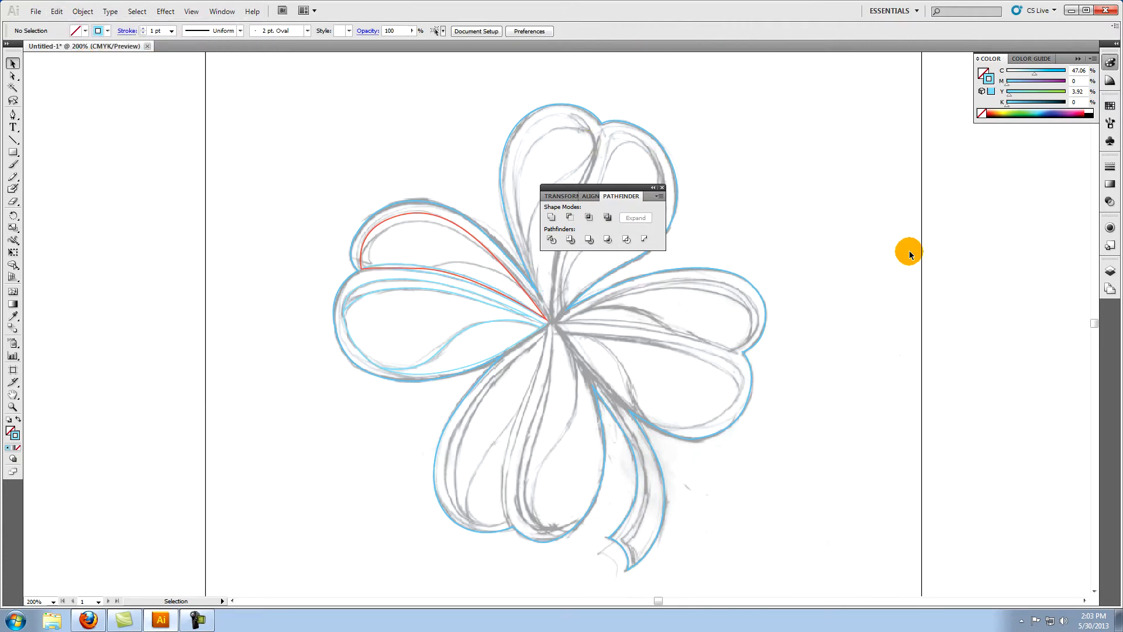
{"action": "mouse_move", "coordinate": [398, 264]}
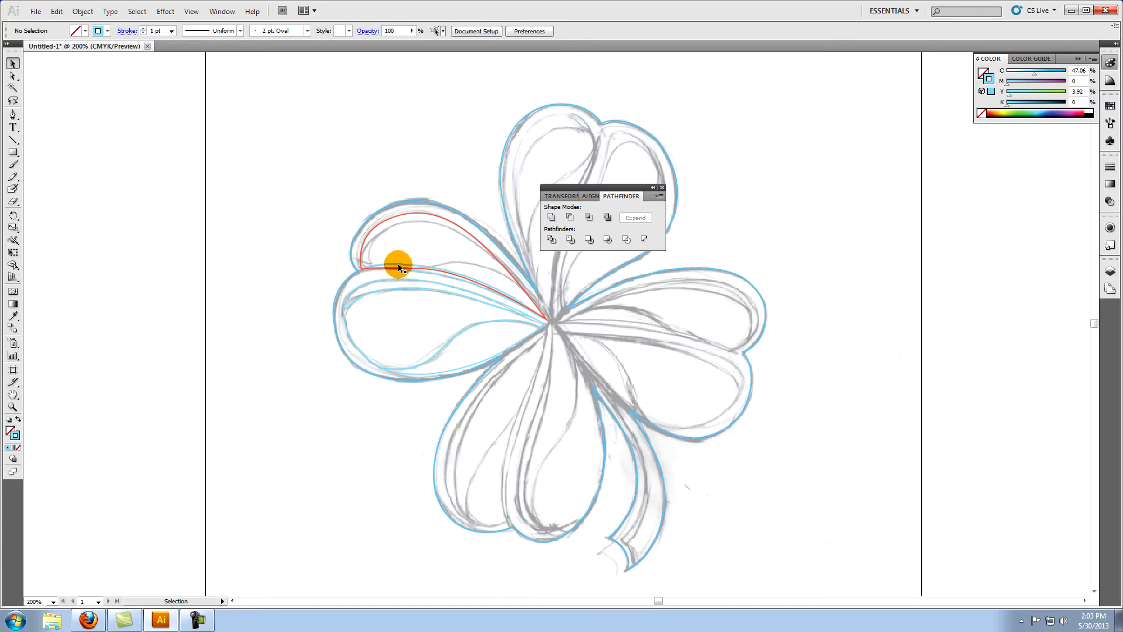
Step: Select the red curve with the leaf outline and apply Pathfinder Minus Back
{"action": "left_click", "coordinate": [422, 213]}
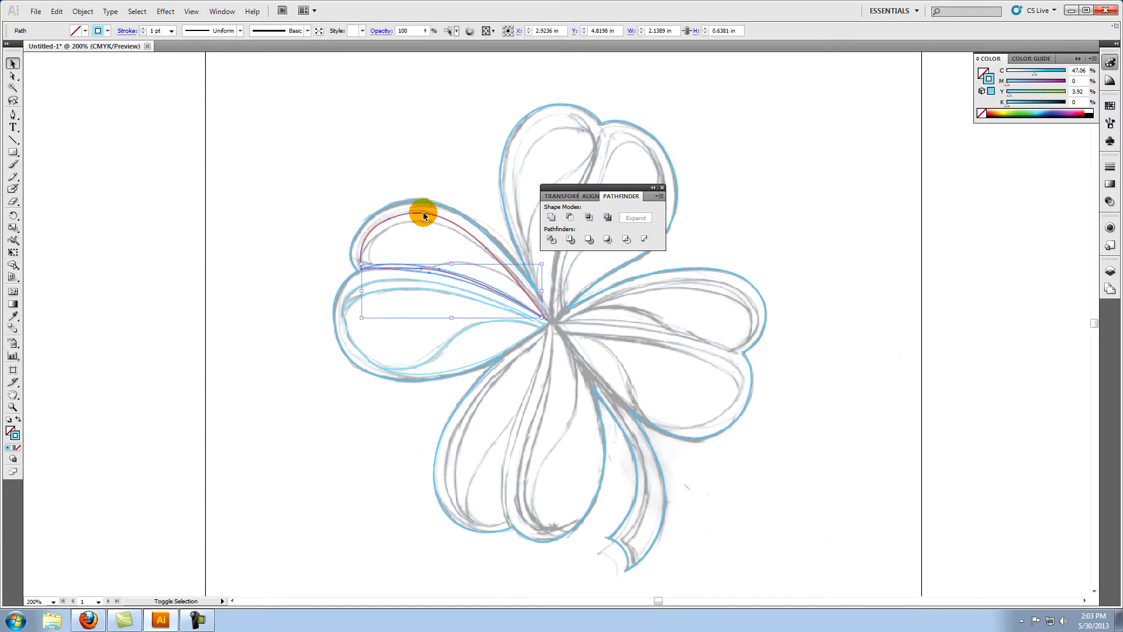
{"action": "left_click", "coordinate": [626, 239]}
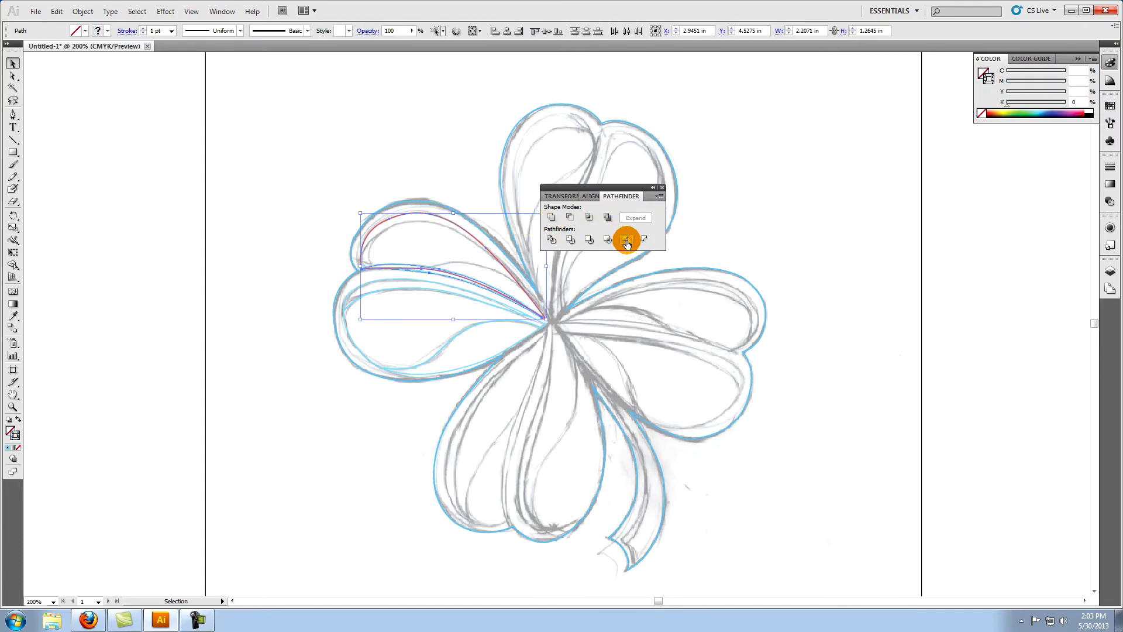
{"action": "mouse_move", "coordinate": [643, 238]}
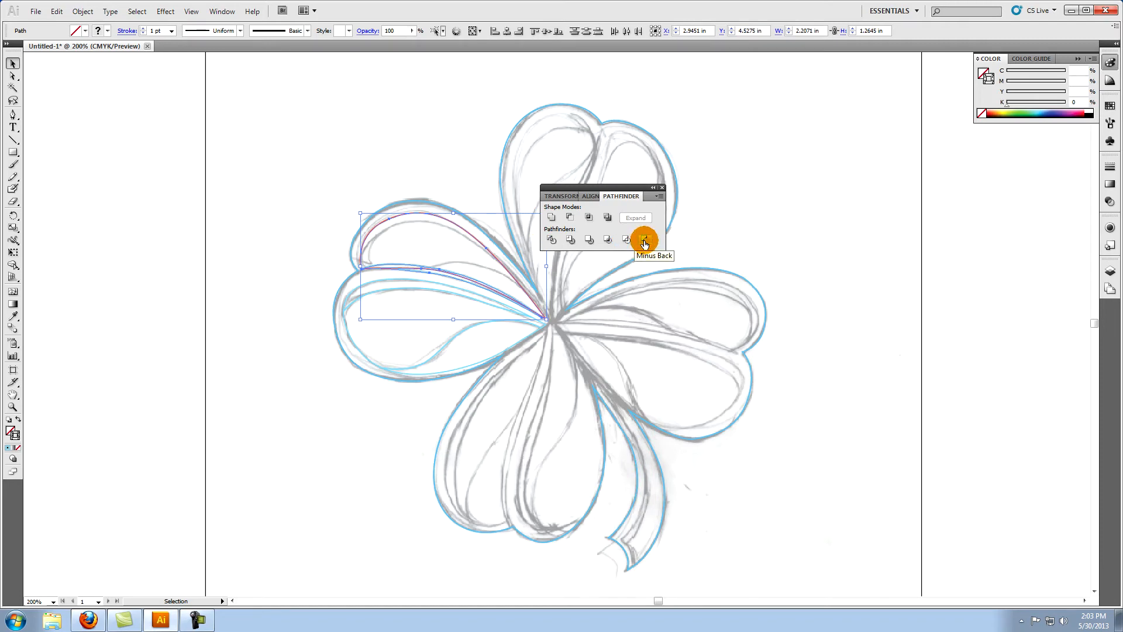
{"action": "left_click", "coordinate": [645, 239]}
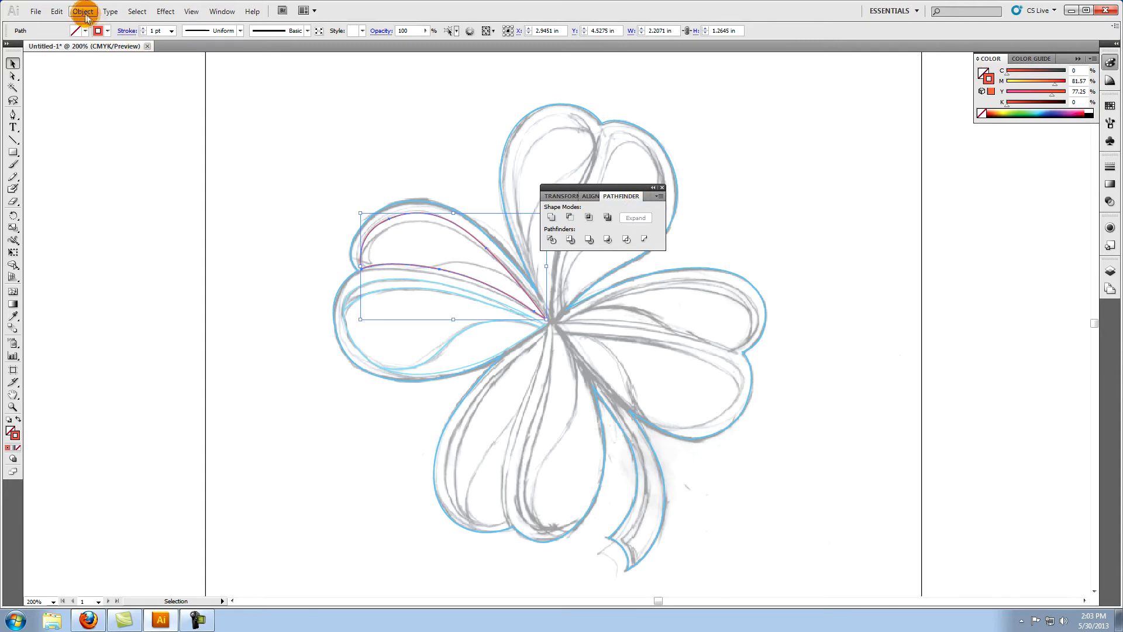
Step: Paste the shape in front, draw a curve across the top lobe and divide the lobe along it
{"action": "left_click", "coordinate": [56, 10]}
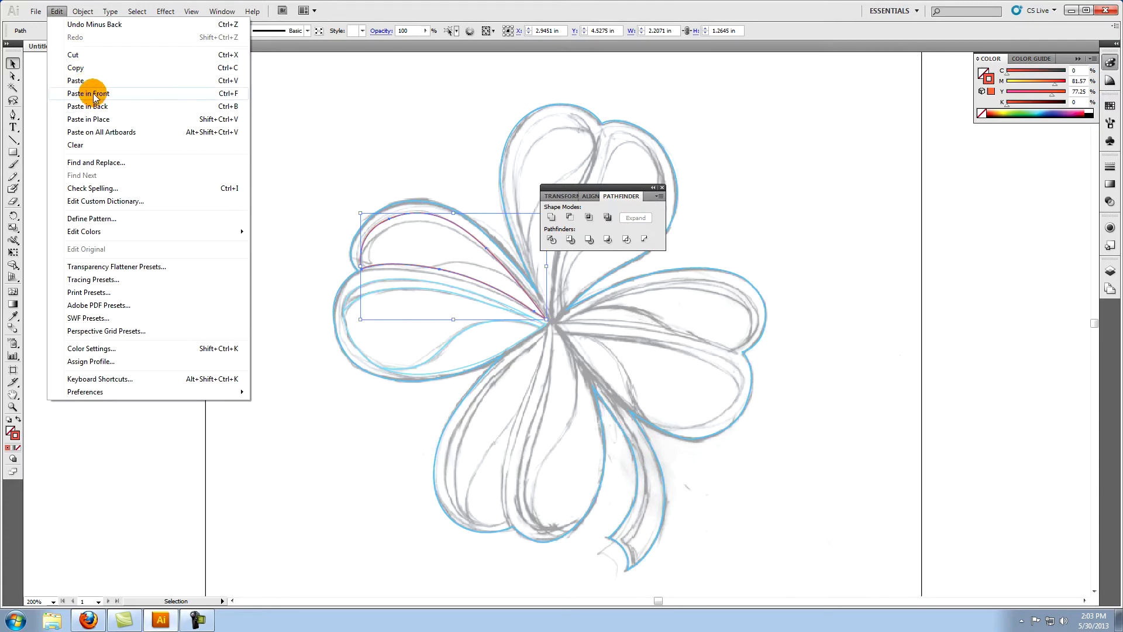
{"action": "left_click", "coordinate": [88, 93]}
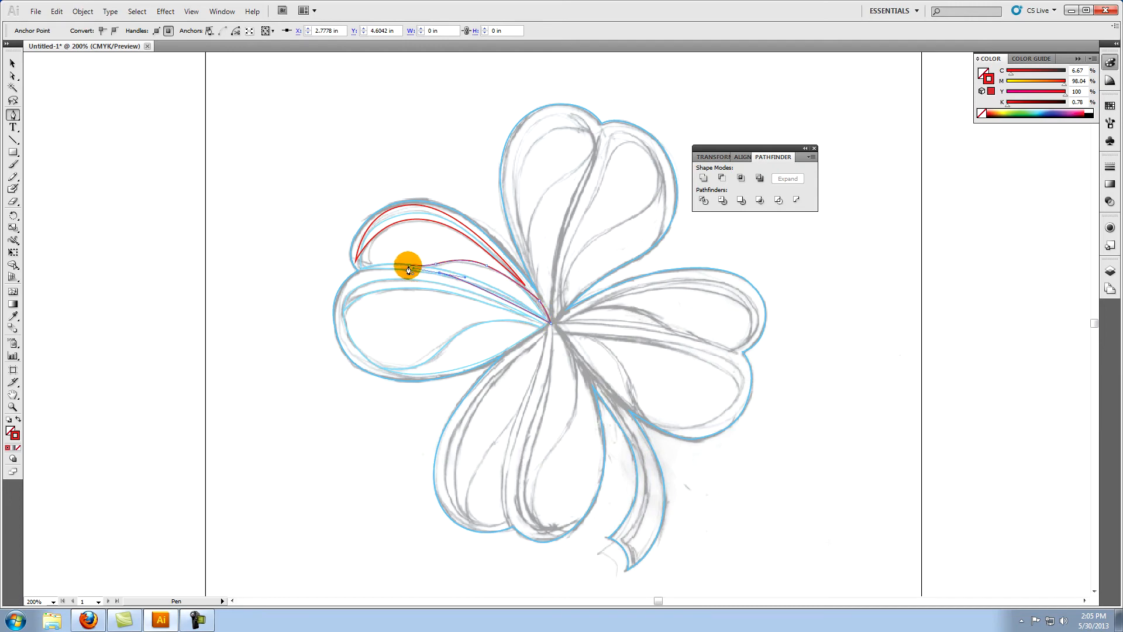
{"action": "left_click", "coordinate": [13, 62]}
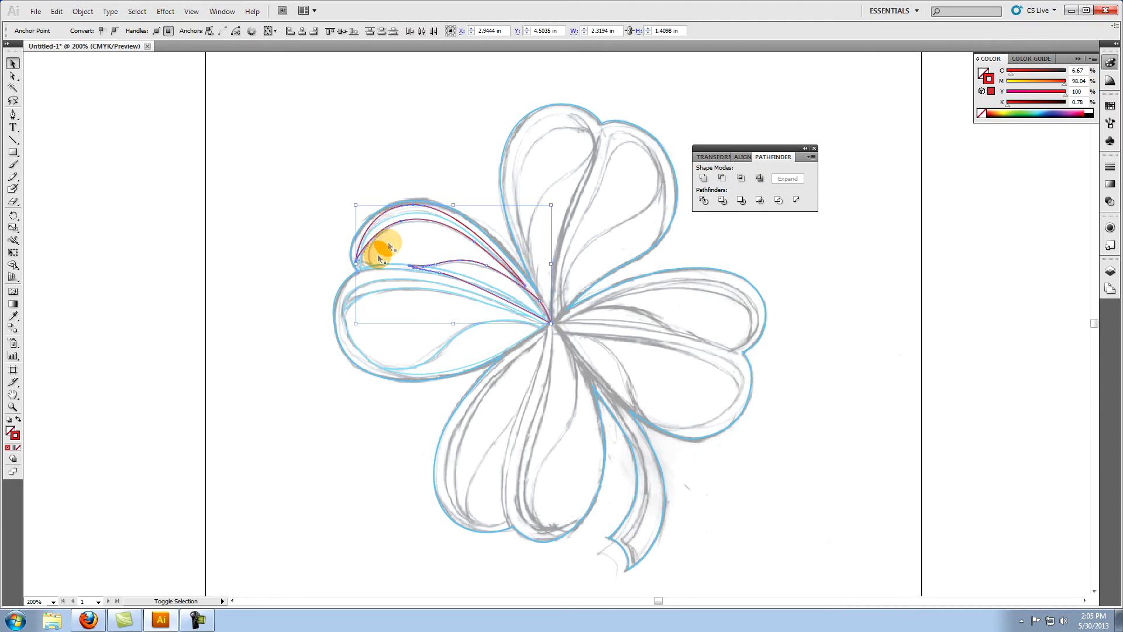
{"action": "left_click", "coordinate": [703, 200]}
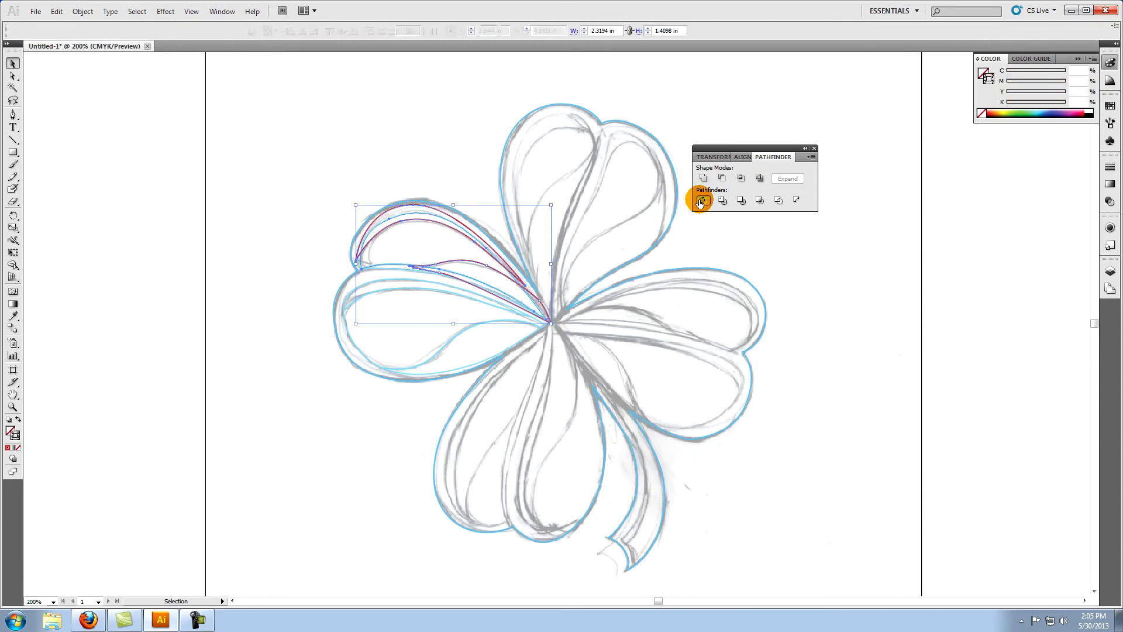
{"action": "left_click", "coordinate": [703, 200]}
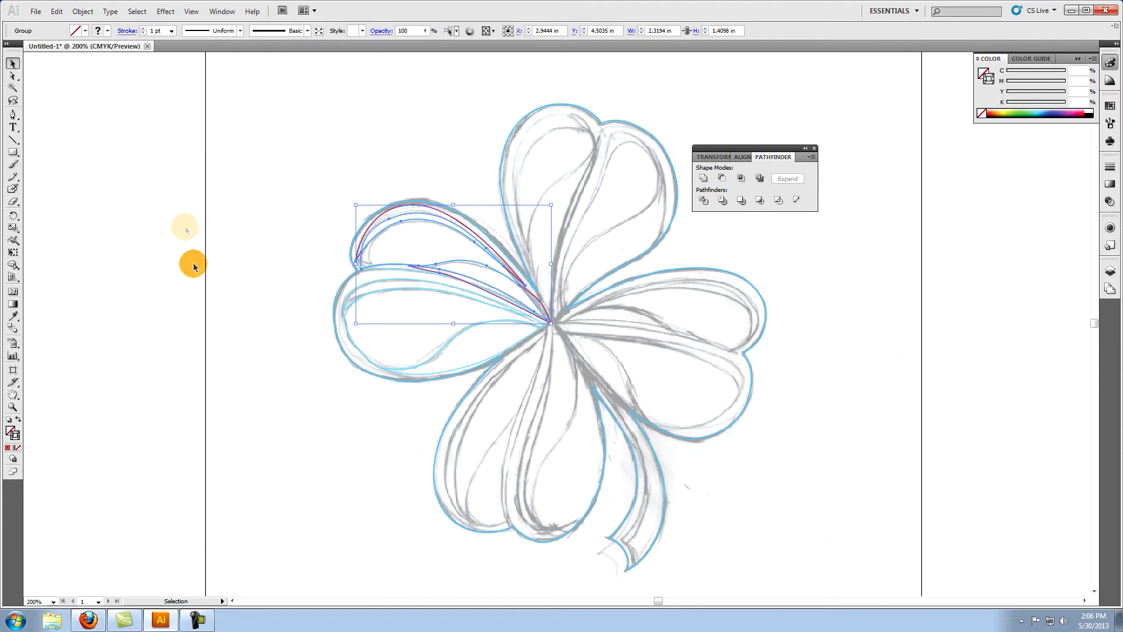
Step: Ungroup the divided upper-left leaf pieces and deselect everything
{"action": "left_click", "coordinate": [82, 10]}
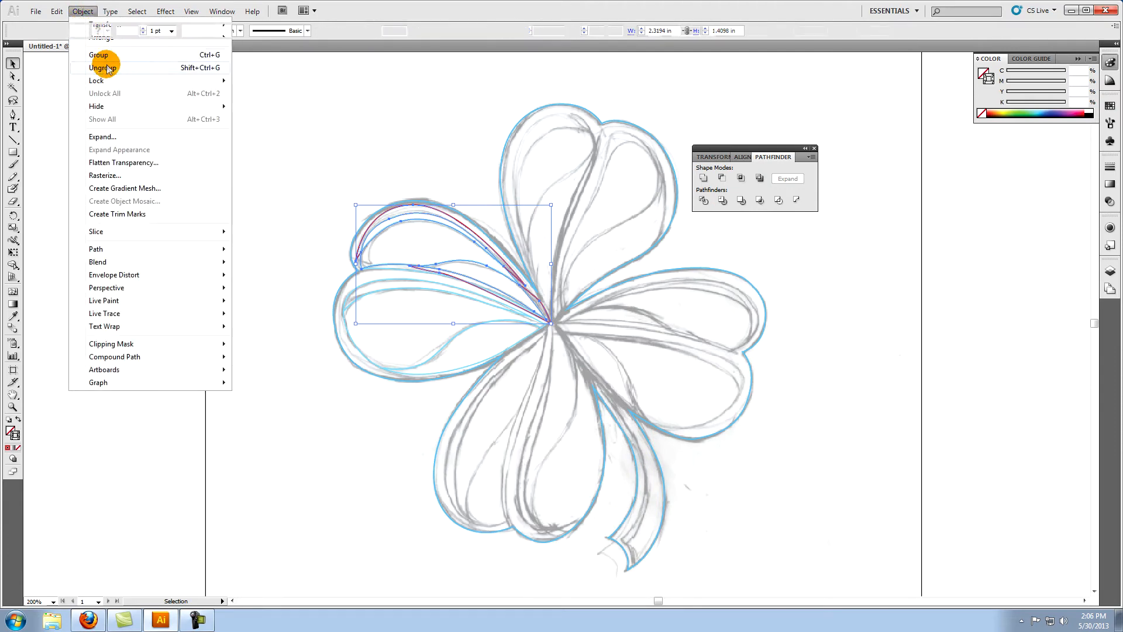
{"action": "left_click", "coordinate": [103, 68]}
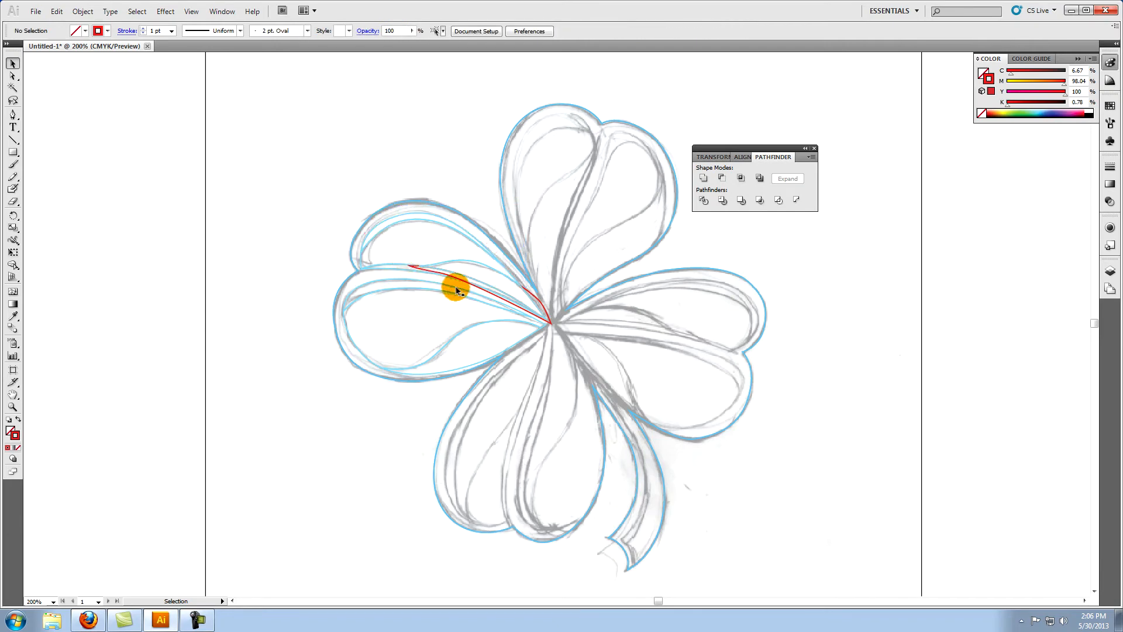
{"action": "left_click", "coordinate": [457, 289]}
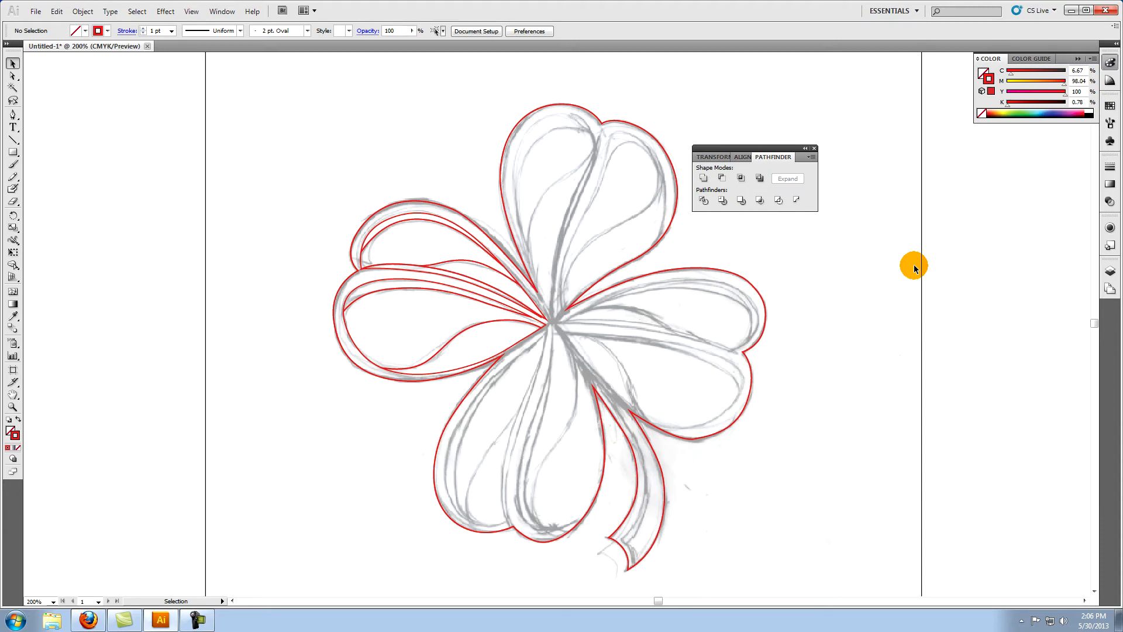
{"action": "left_click", "coordinate": [12, 78]}
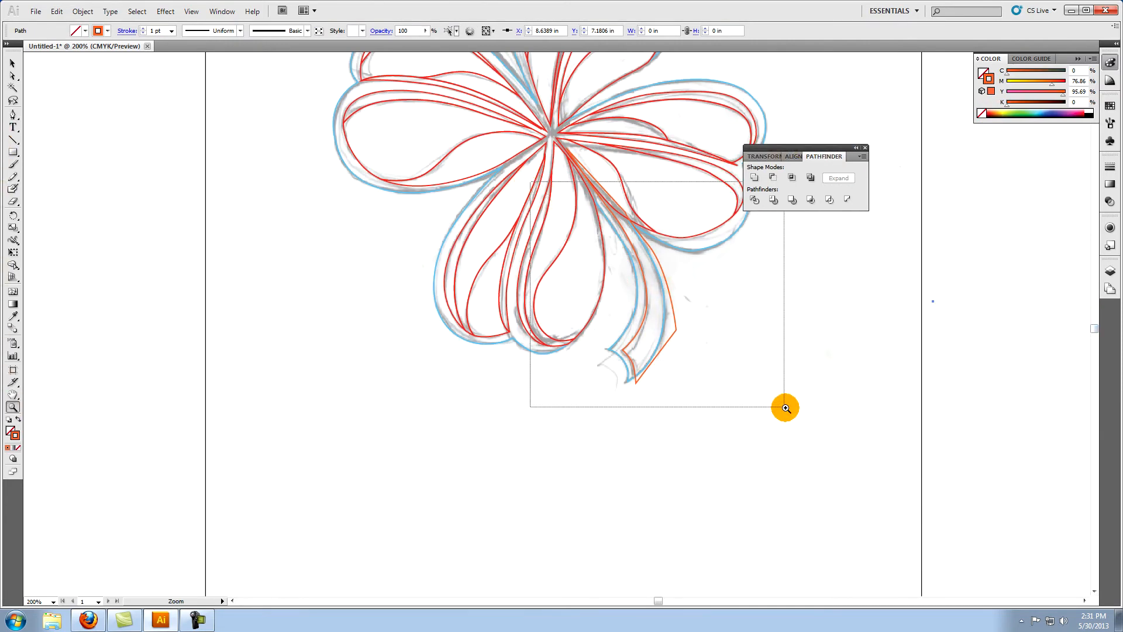
Step: Zoom in on the stem and select its right and inner-edge outline paths
{"action": "left_click", "coordinate": [784, 408]}
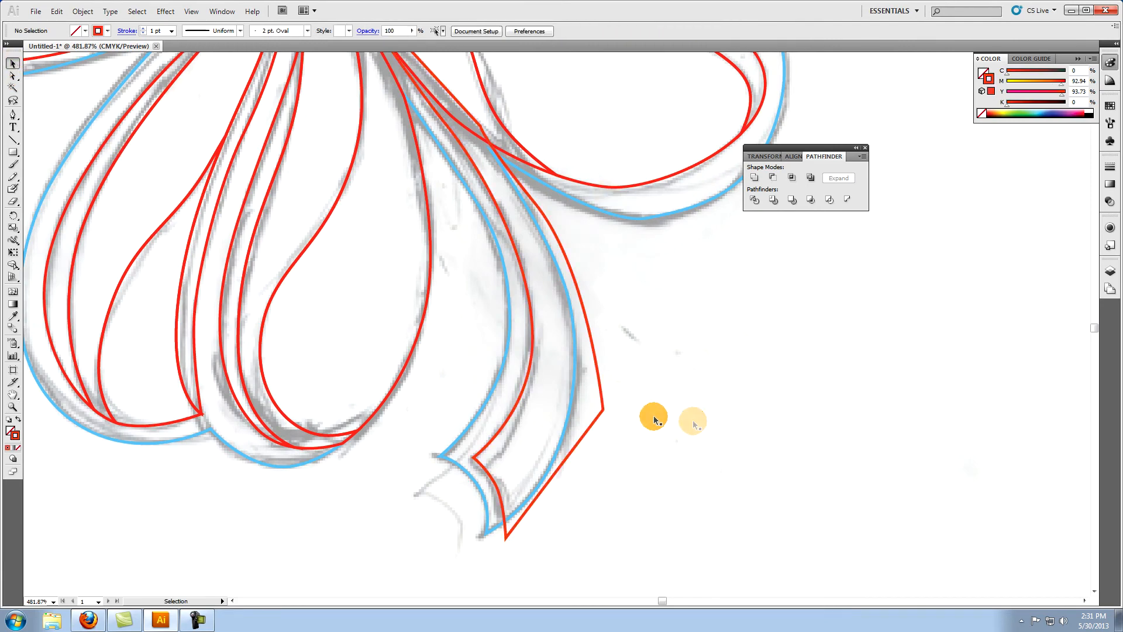
{"action": "left_click", "coordinate": [601, 382]}
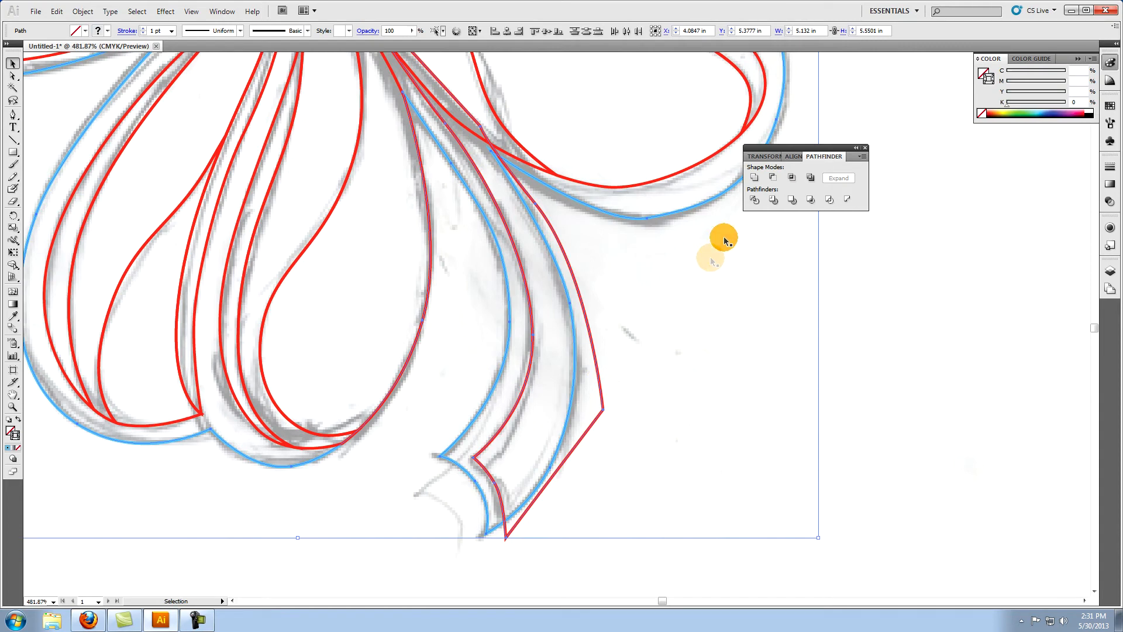
{"action": "left_click", "coordinate": [754, 199]}
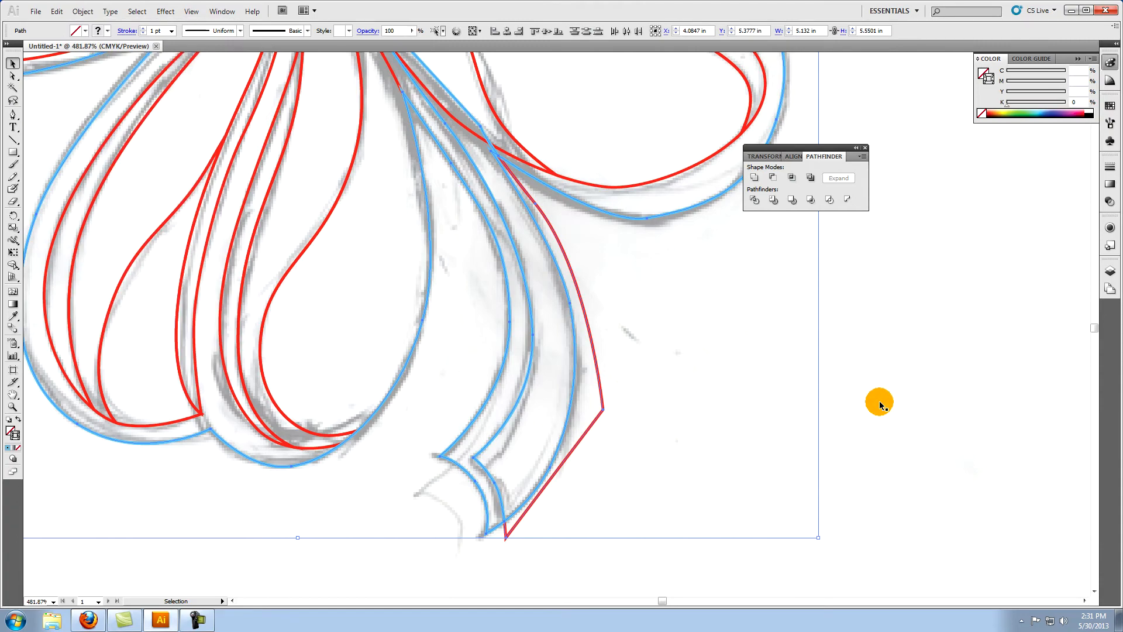
{"action": "left_click", "coordinate": [603, 408]}
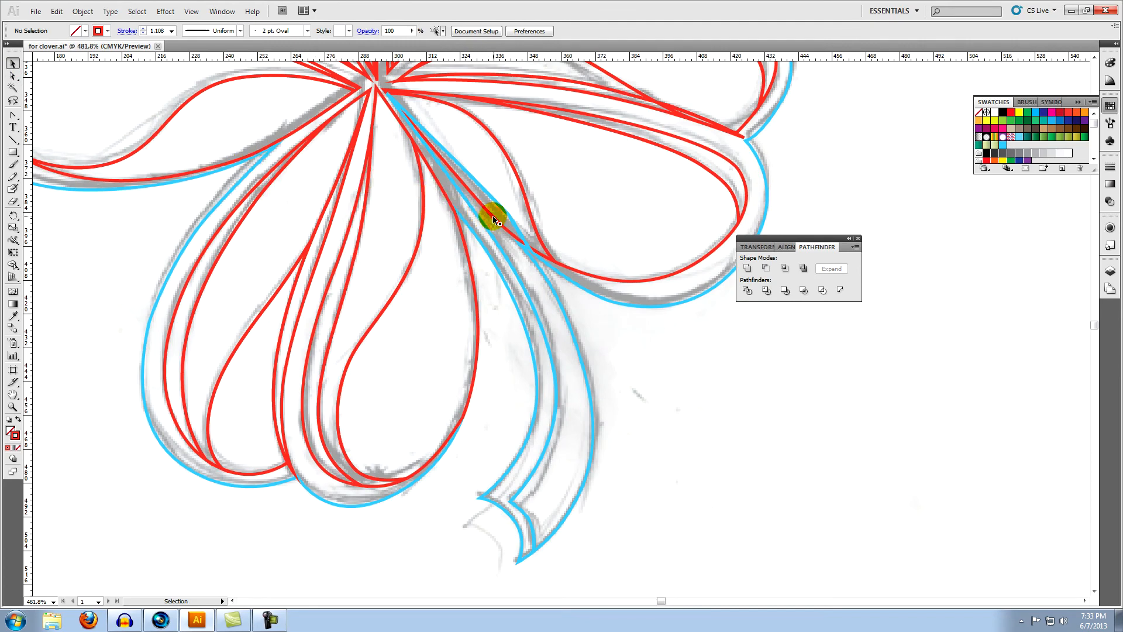
Step: Subtract the overlapping stem paths with Minus Back and select the resulting inner-edge curve
{"action": "left_click", "coordinate": [493, 215]}
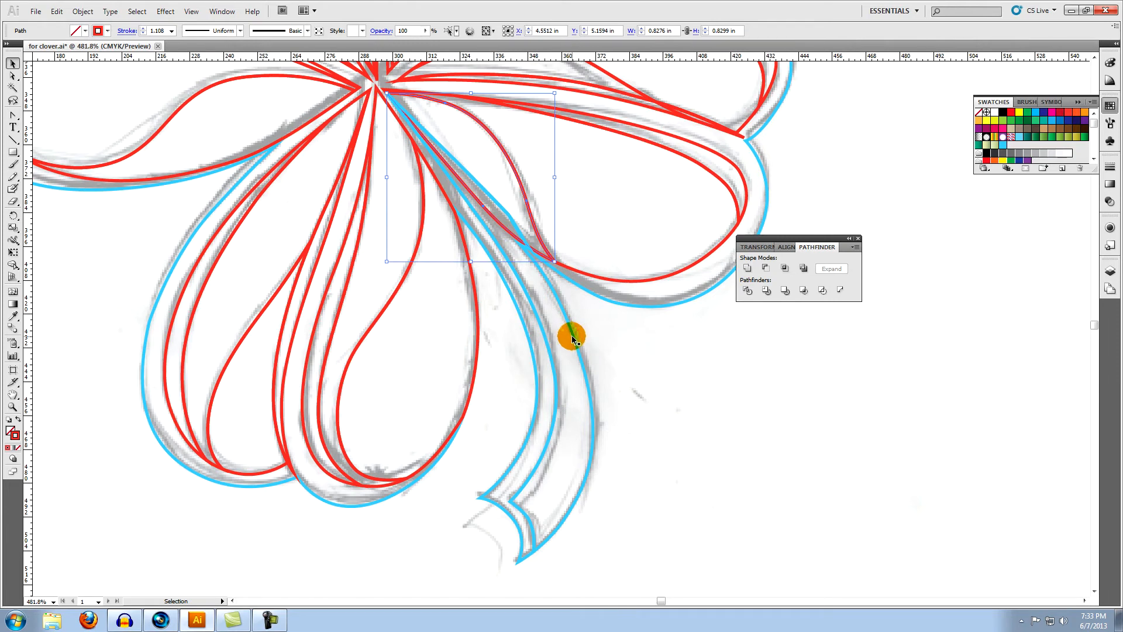
{"action": "left_click", "coordinate": [573, 338]}
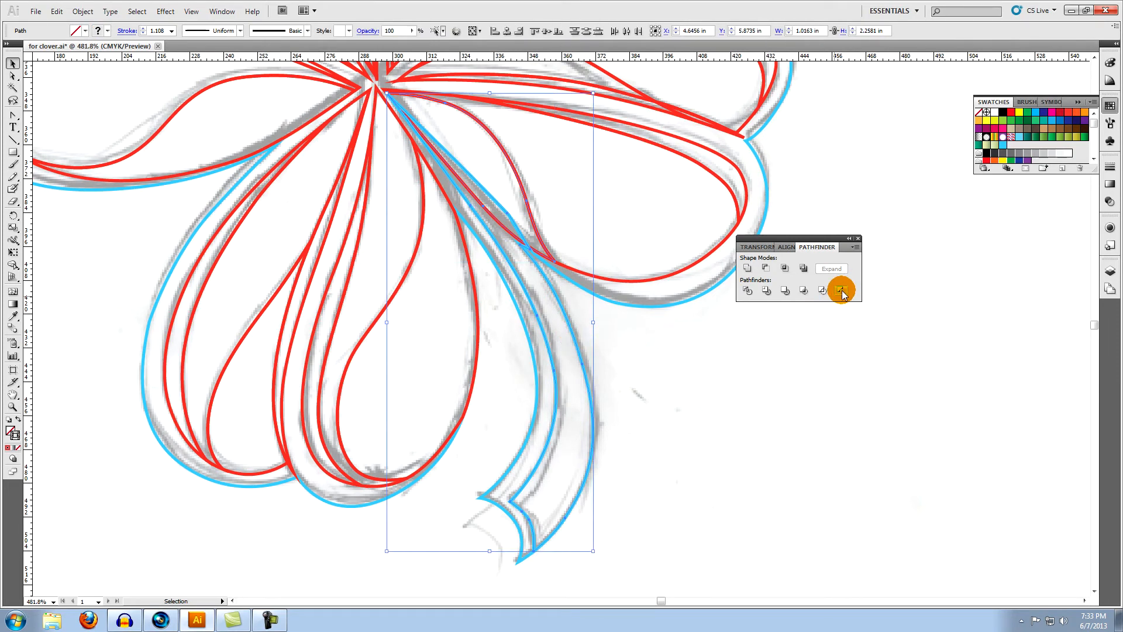
{"action": "left_click", "coordinate": [841, 290]}
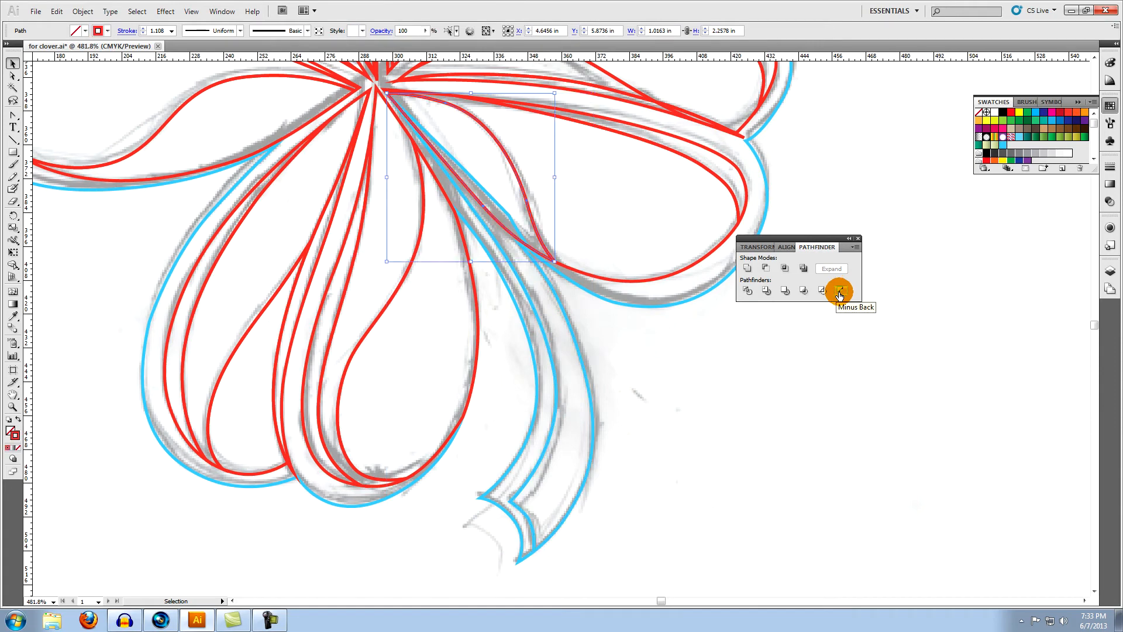
{"action": "left_click", "coordinate": [839, 293]}
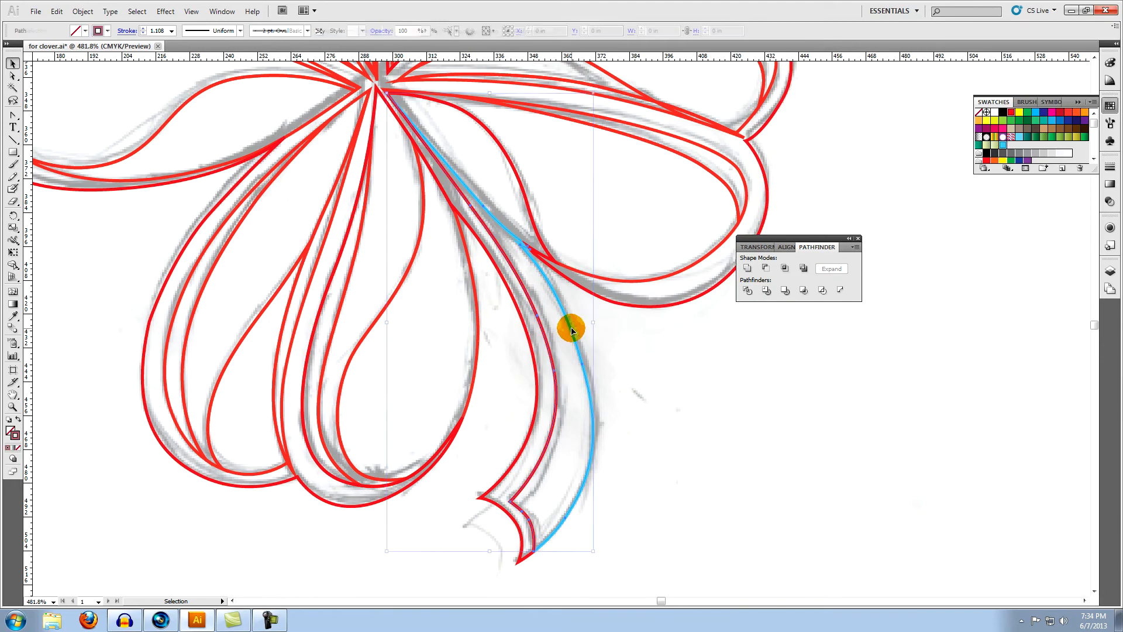
{"action": "left_click", "coordinate": [712, 511]}
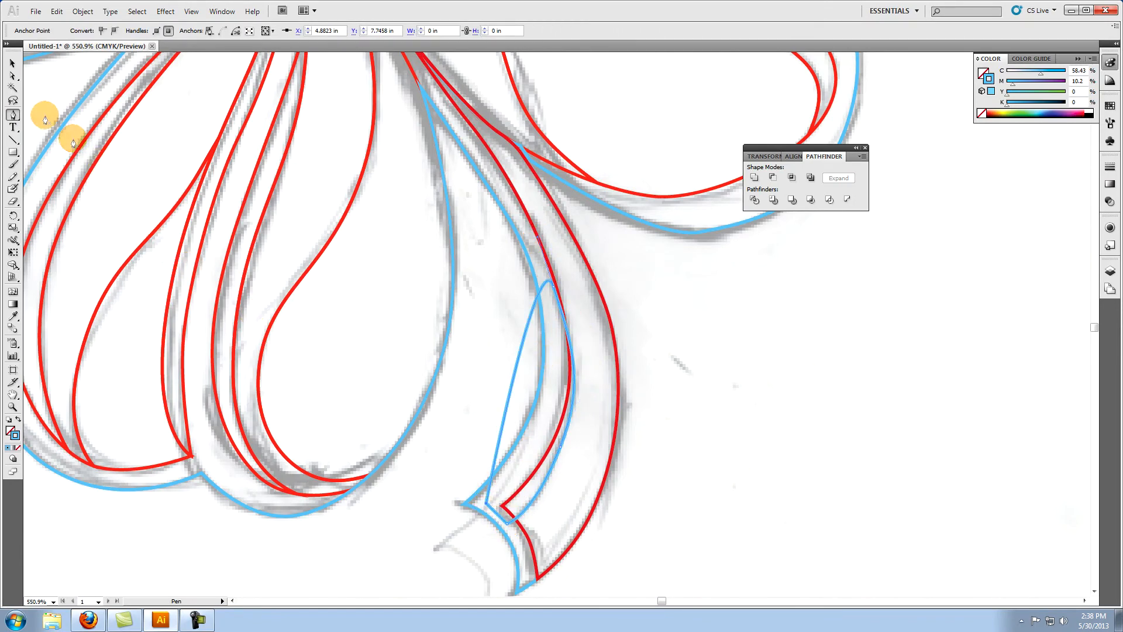
Step: Adjust the stem piece's anchors, then return to the Selection tool
{"action": "left_click", "coordinate": [566, 419]}
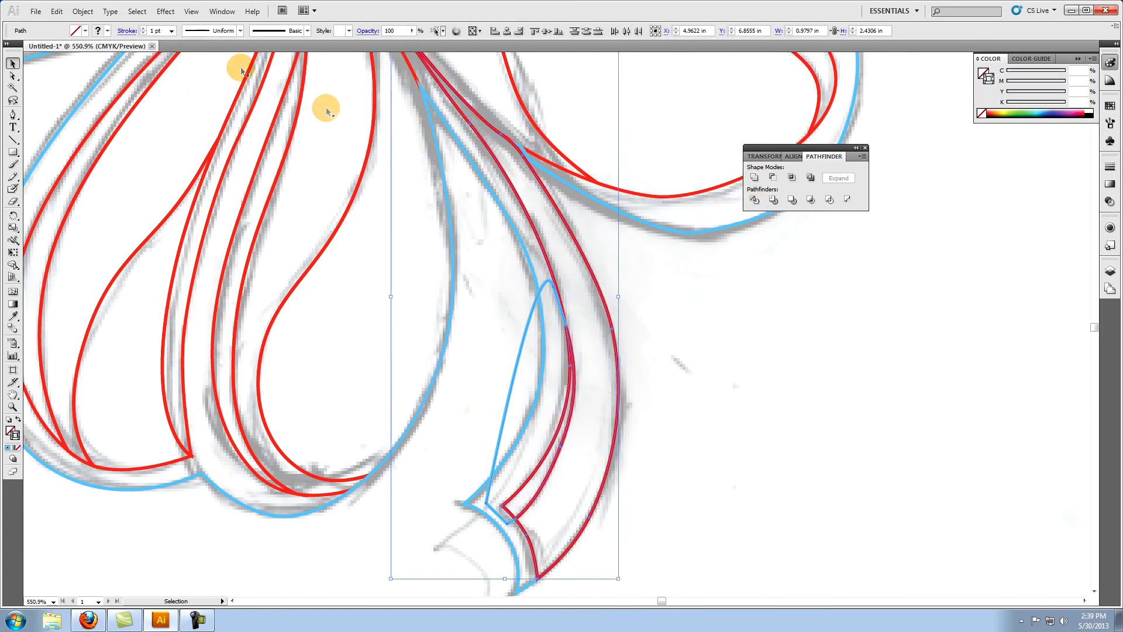
{"action": "left_click", "coordinate": [82, 11]}
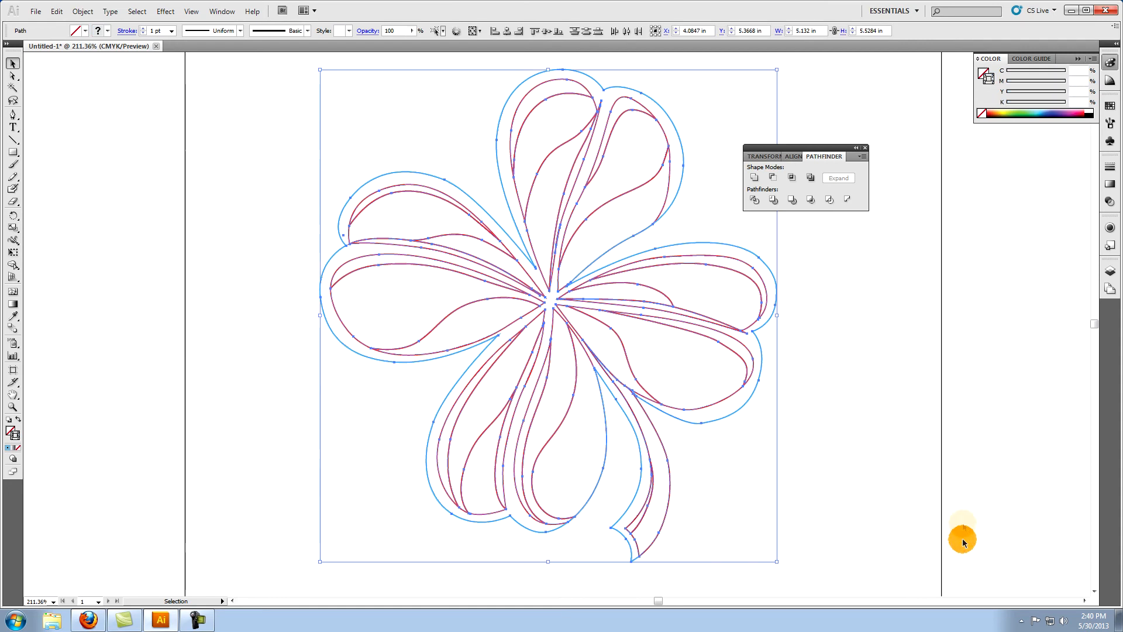
{"action": "mouse_move", "coordinate": [971, 329]}
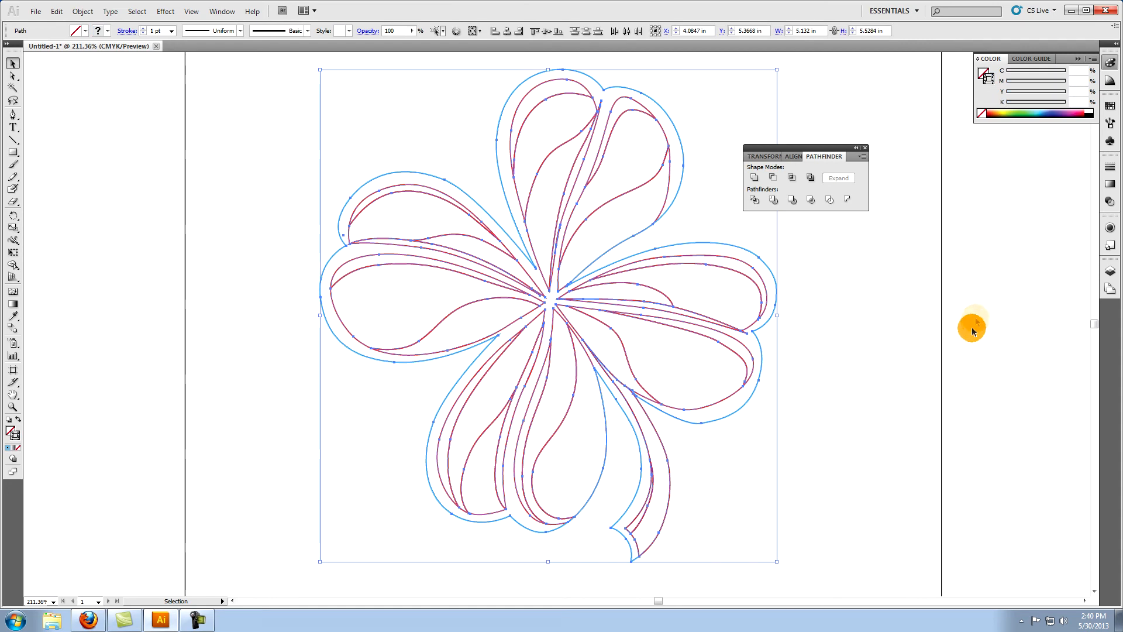
{"action": "mouse_move", "coordinate": [1020, 112]}
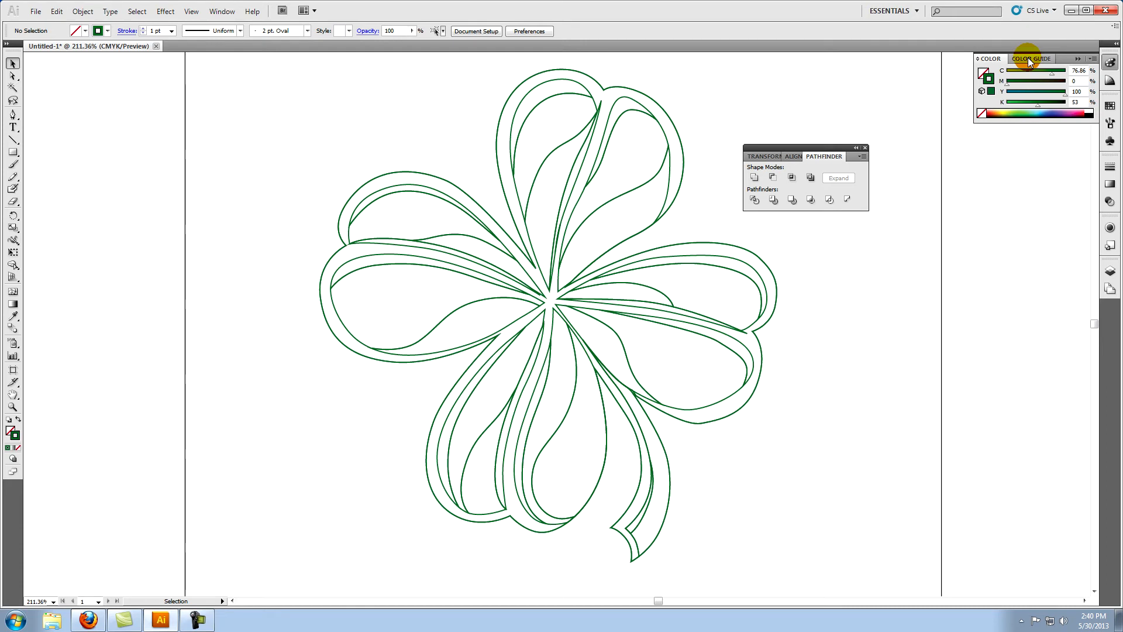
Step: Show the Color Guide and choose the Shades harmony rule for a green palette
{"action": "left_click", "coordinate": [1030, 59]}
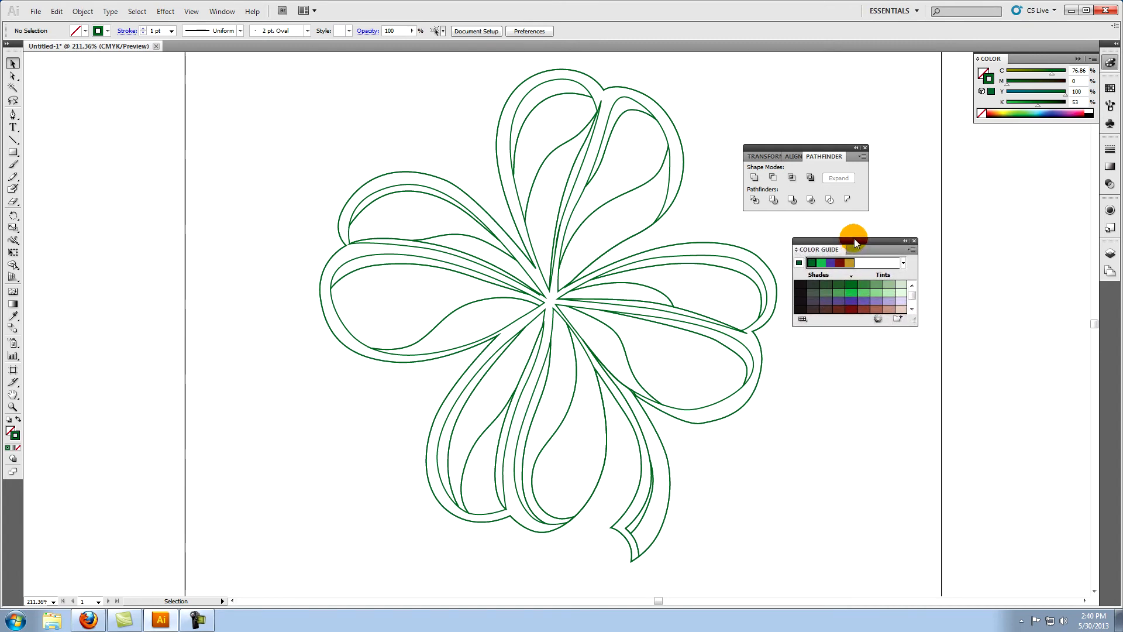
{"action": "mouse_move", "coordinate": [910, 199]}
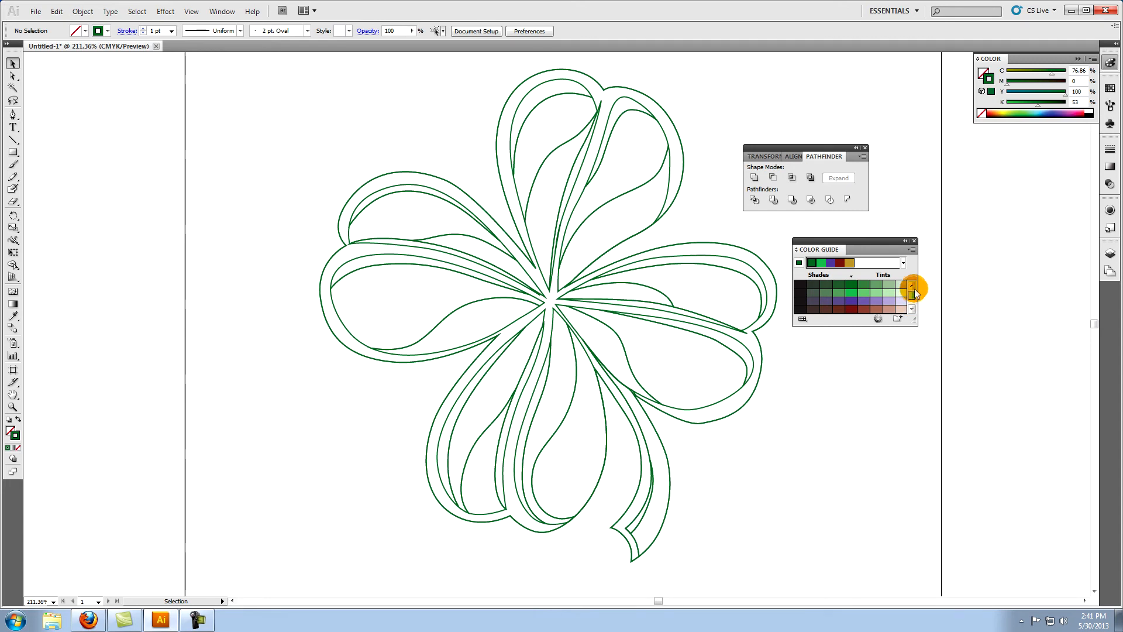
{"action": "left_click", "coordinate": [903, 263]}
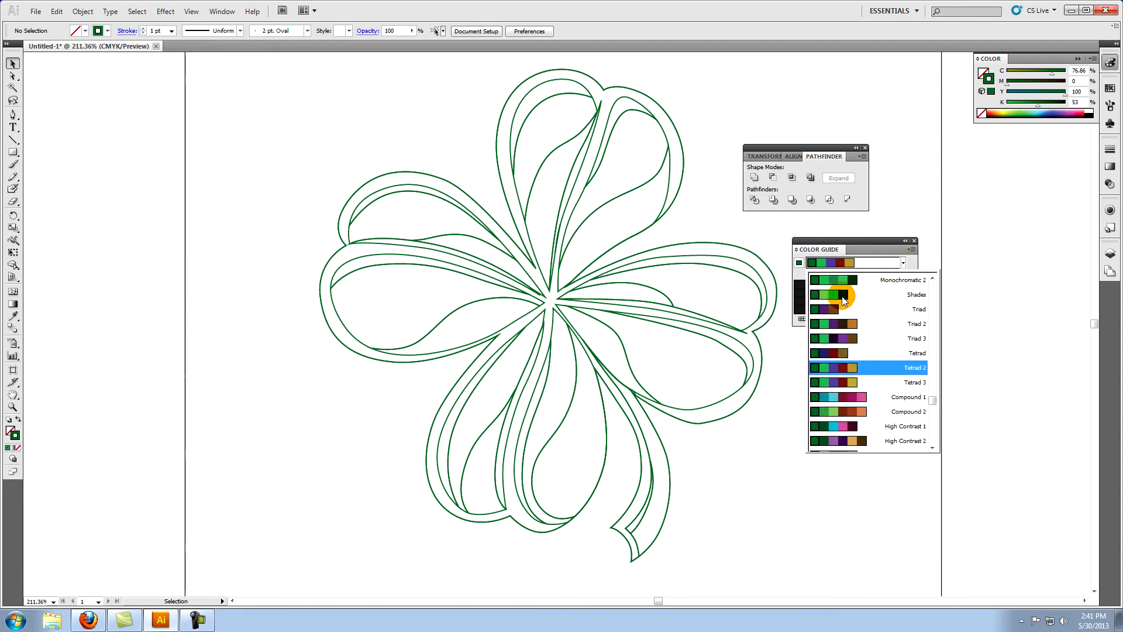
{"action": "left_click", "coordinate": [915, 295]}
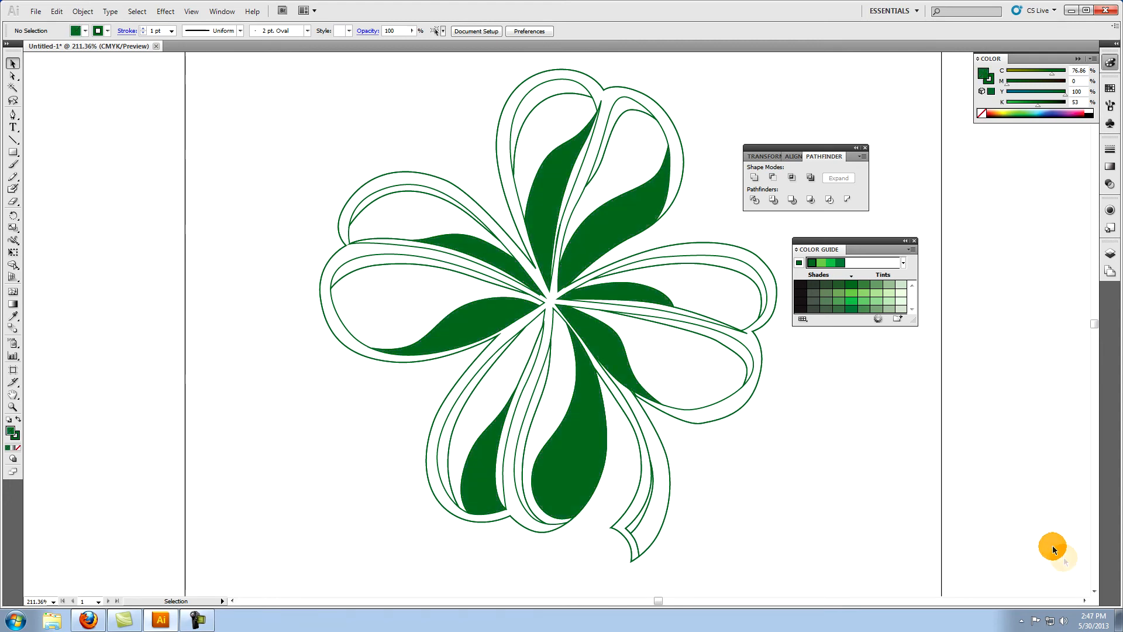
{"action": "mouse_move", "coordinate": [809, 457]}
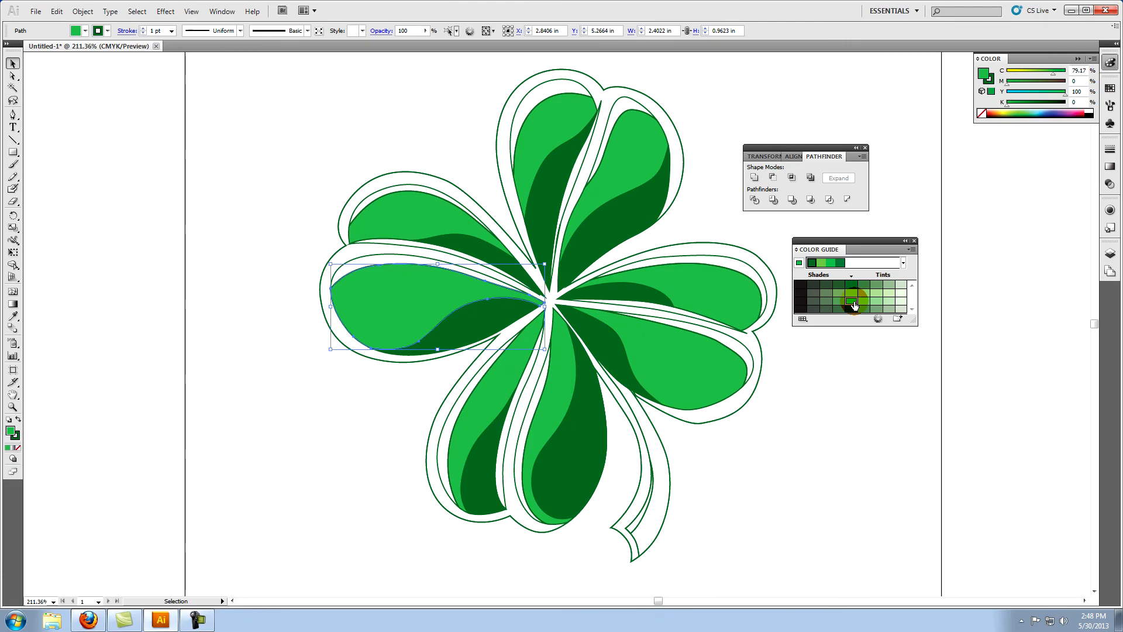
Step: Fill the leaf with bright green and the stem highlight piece with pale green
{"action": "left_click", "coordinate": [890, 296]}
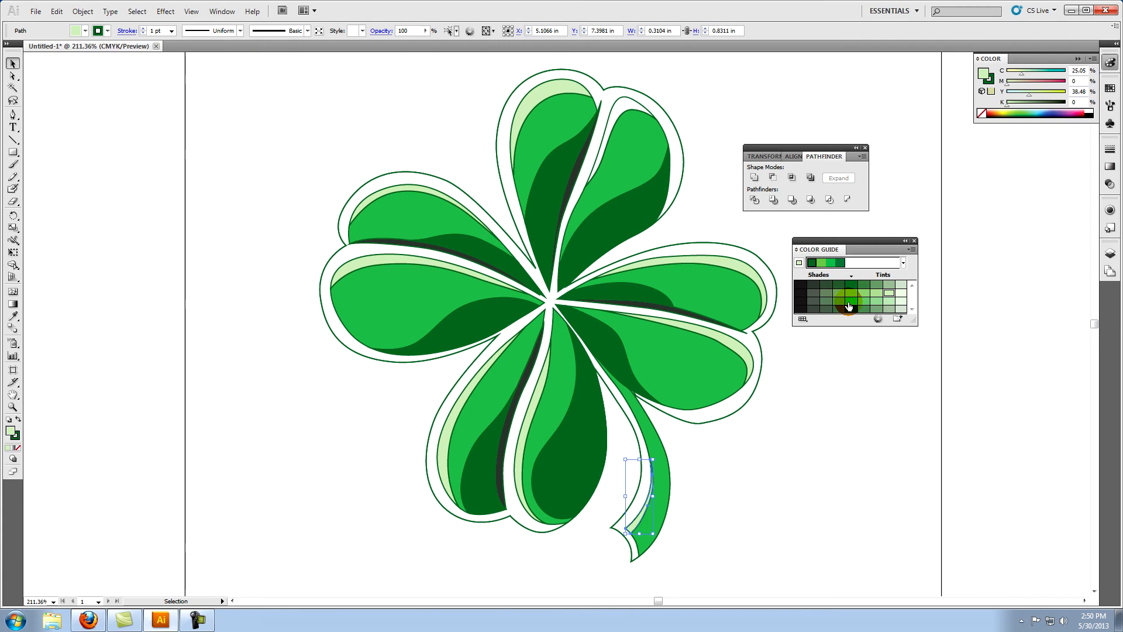
{"action": "left_click", "coordinate": [825, 286]}
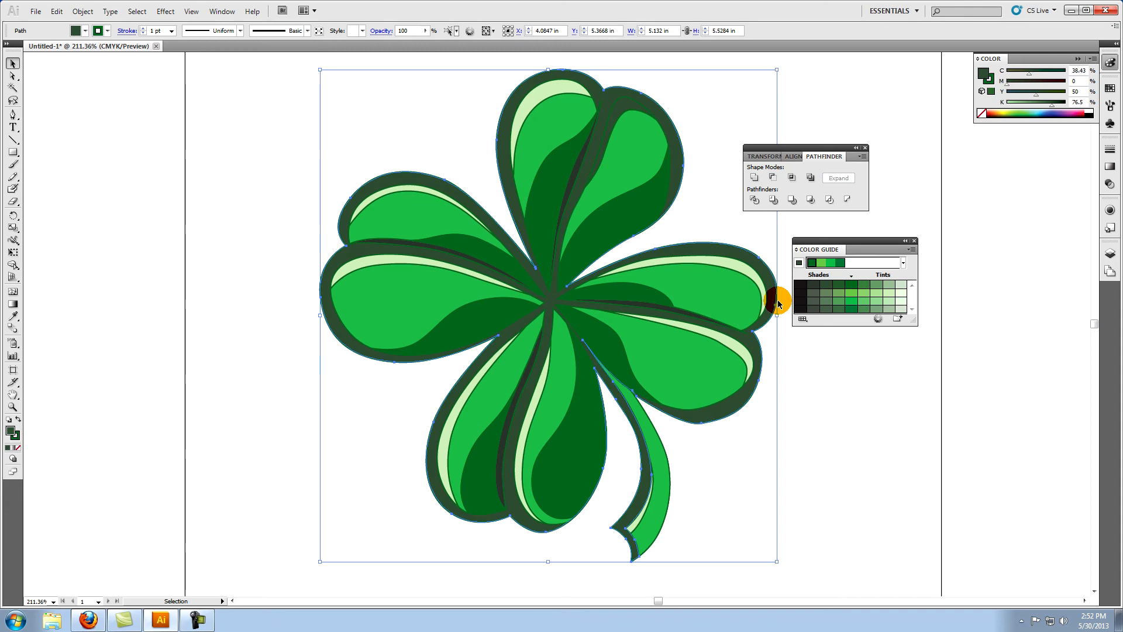
Step: Send the dark green backing shape behind the leaves and give the clover a 1.2 pt black outline
{"action": "right_click", "coordinate": [777, 297]}
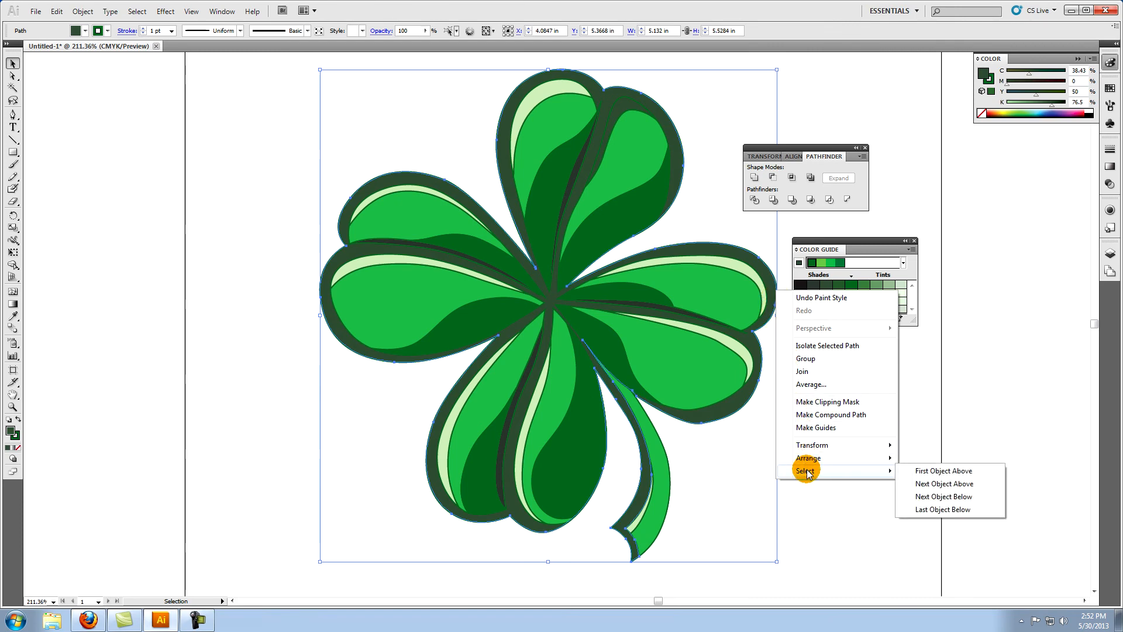
{"action": "mouse_move", "coordinate": [917, 498]}
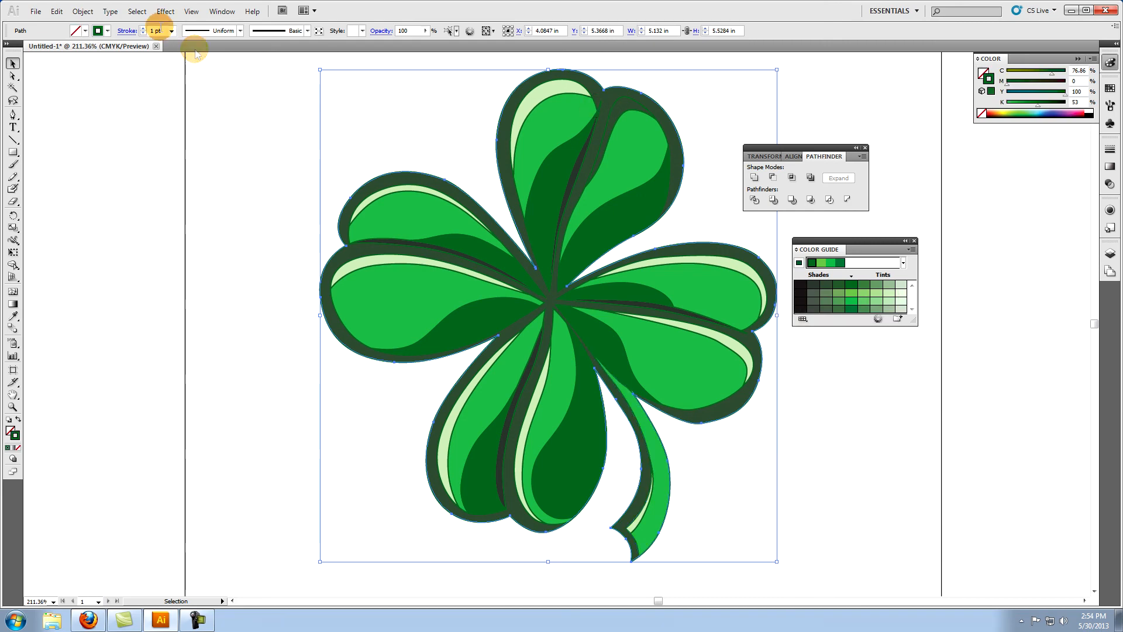
{"action": "left_click", "coordinate": [82, 11]}
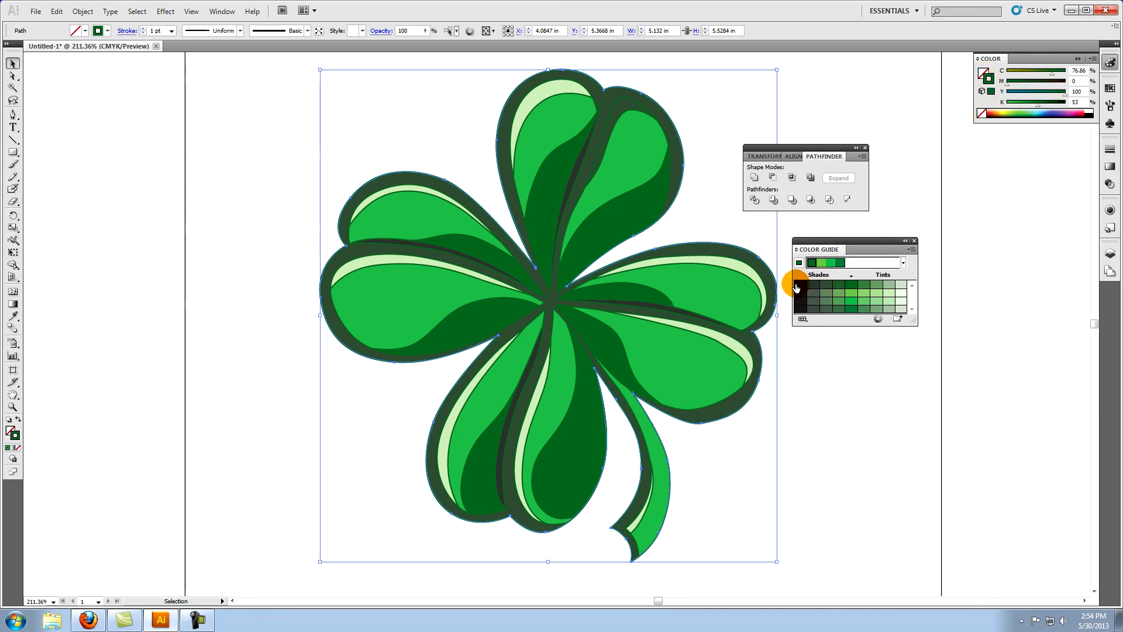
{"action": "left_click", "coordinate": [802, 287]}
{"action": "type", "text": "1.2"}
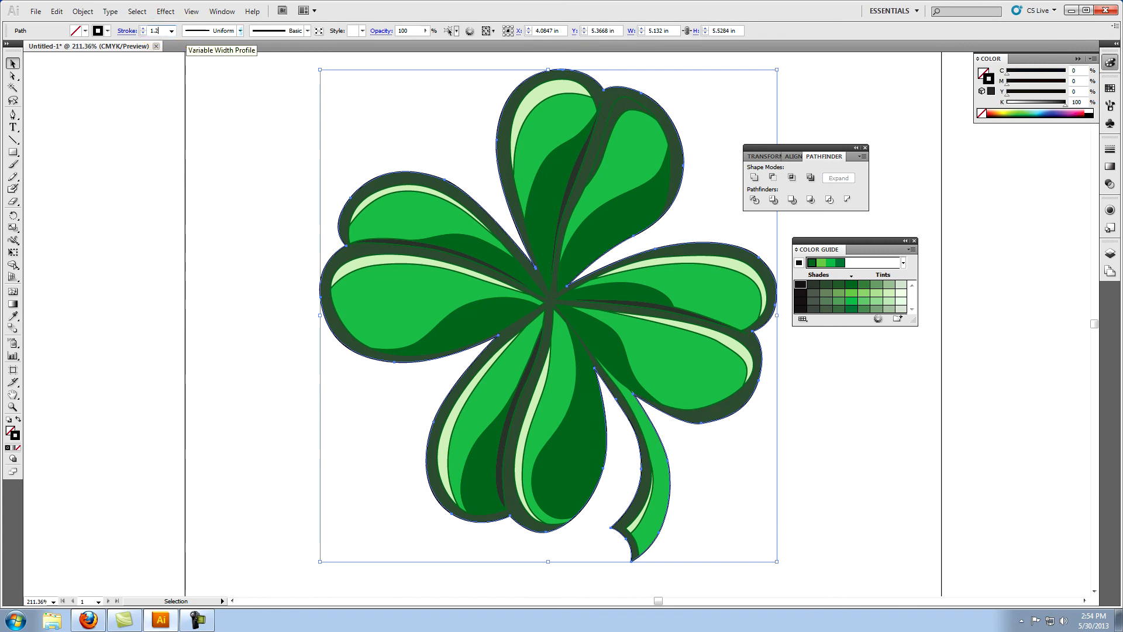
{"action": "left_click", "coordinate": [257, 62]}
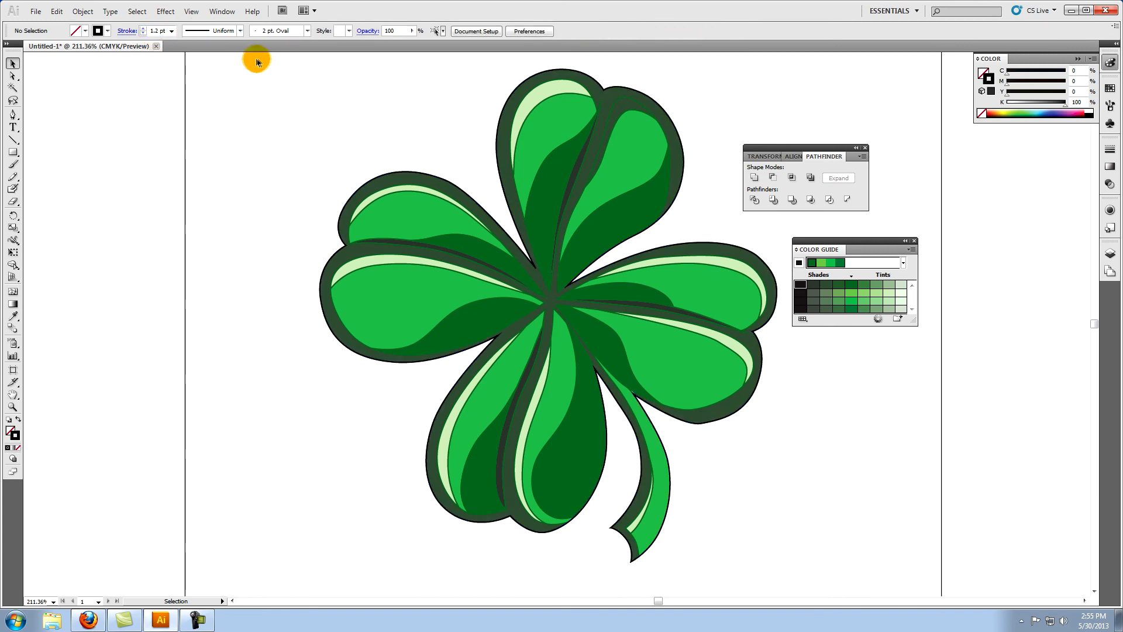
Step: Select all artwork to clear its strokes
{"action": "left_click", "coordinate": [136, 10]}
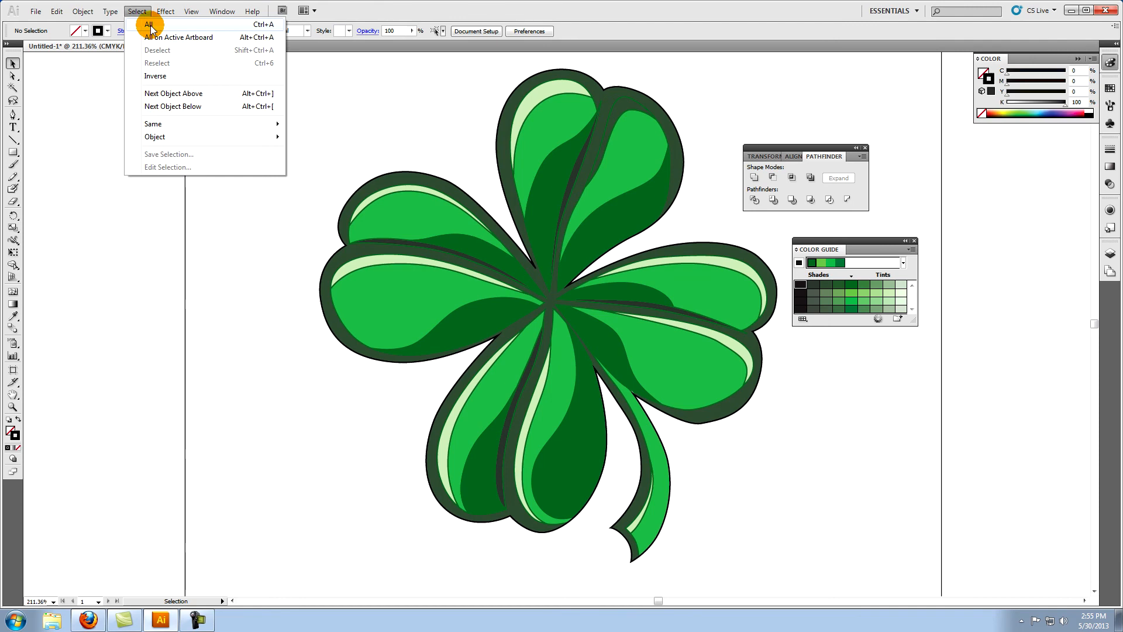
{"action": "left_click", "coordinate": [148, 24]}
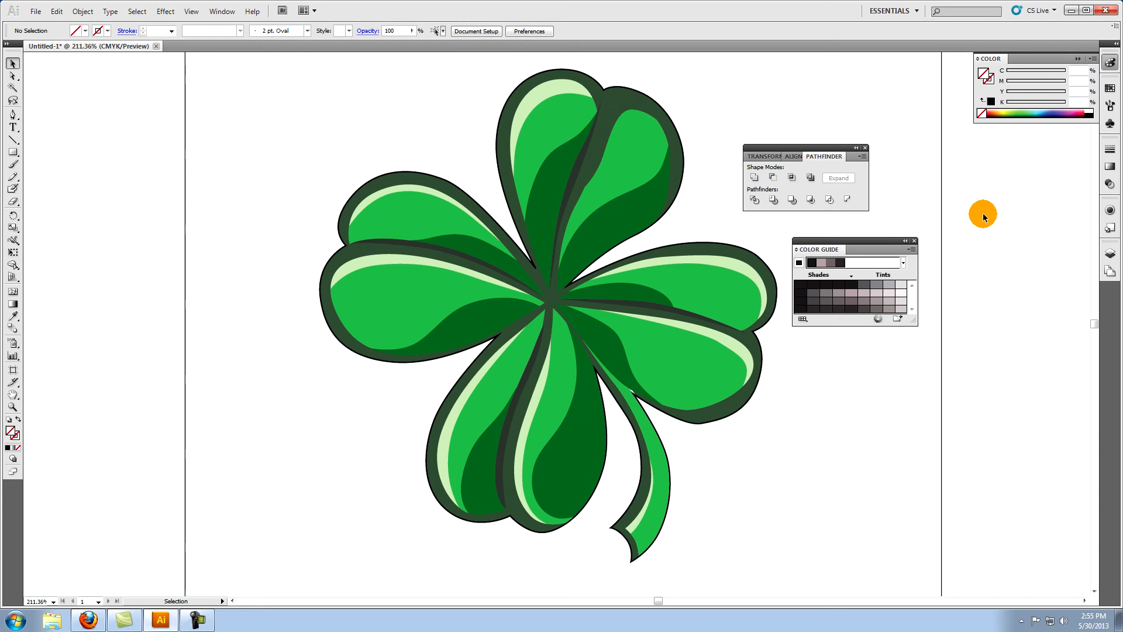
{"action": "mouse_move", "coordinate": [711, 100]}
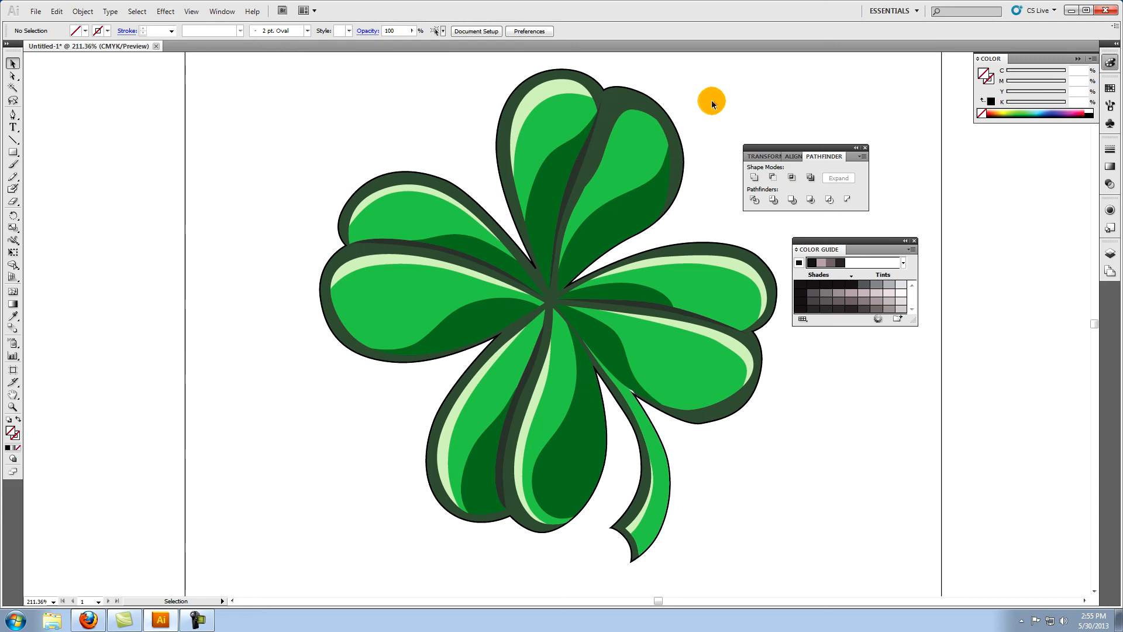